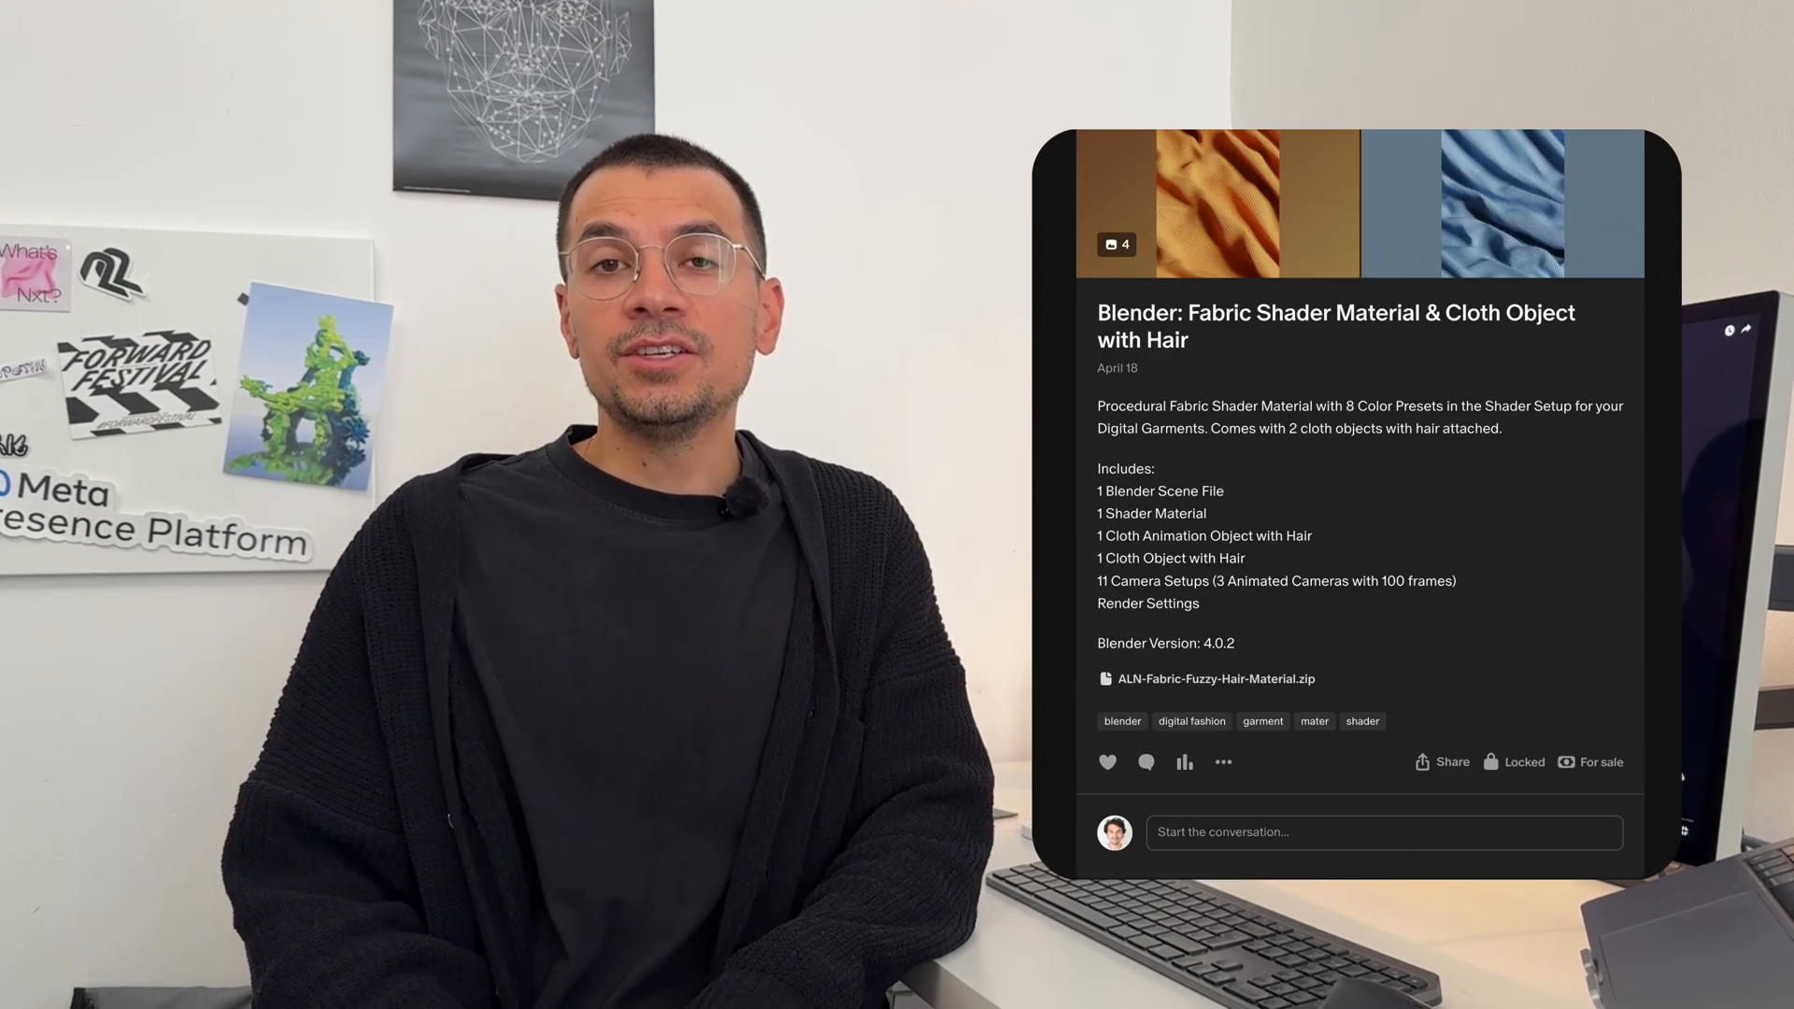
# Step: Start an outline offset on the sleeve piece's bottom hem edge
pyautogui.scroll(-3)
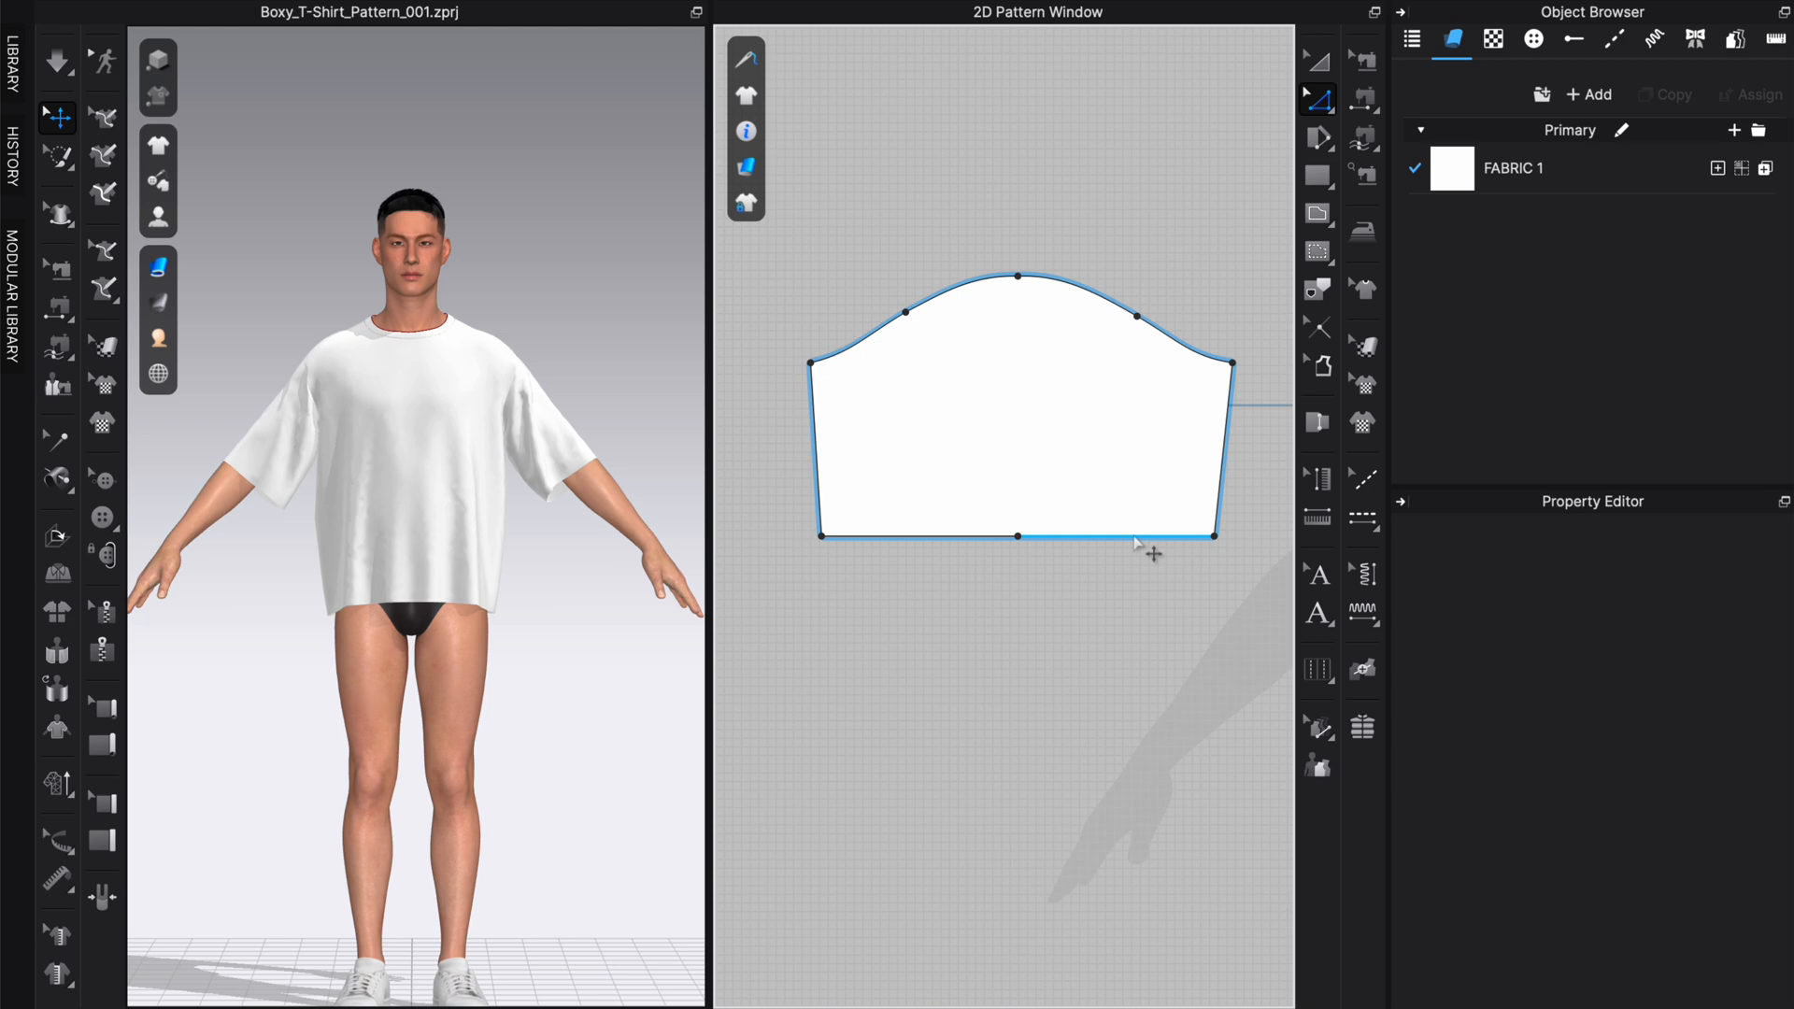
pyautogui.click(1019, 534)
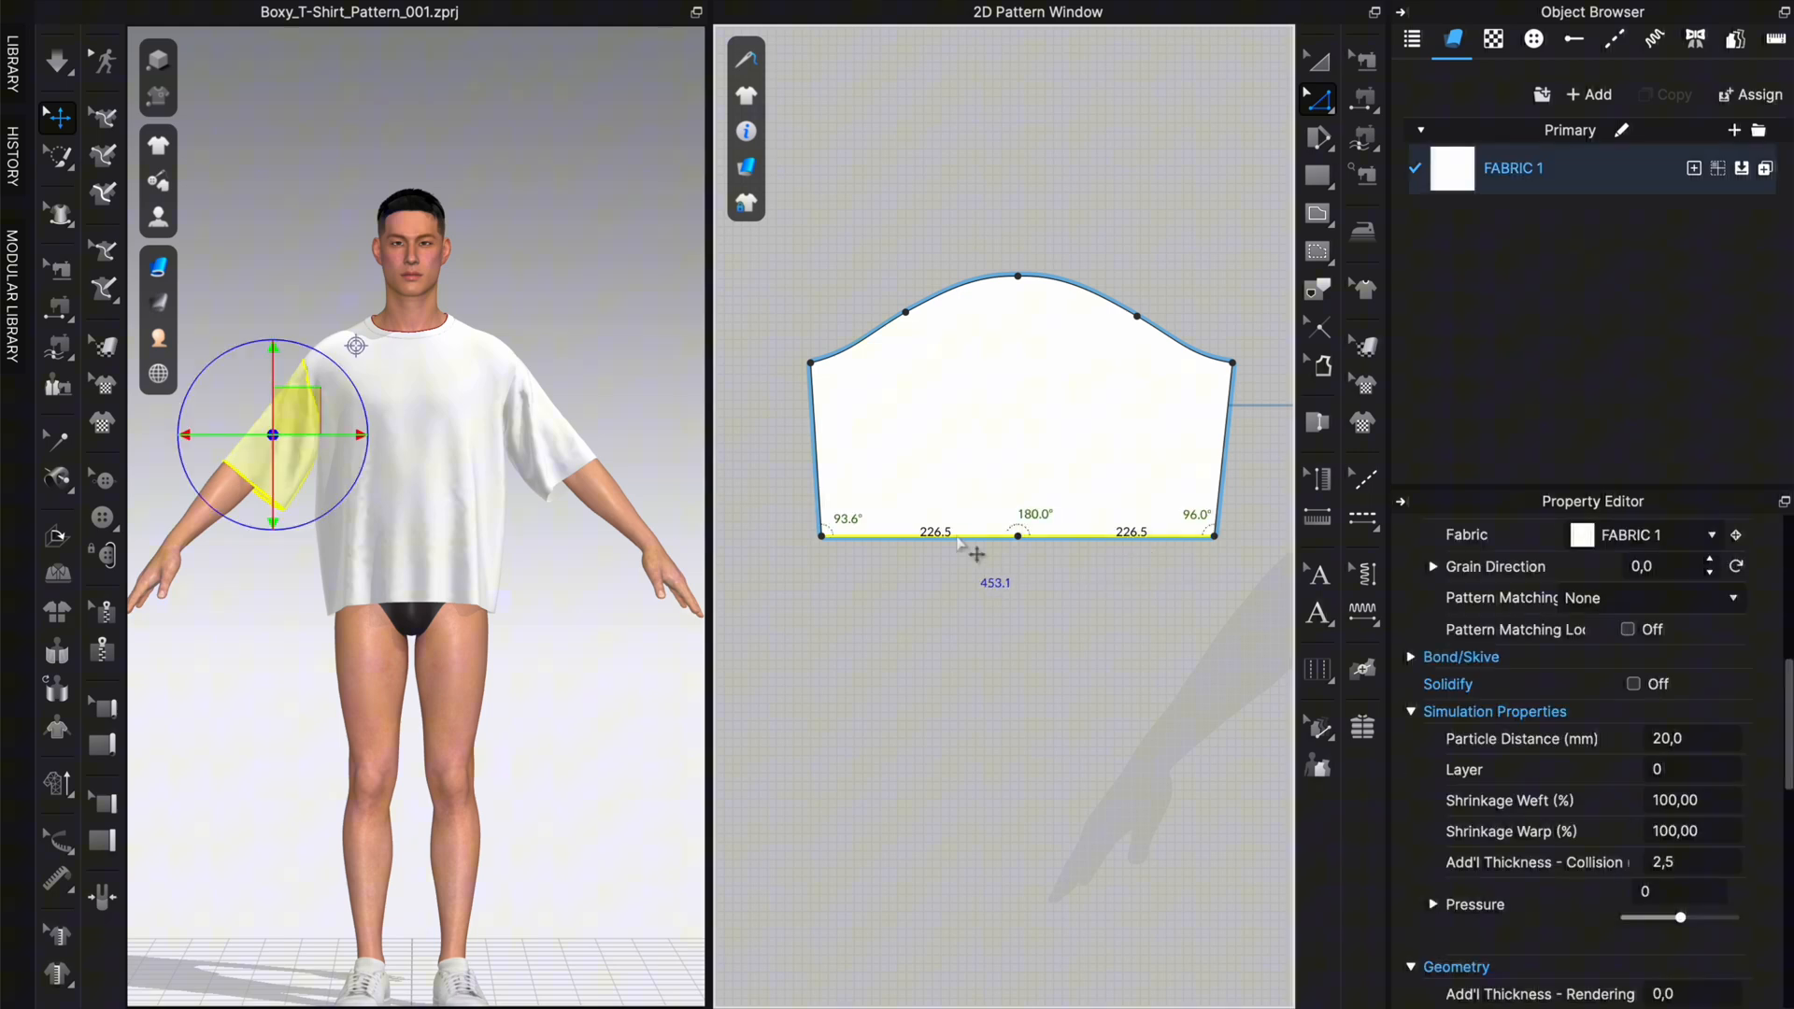
pyautogui.rightClick(968, 536)
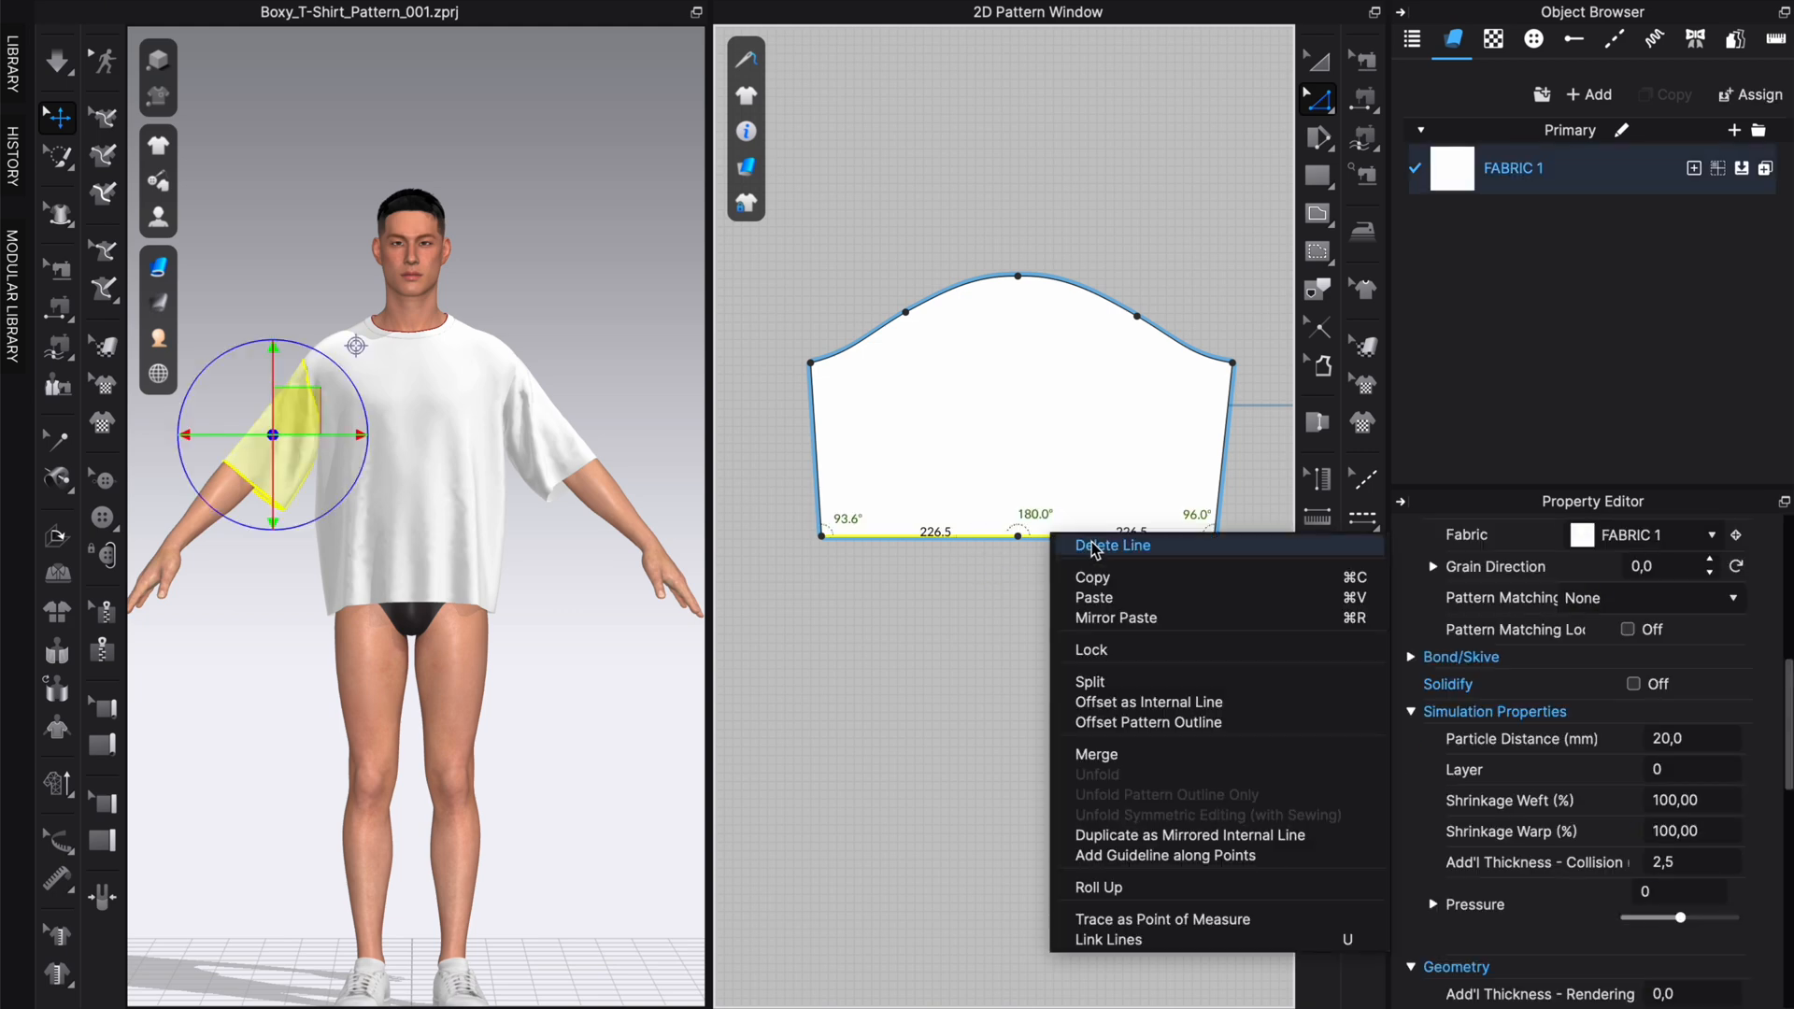
pyautogui.moveTo(1155, 753)
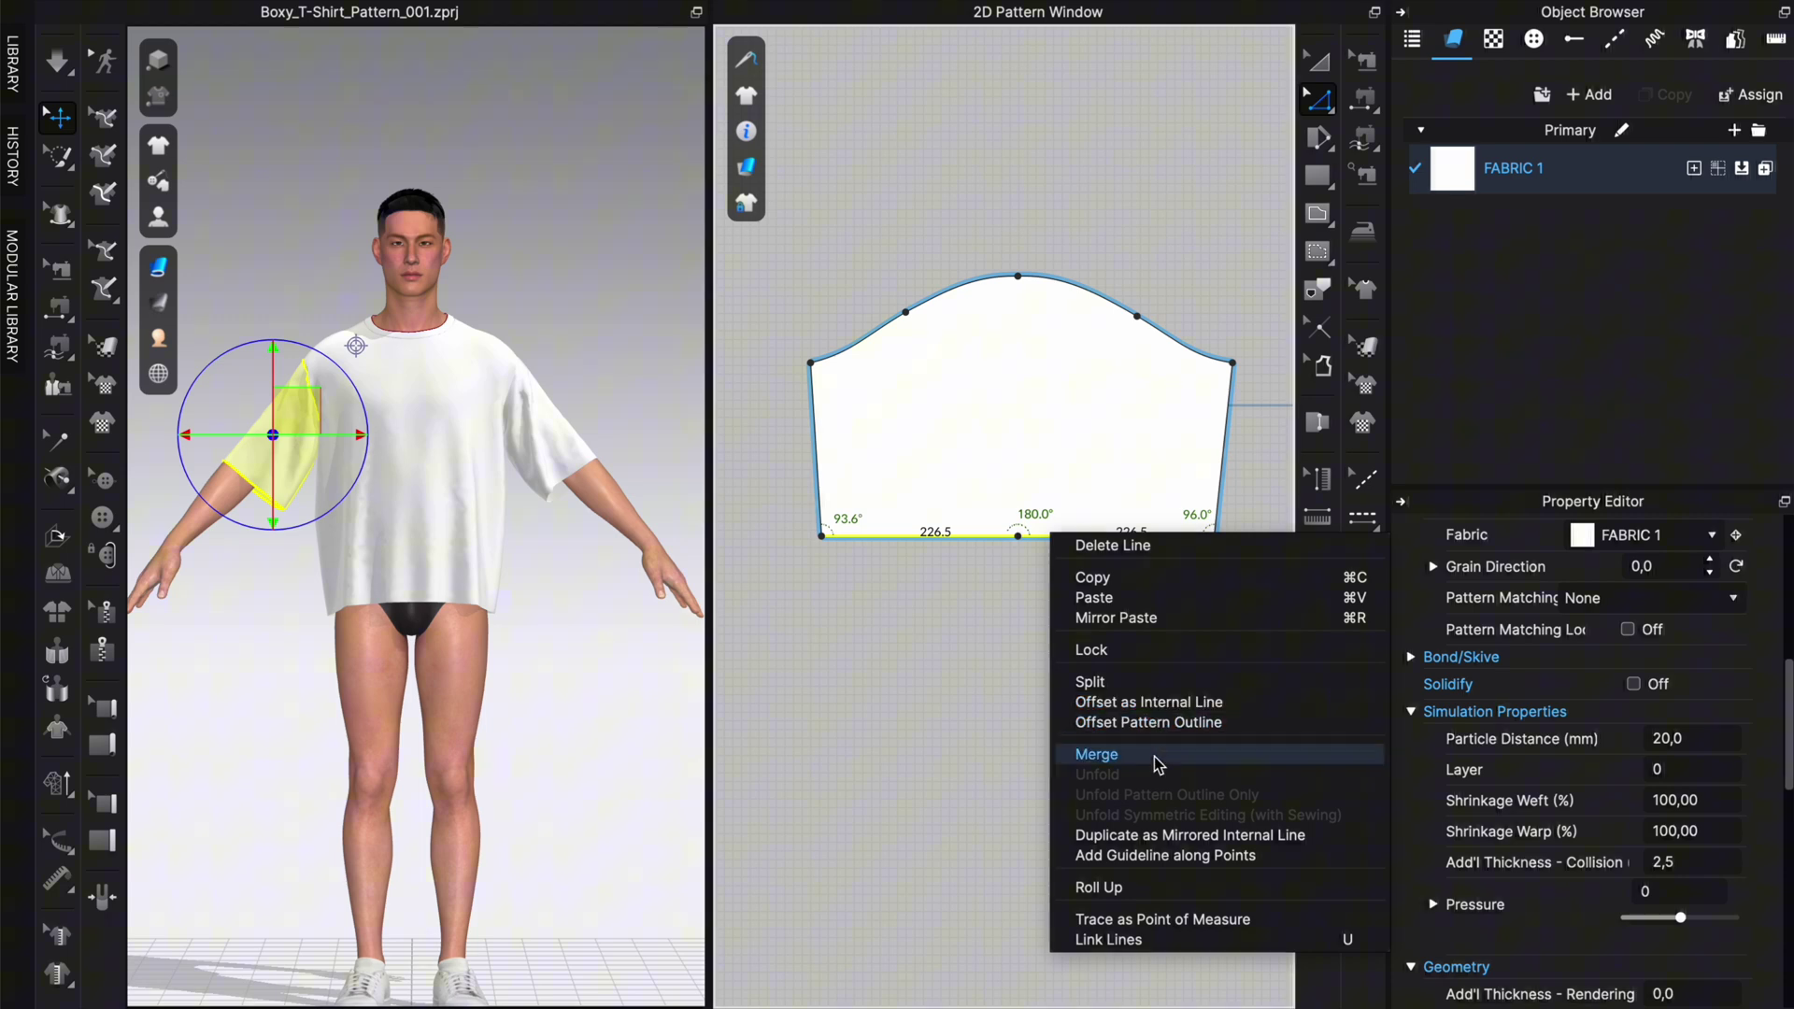
pyautogui.moveTo(1157, 729)
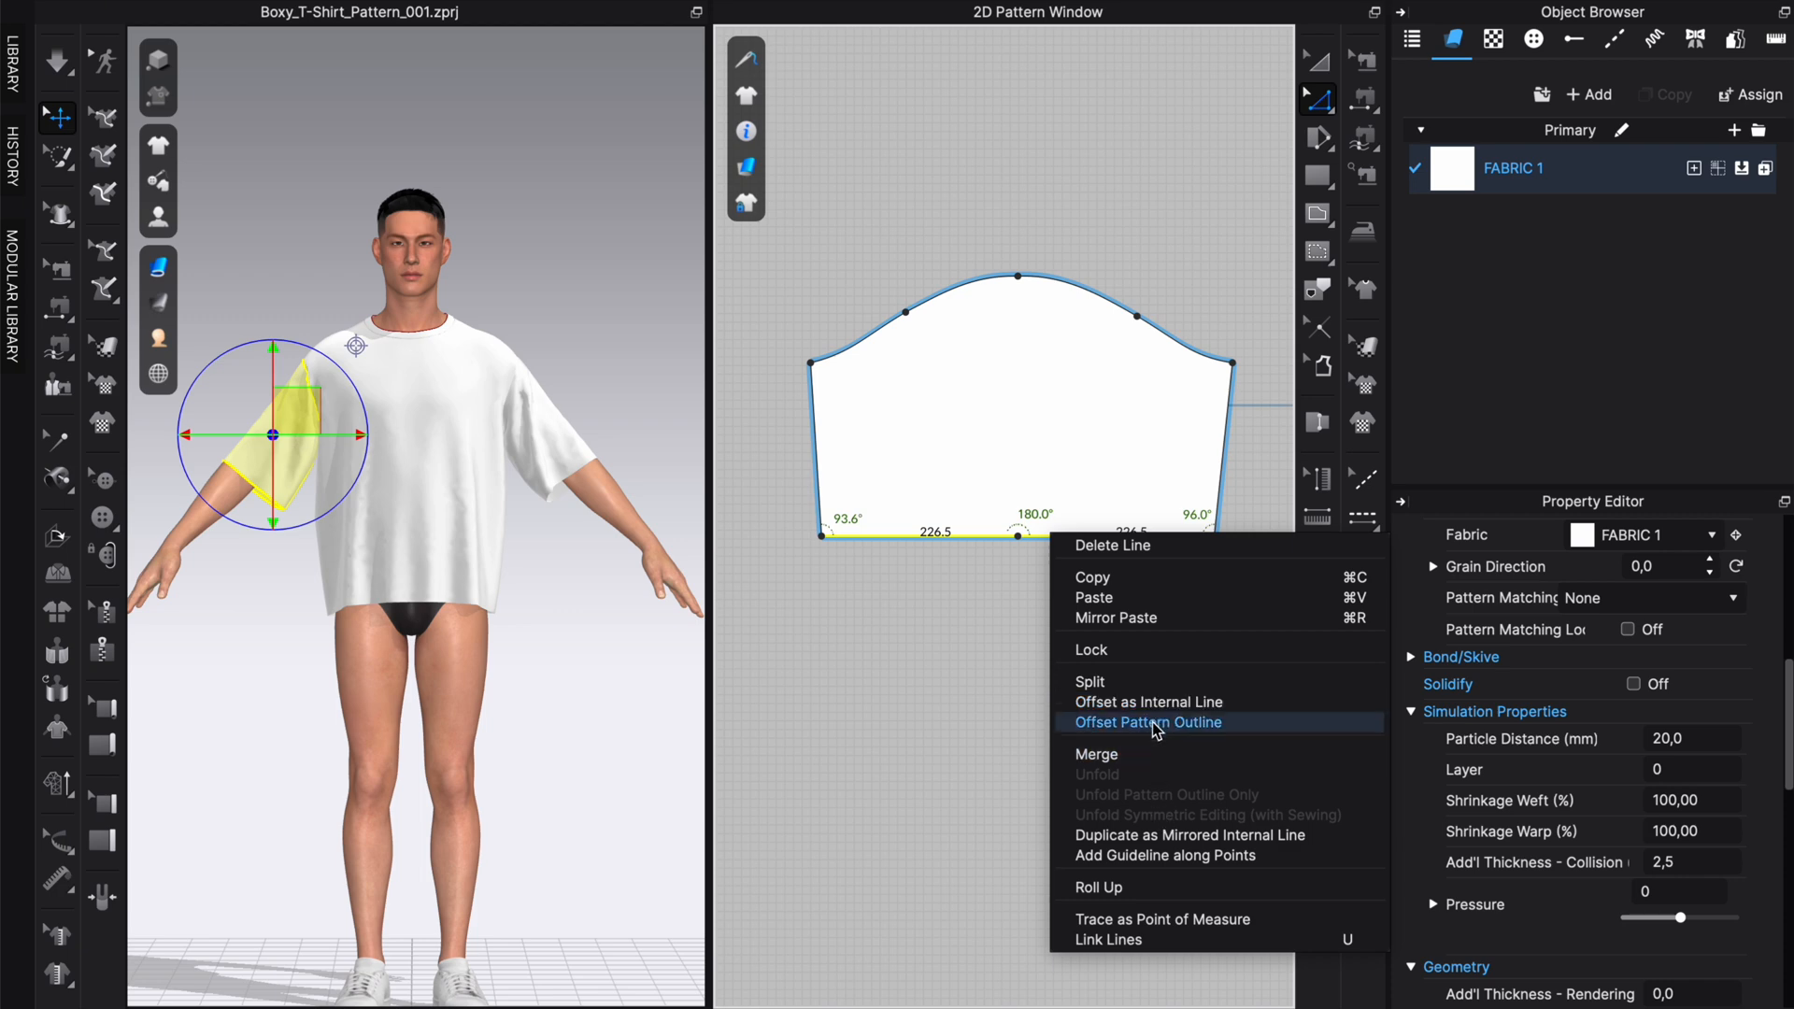
pyautogui.click(1147, 721)
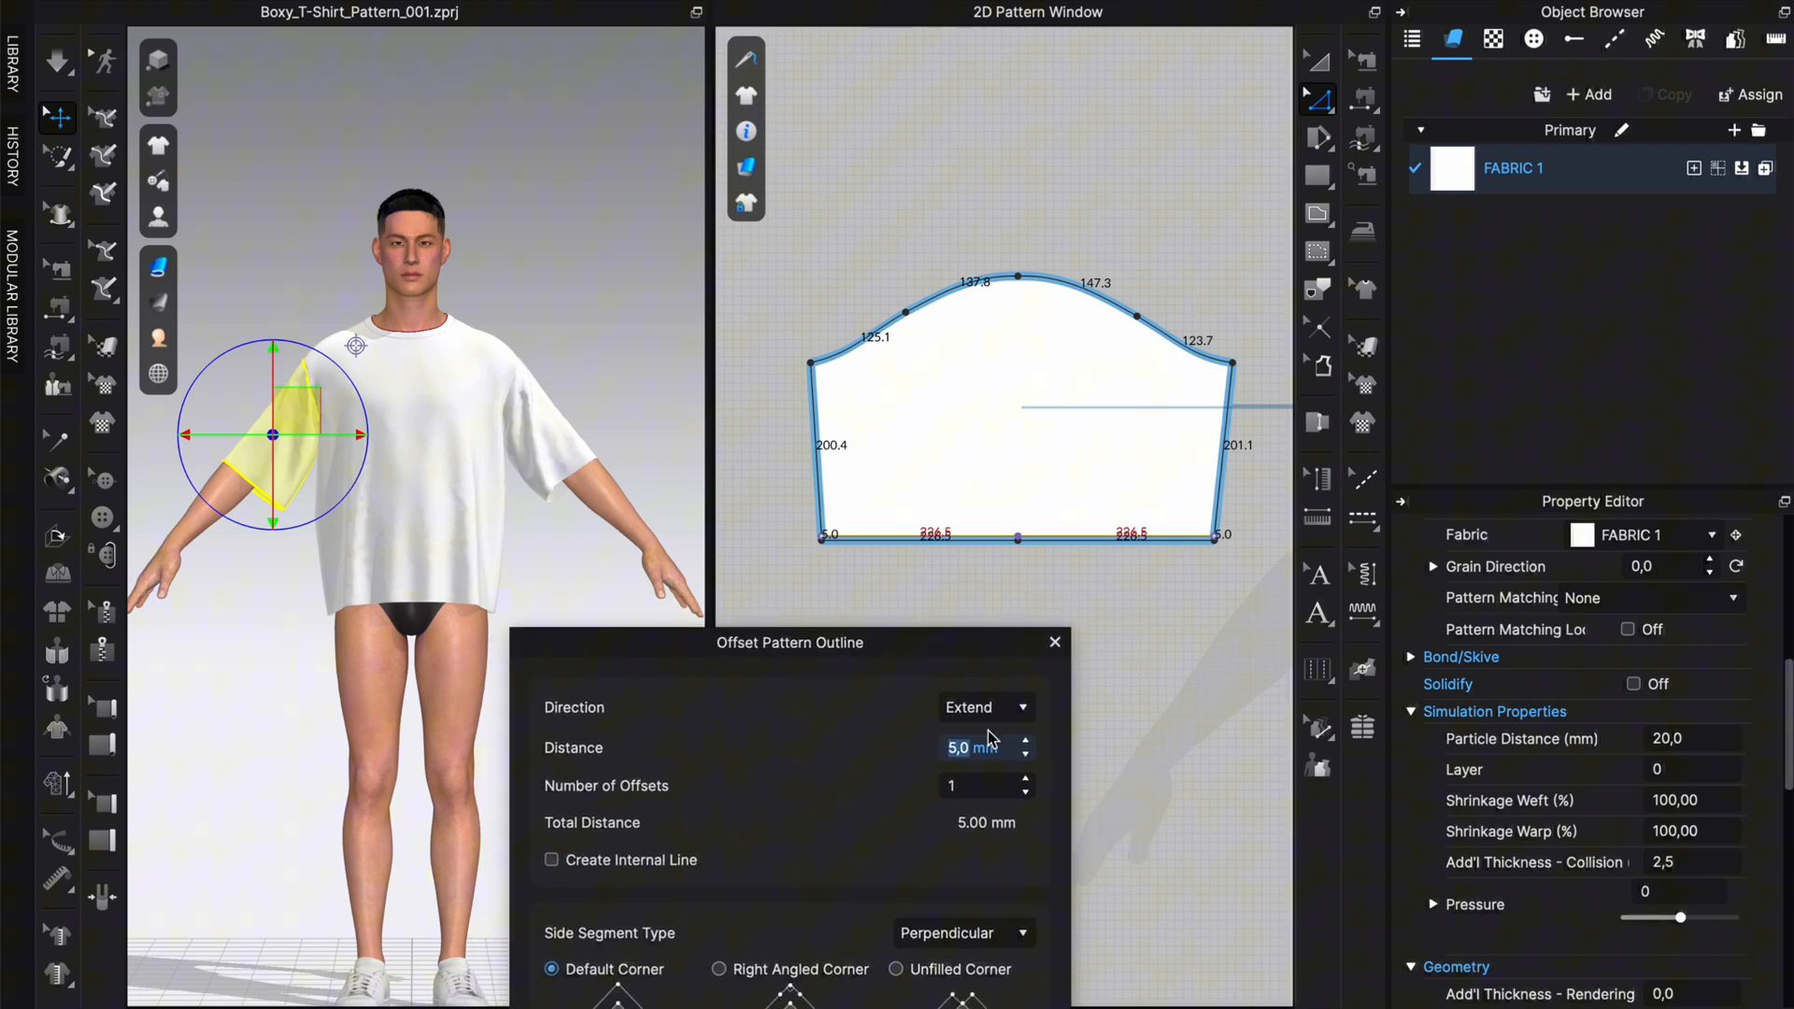
# Step: Set the offset to 20 mm with 2 offsets and internal lines created
pyautogui.write('20')
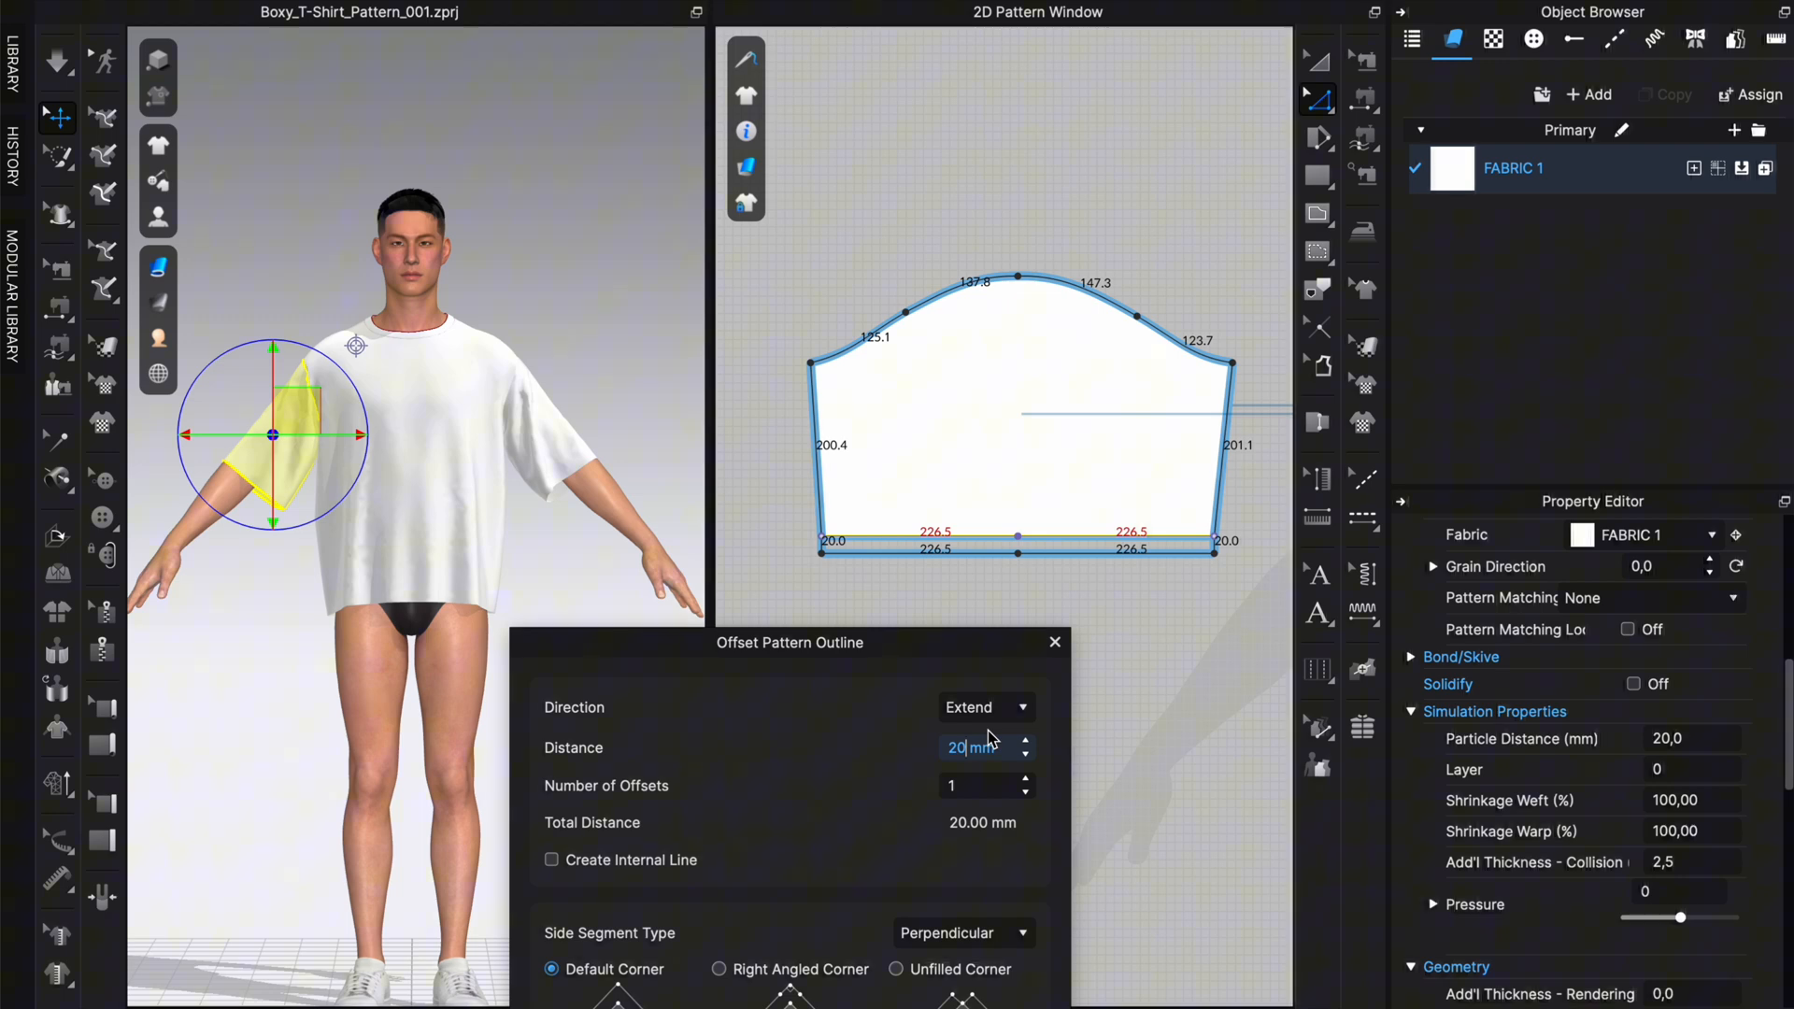
pyautogui.write('40')
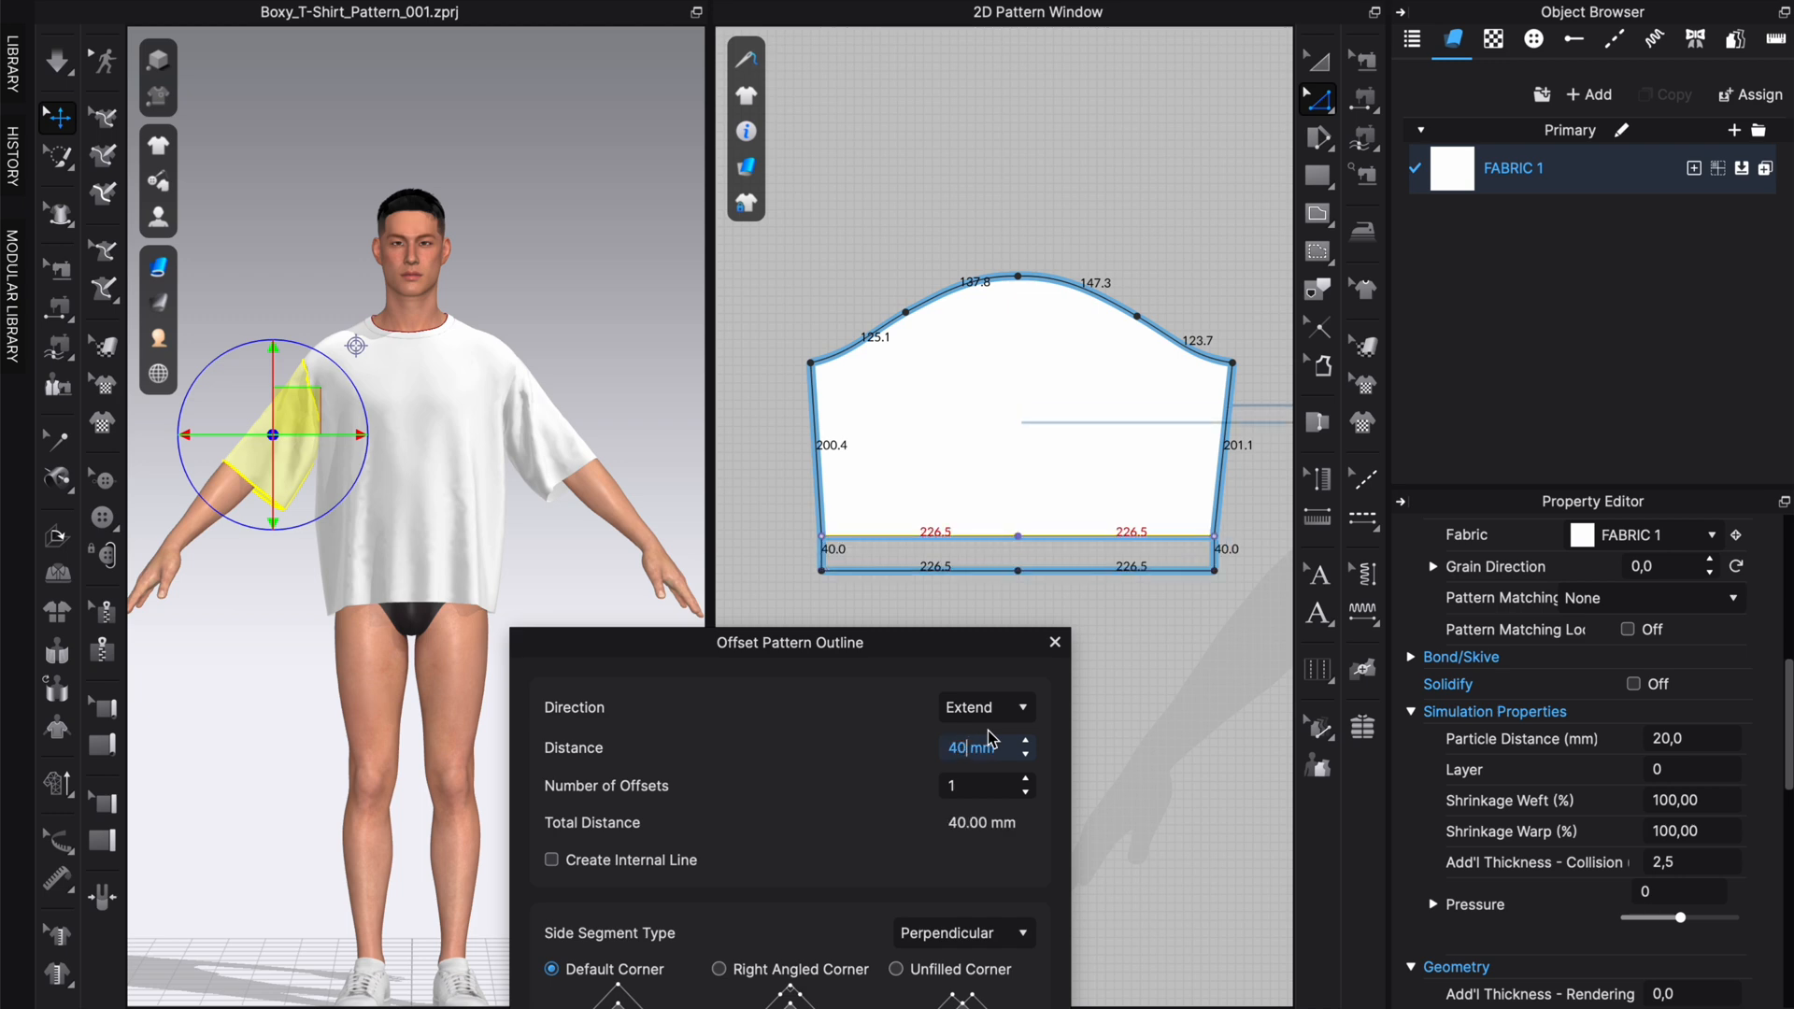
pyautogui.moveTo(789, 641); pyautogui.dragTo(783, 563)
pyautogui.write('20')
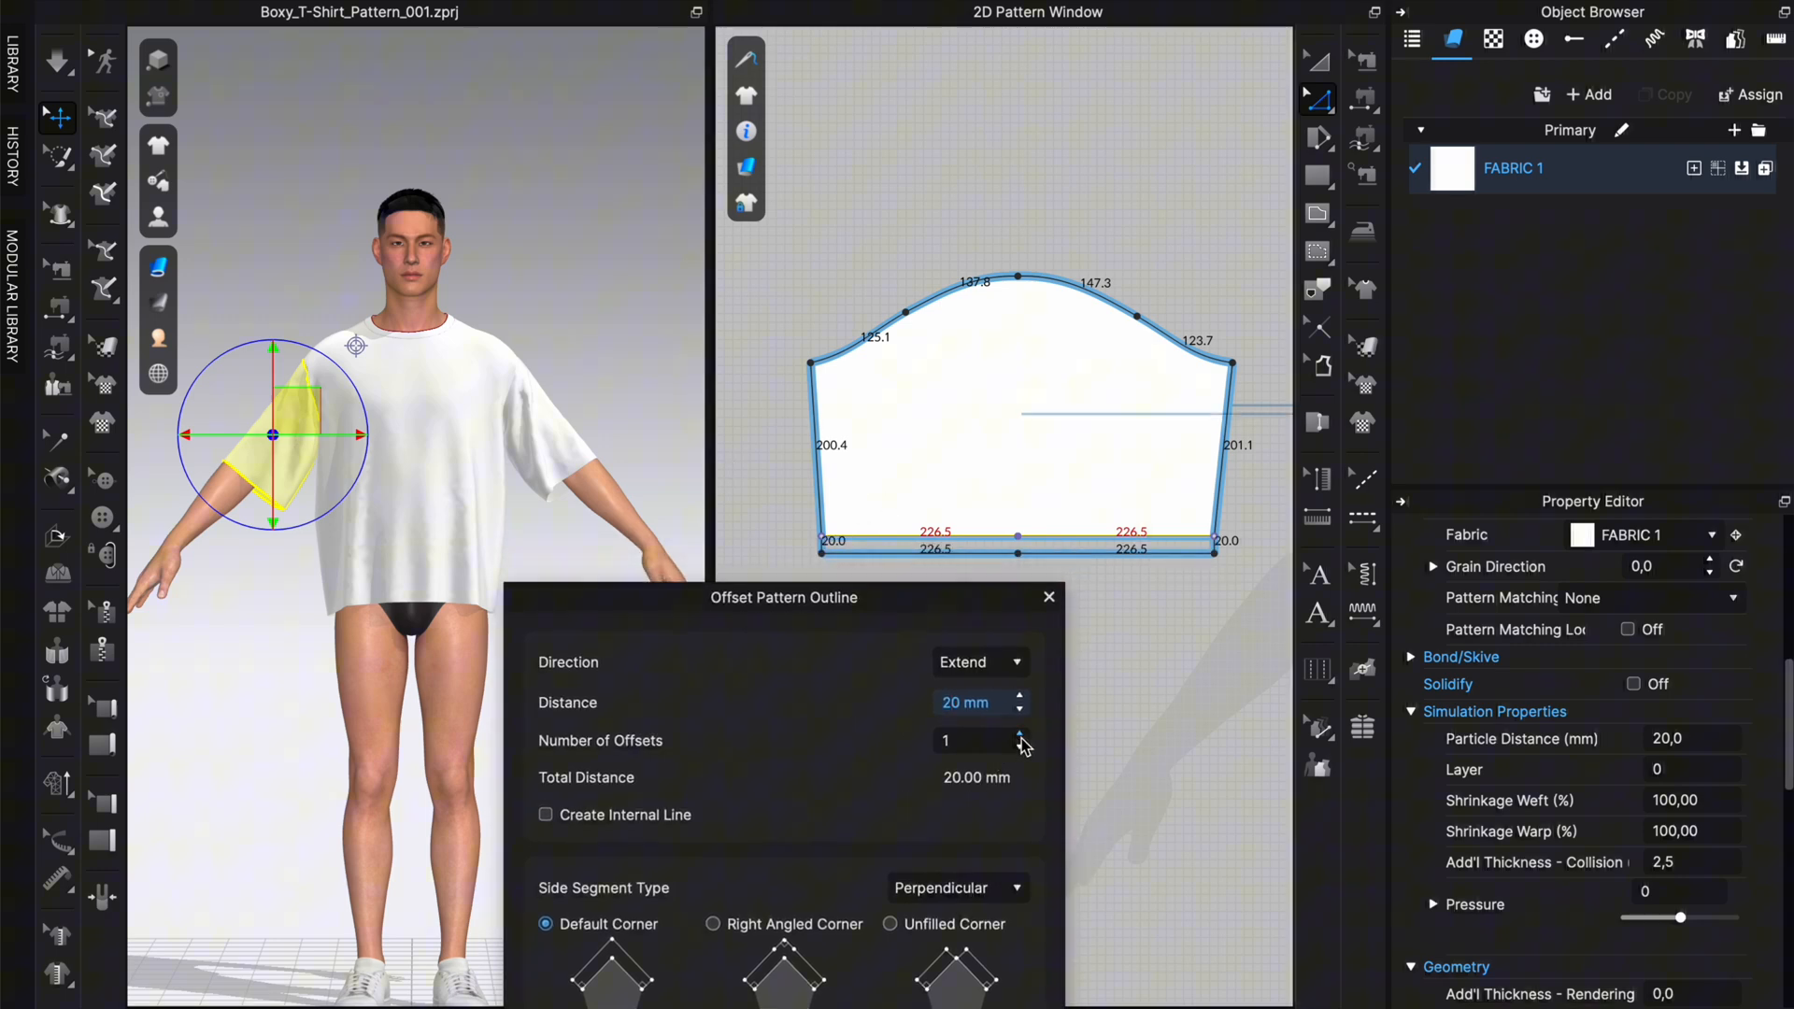
pyautogui.click(1019, 735)
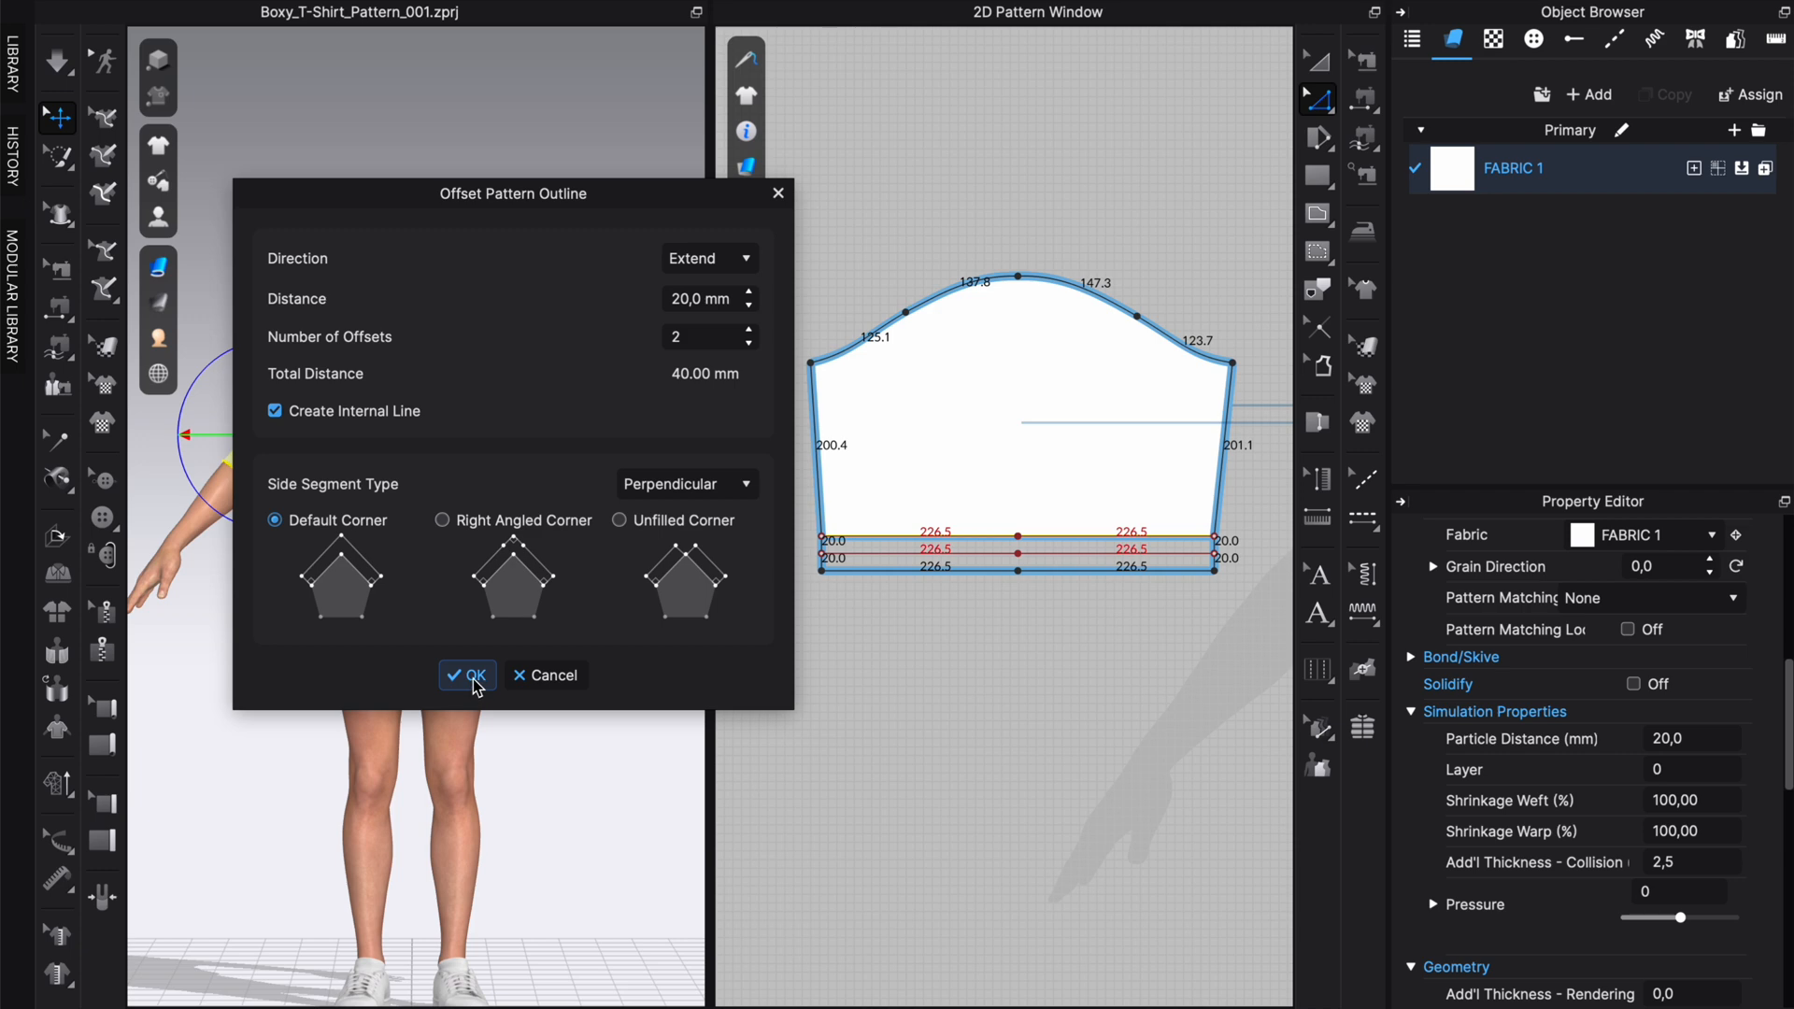
# Step: Confirm the sleeve hem offset and stitch the new hem bands so the cuffs drape as finished hems
pyautogui.click(468, 676)
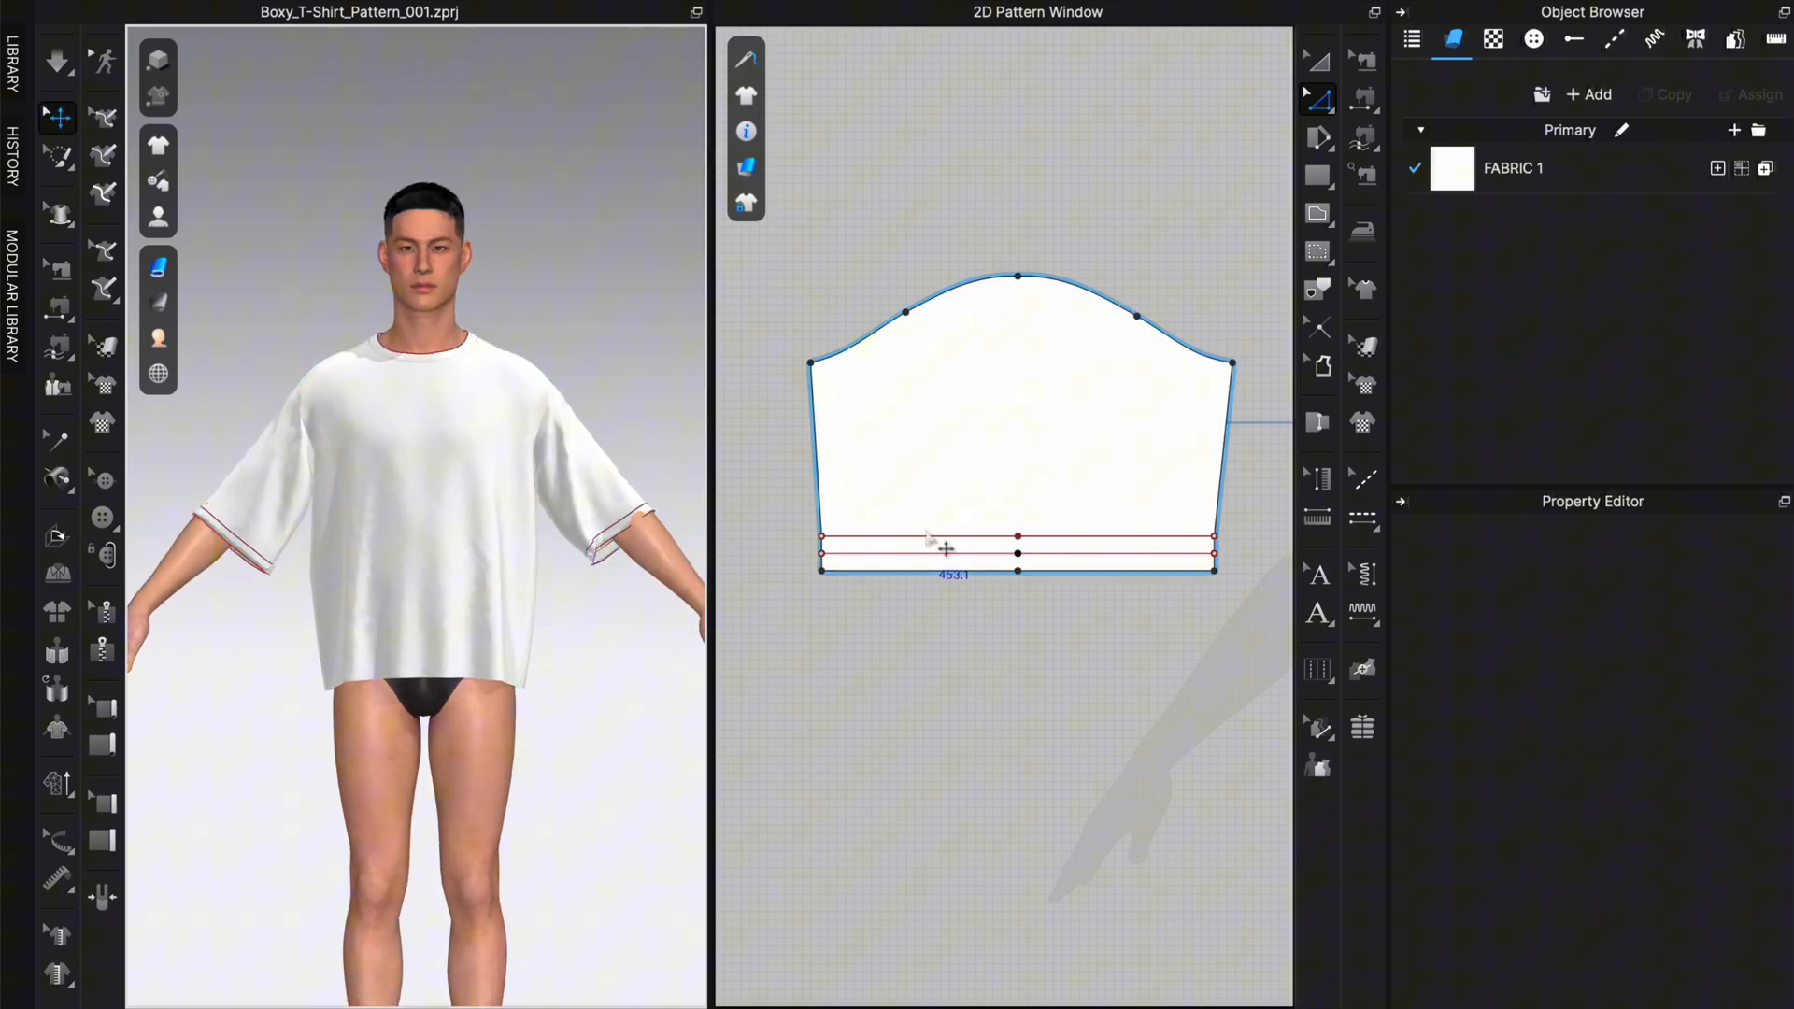
pyautogui.moveTo(1359, 97)
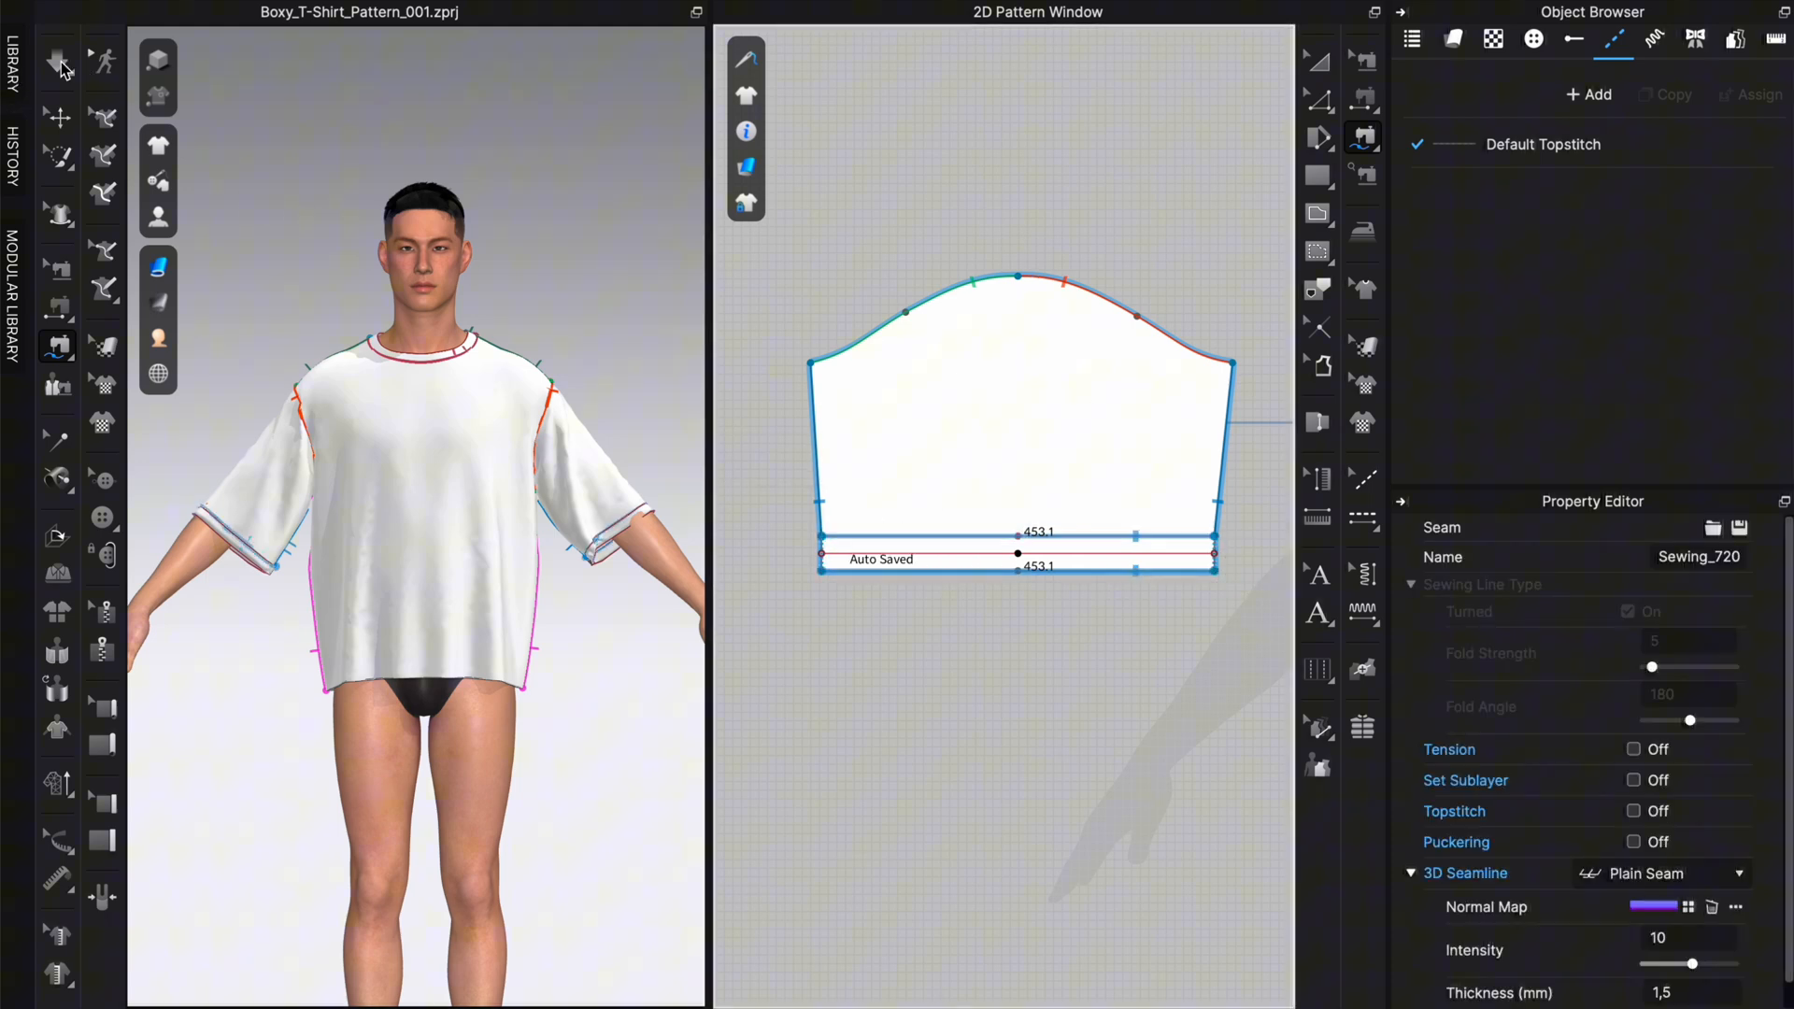
pyautogui.click(56, 62)
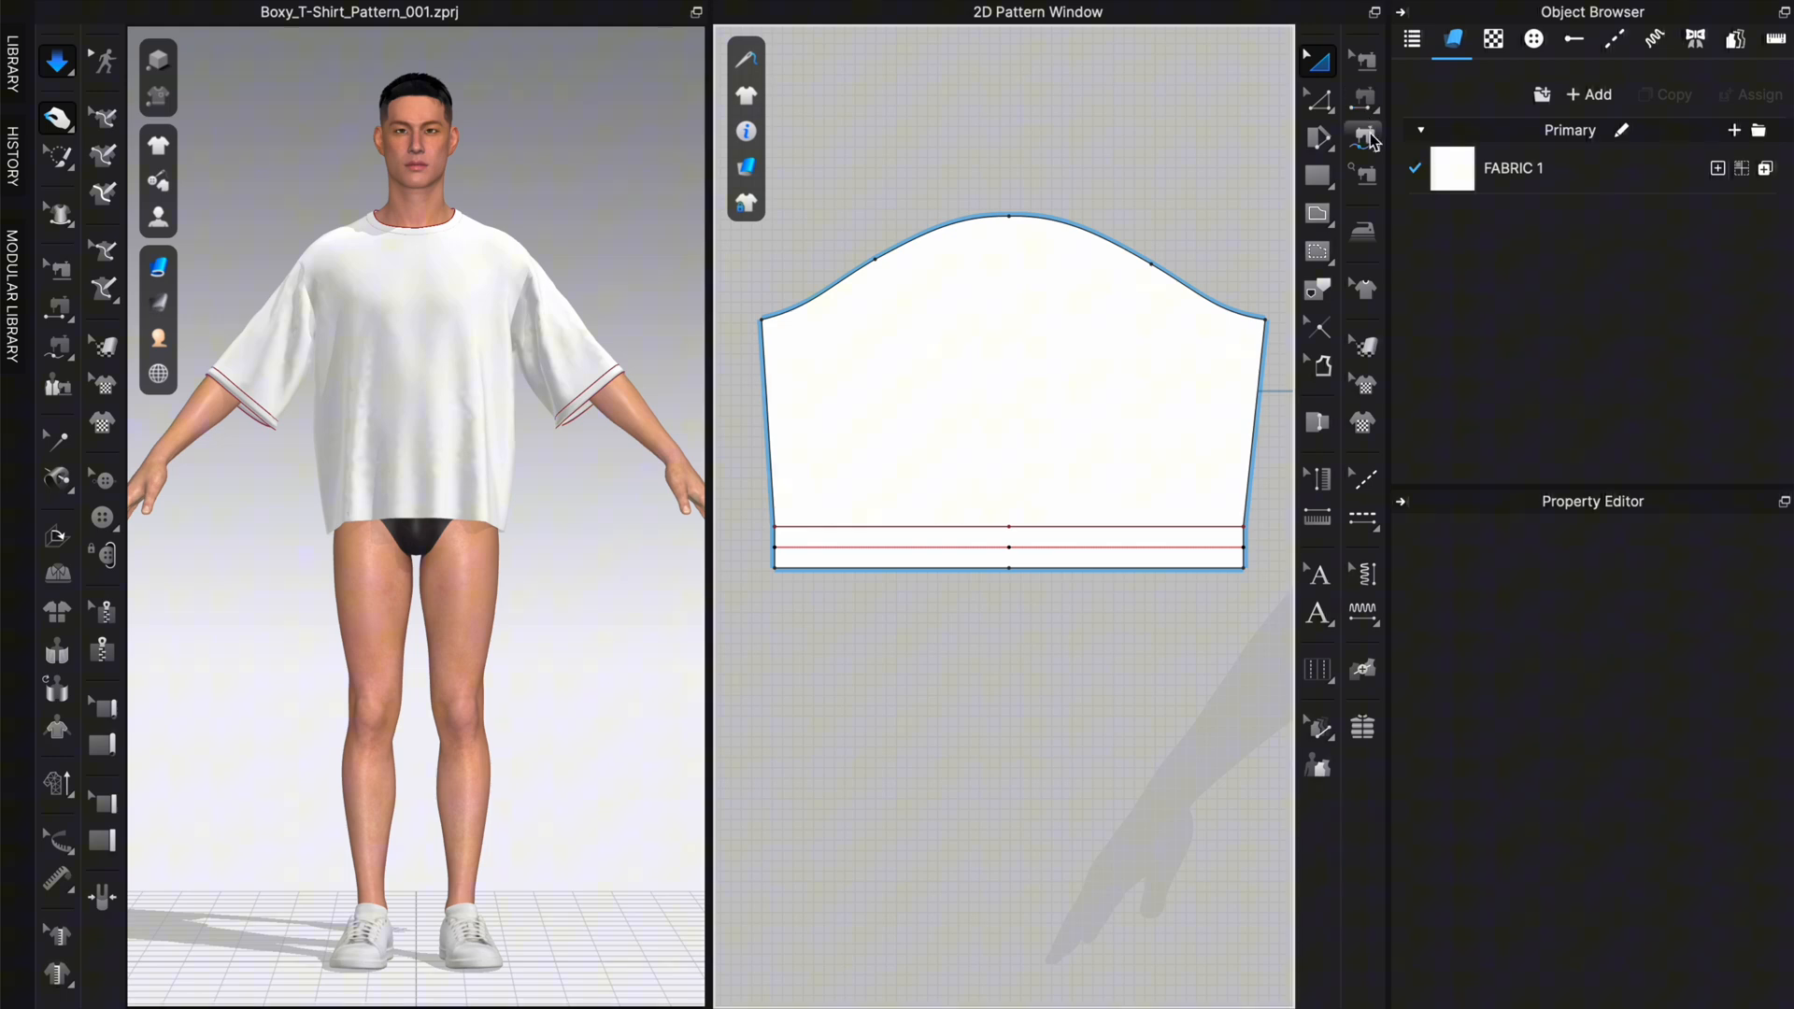
# Step: Switch the sewing tool from Segment Sewing to Free Sewing
pyautogui.click(1363, 138)
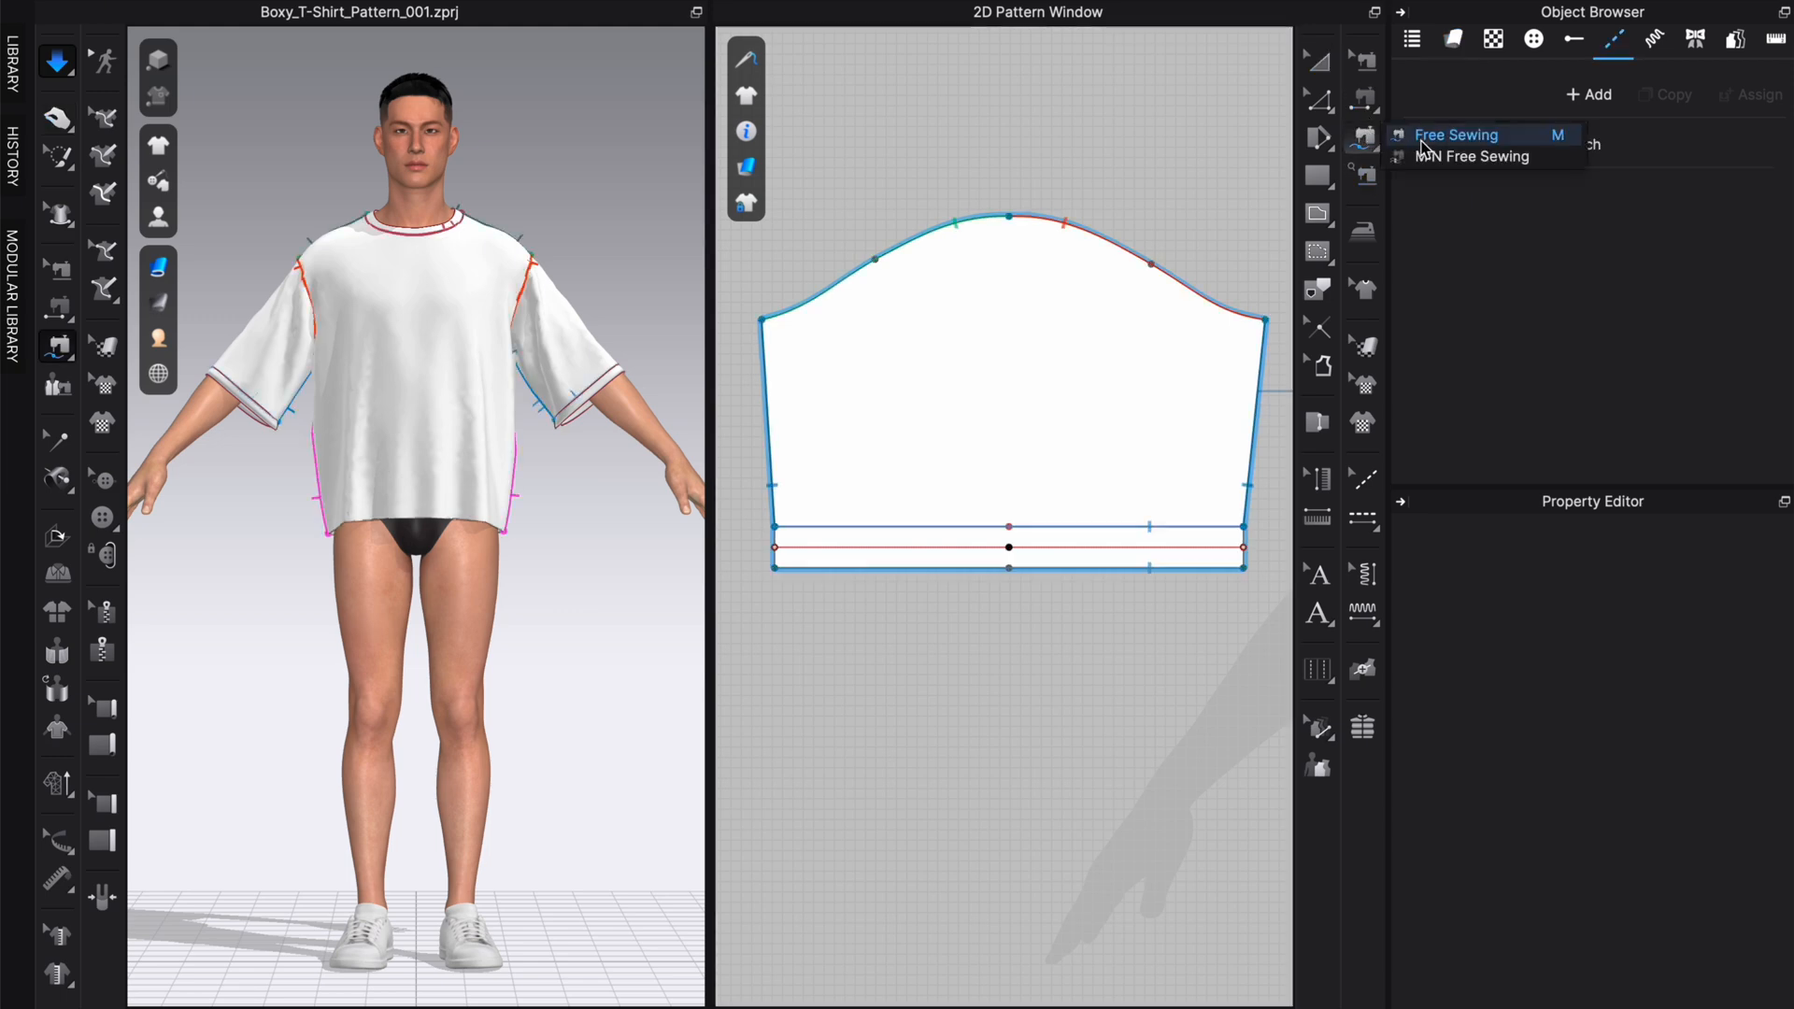
pyautogui.click(1456, 135)
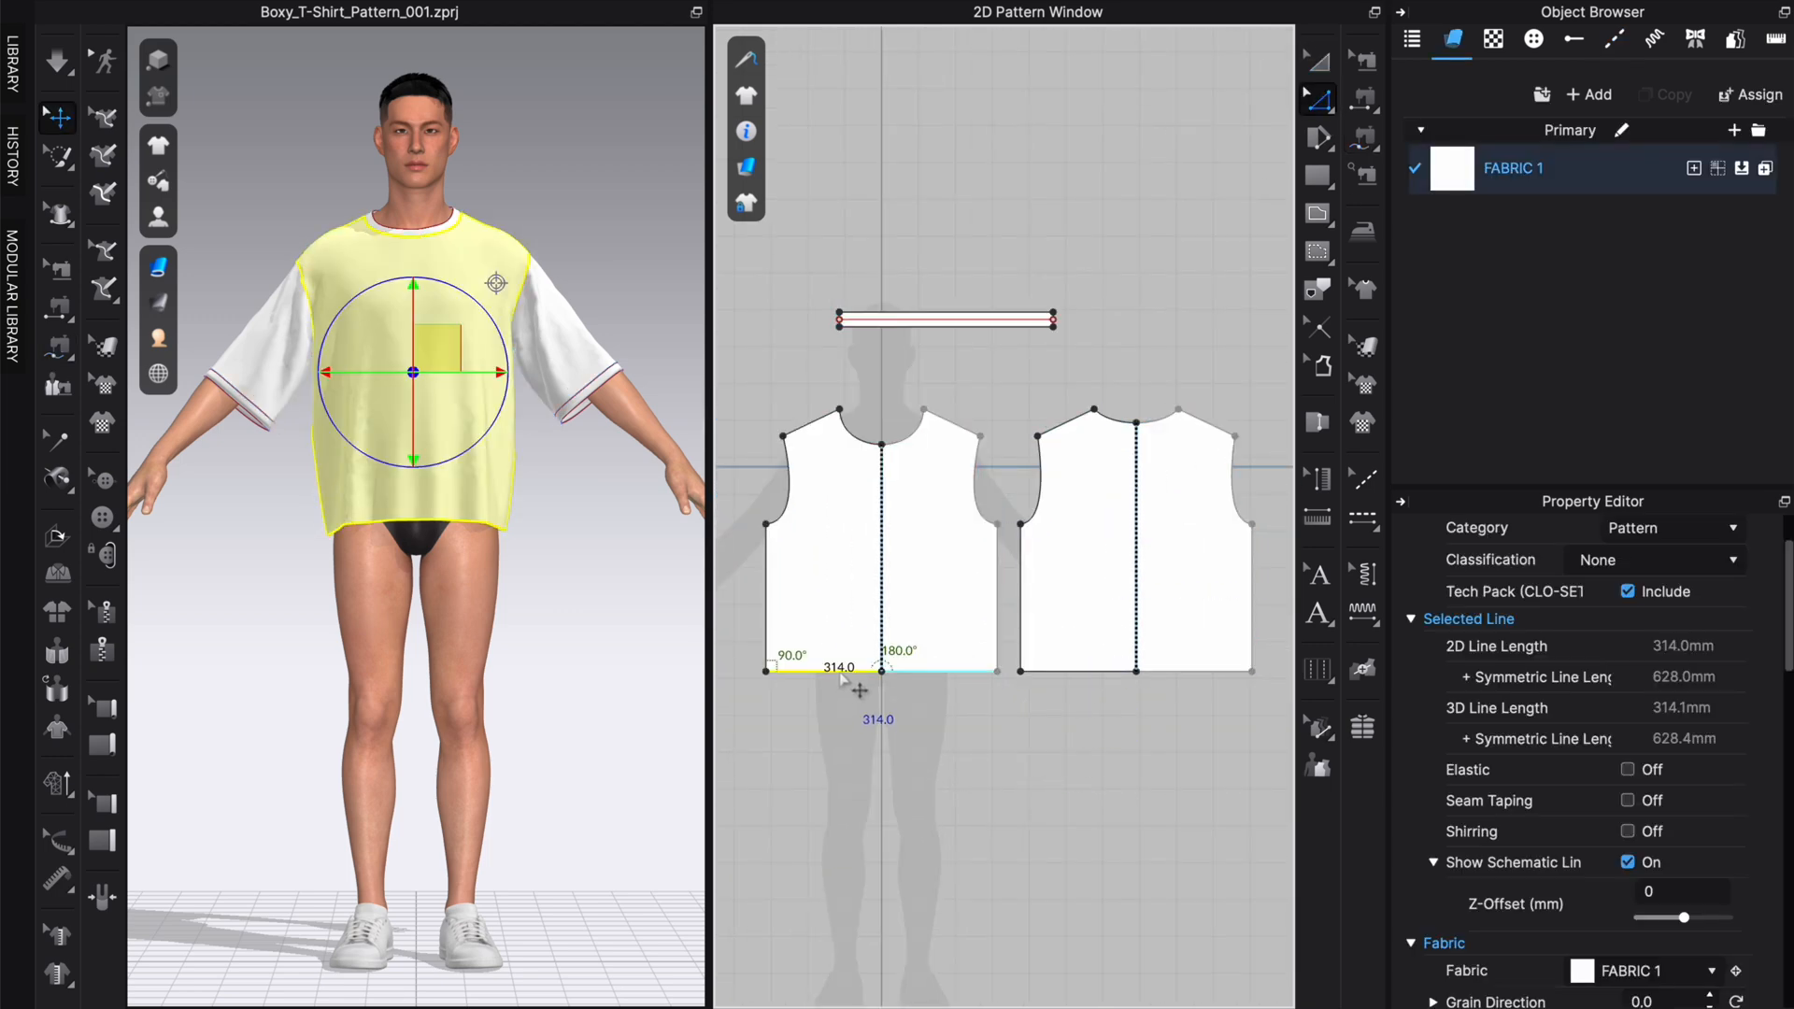
# Step: Offset the body pieces' bottom hem by two 20 mm bands with internal fold lines
pyautogui.rightClick(852, 678)
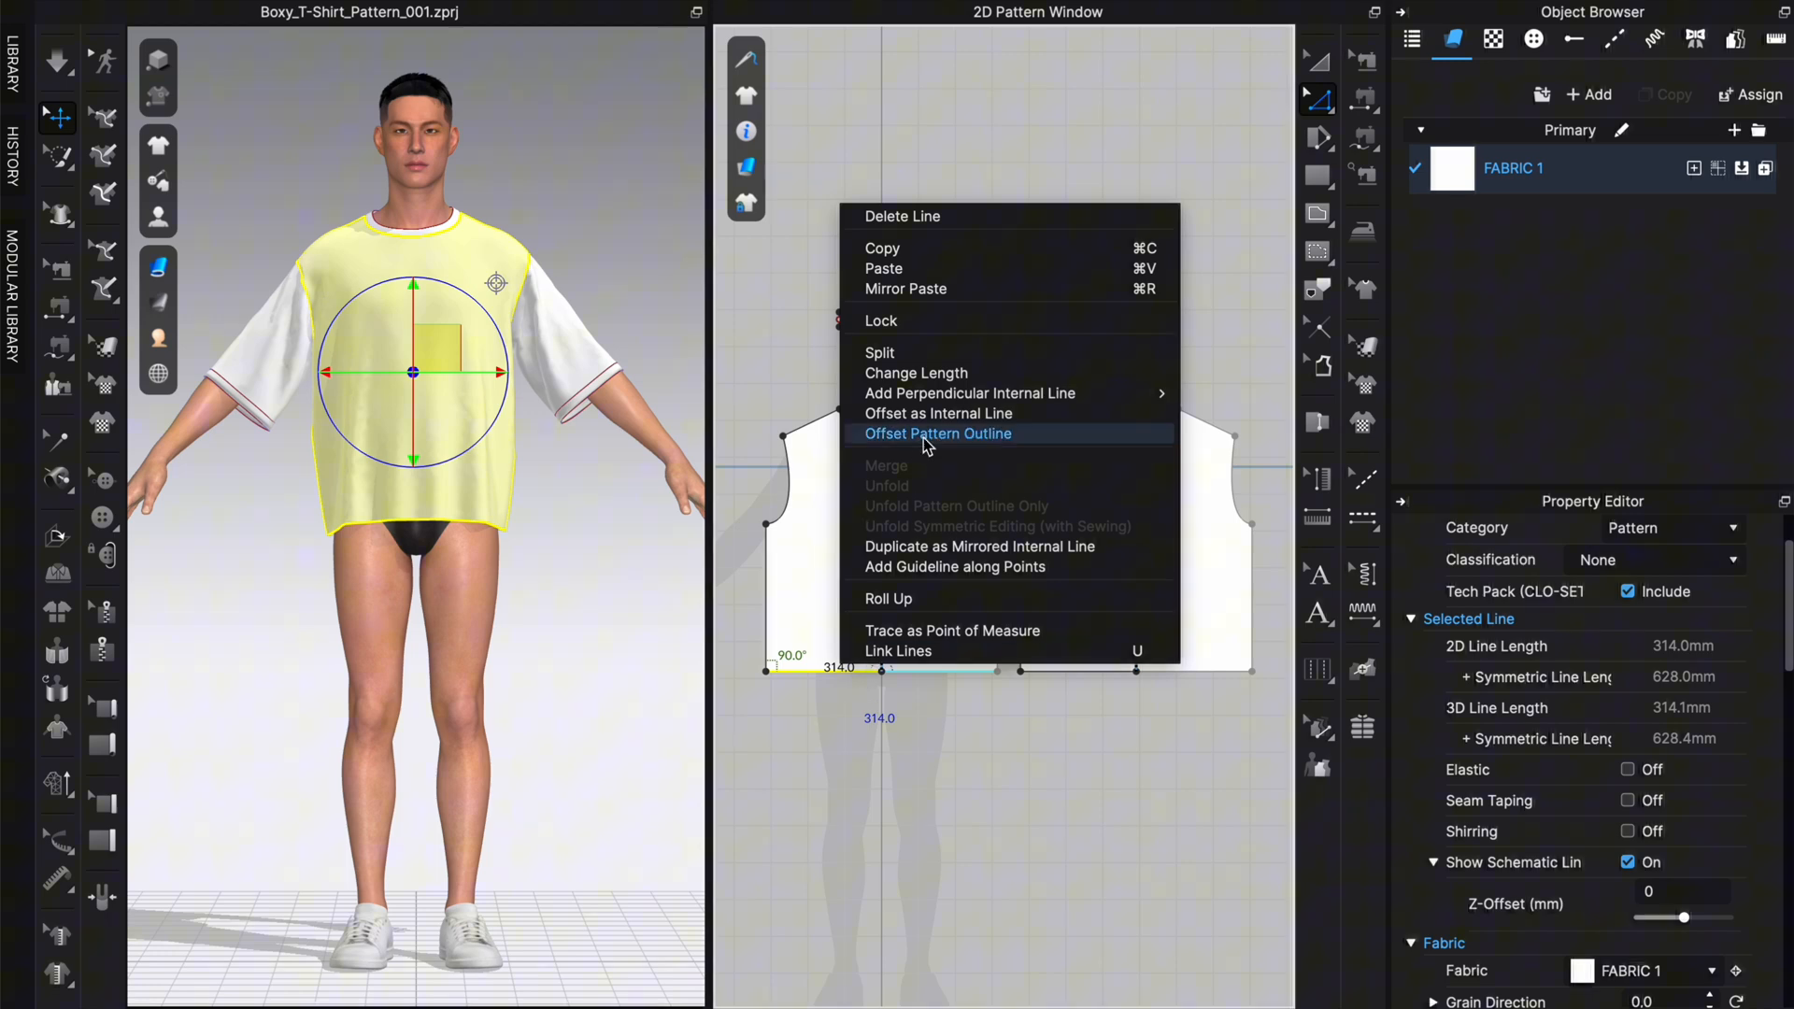
pyautogui.click(939, 434)
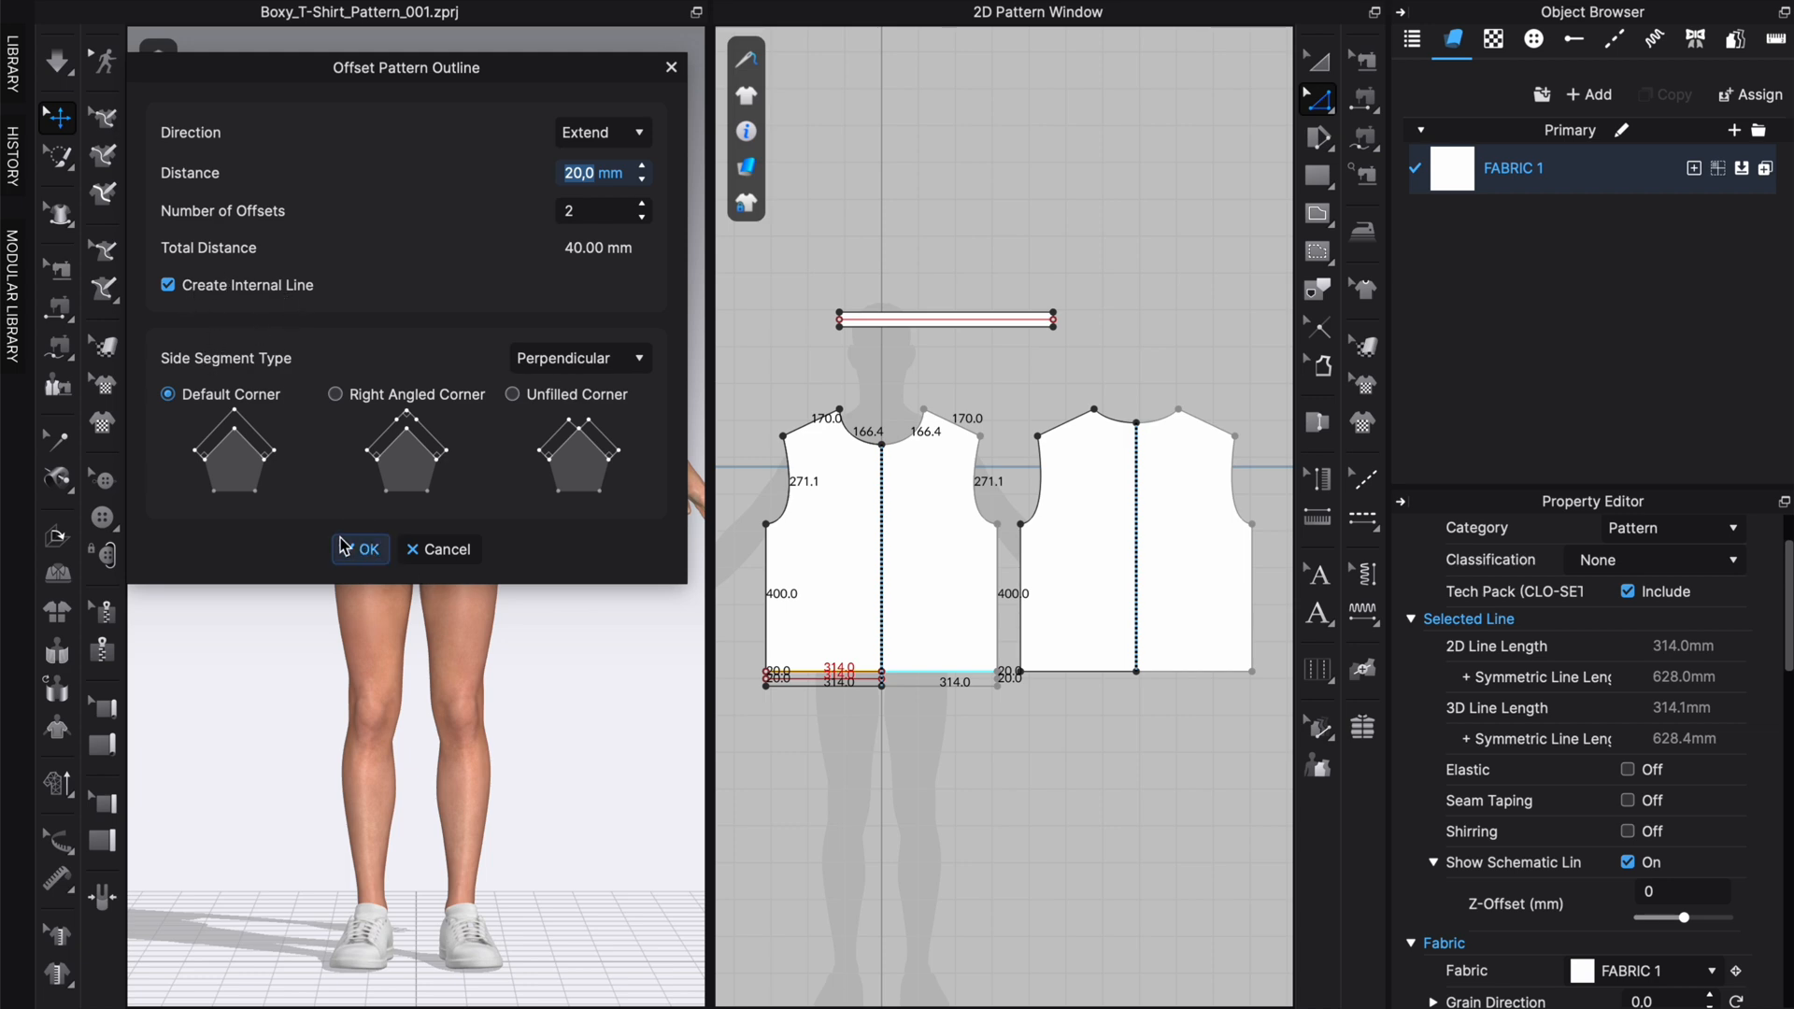
pyautogui.click(359, 550)
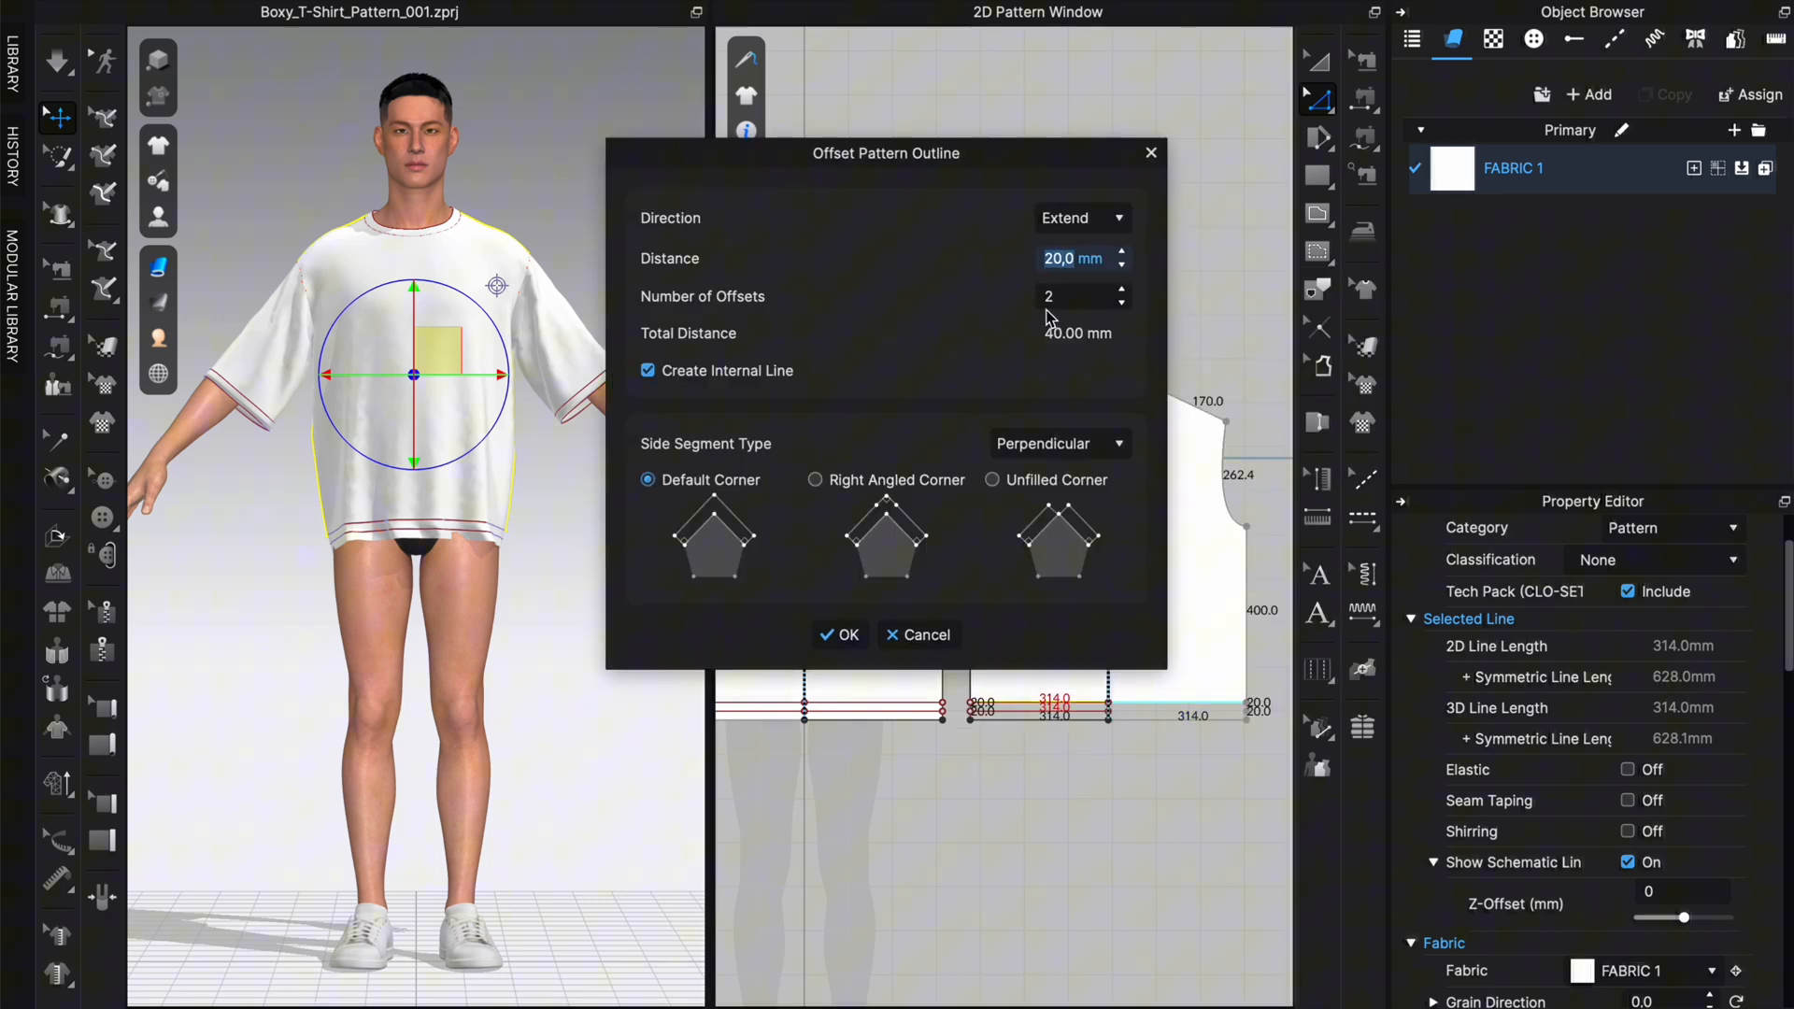
pyautogui.click(840, 636)
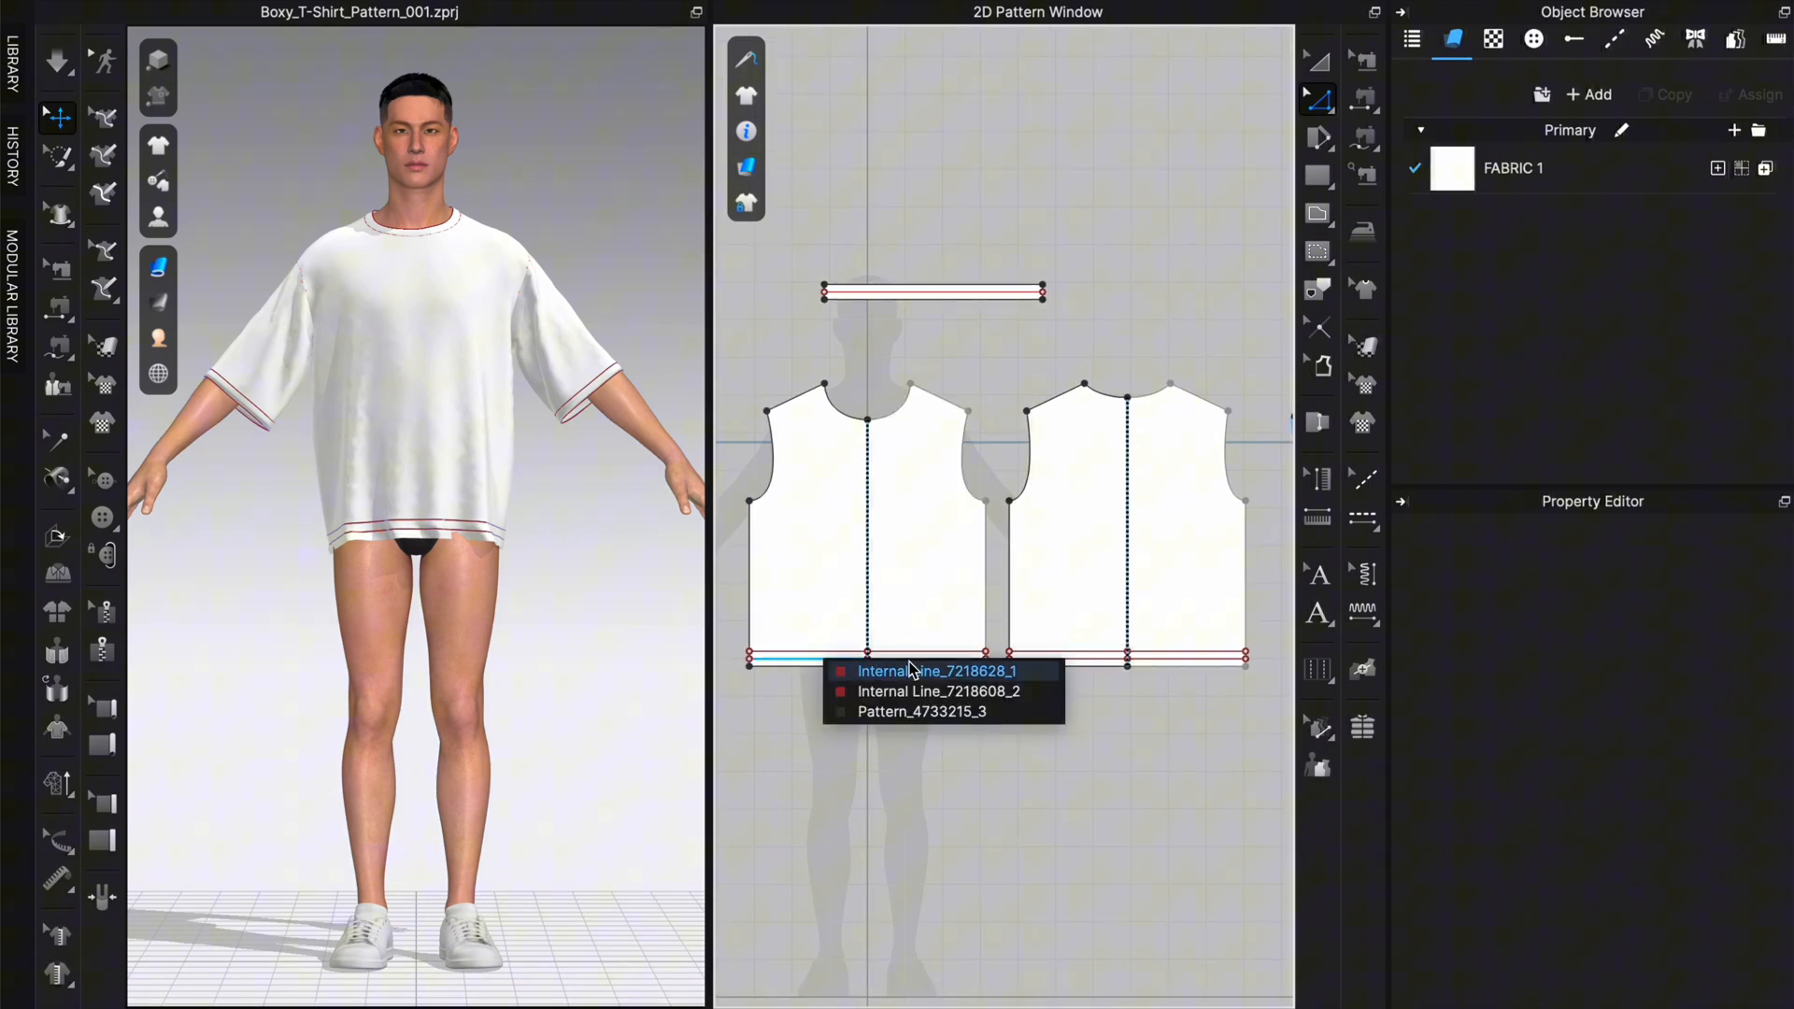
pyautogui.click(929, 671)
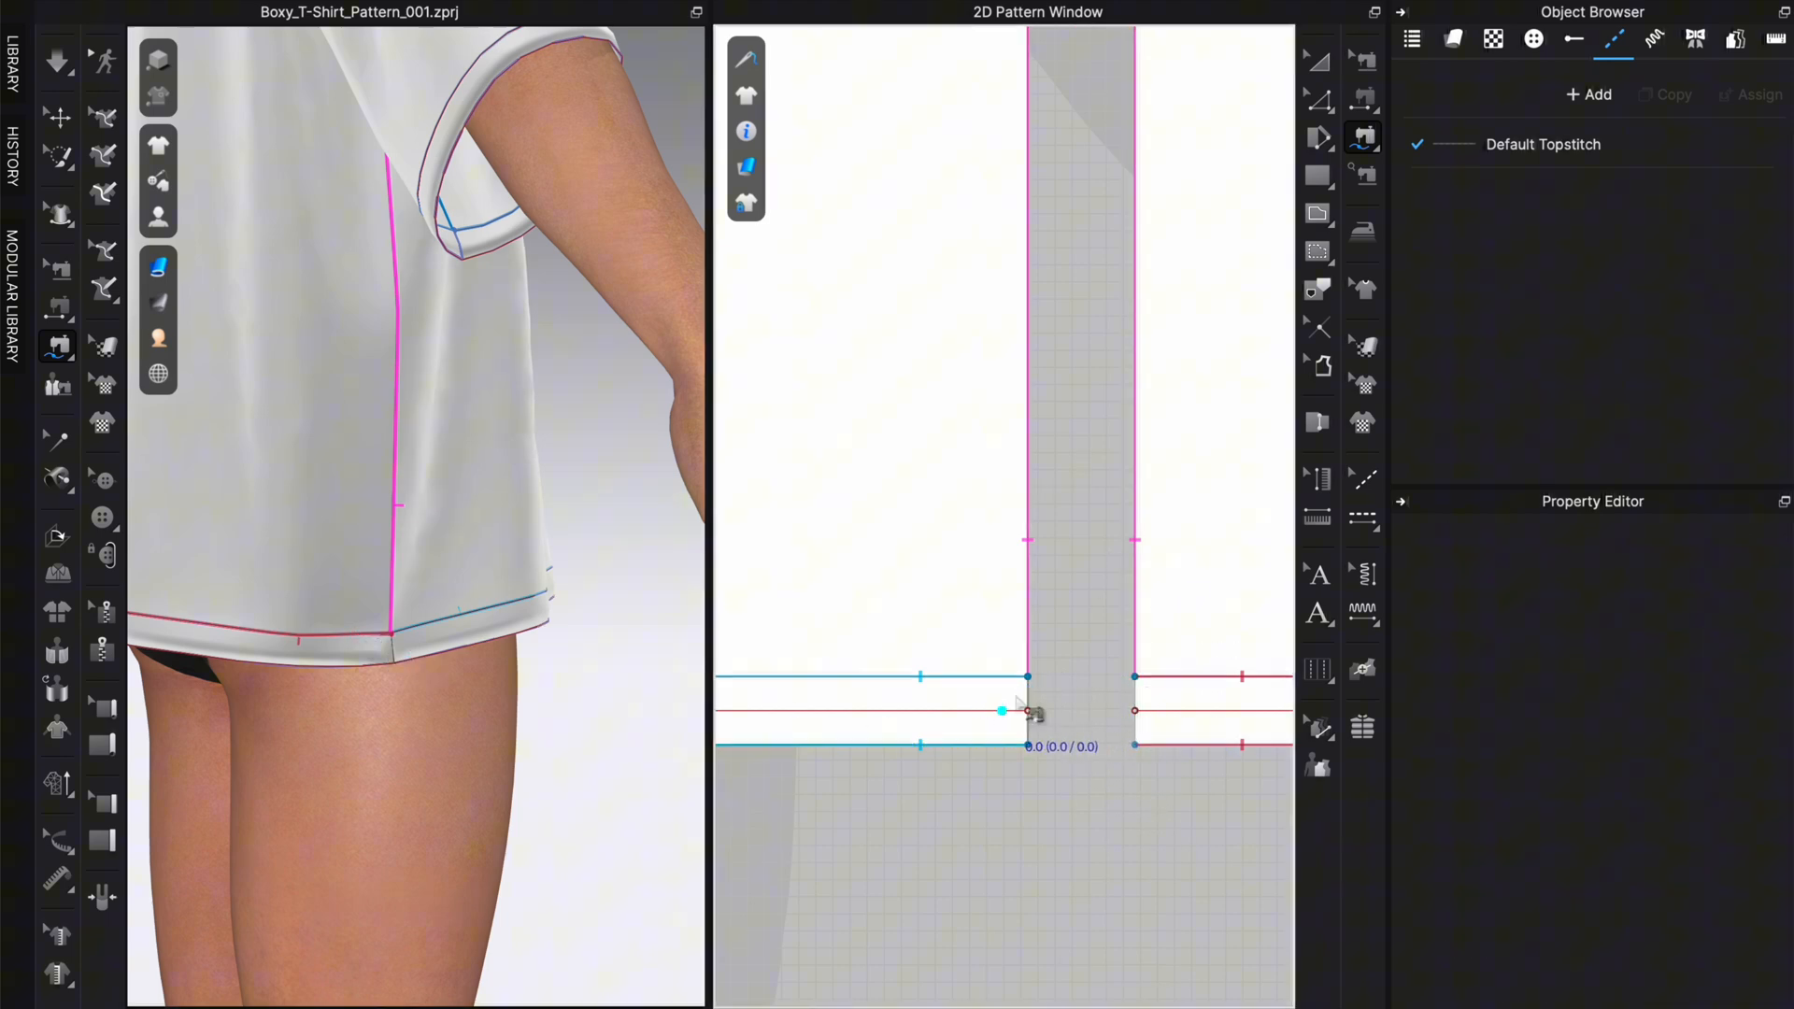
# Step: Free-sew the body hem line to the matching hem line on the adjoining piece
pyautogui.moveTo(1002, 712); pyautogui.dragTo(1019, 723)
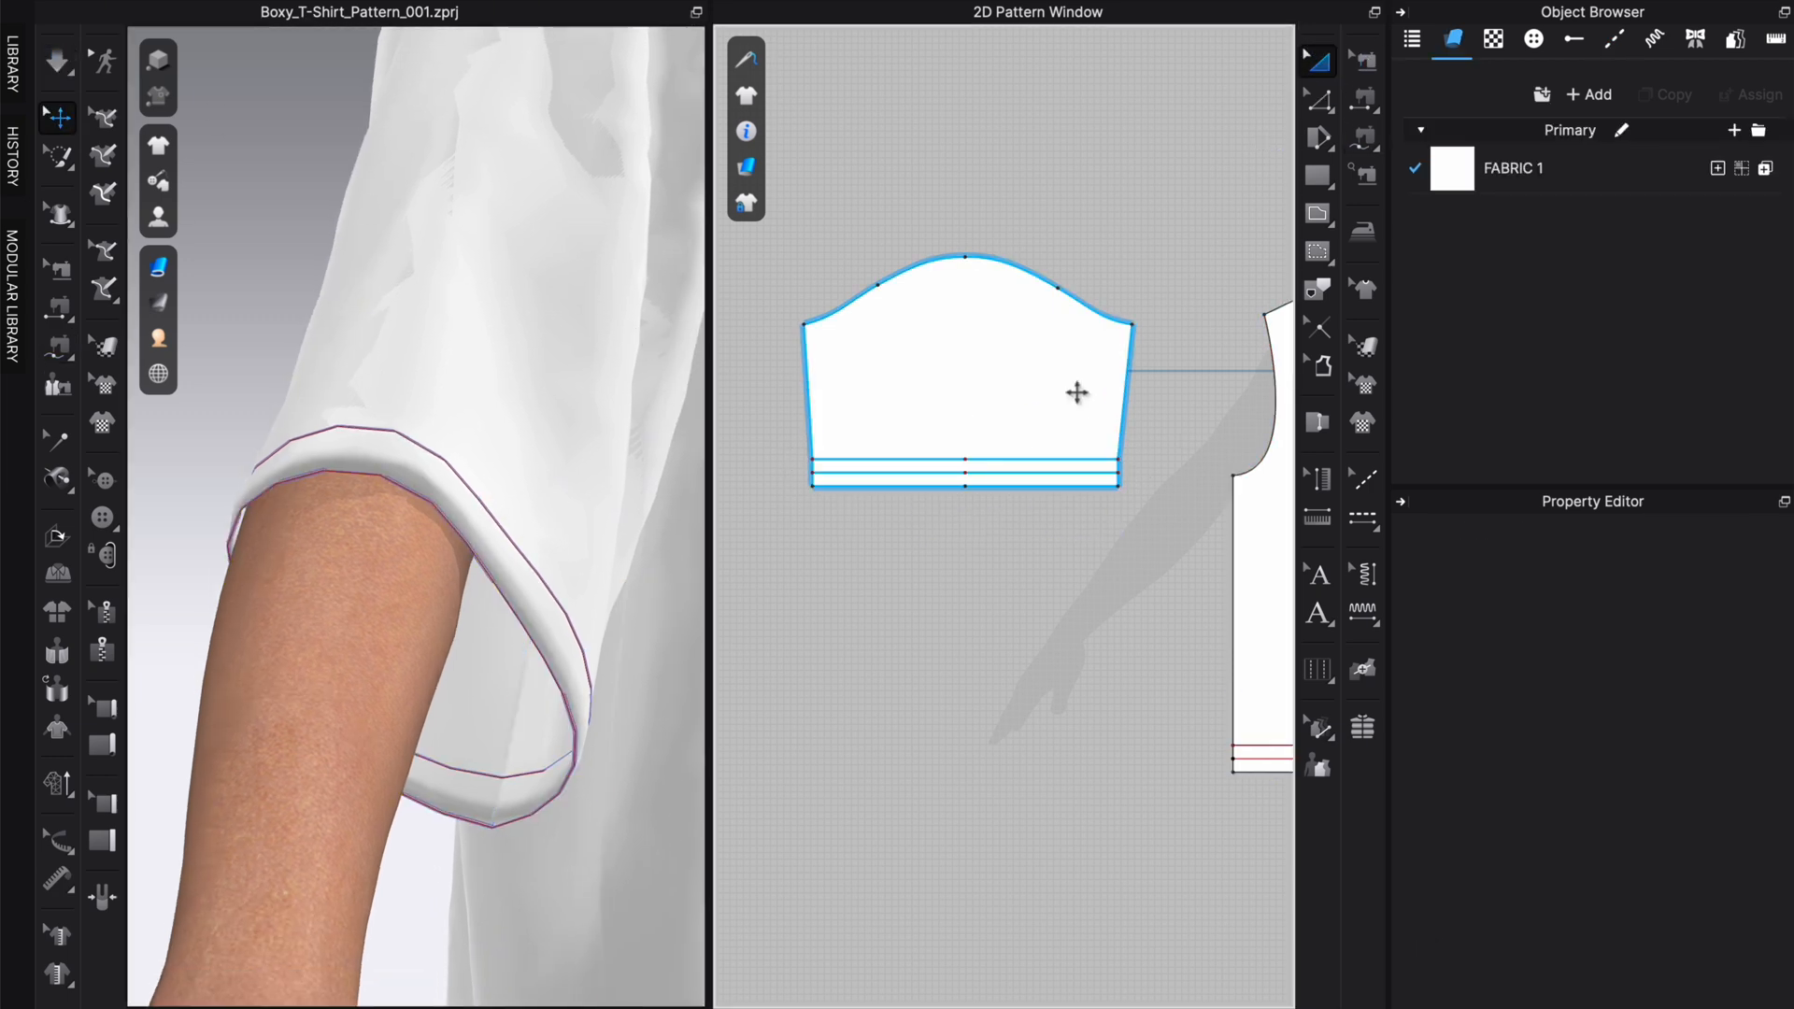
# Step: Turn off fold rendering on the sleeve, front and back hem fold lines
pyautogui.click(965, 475)
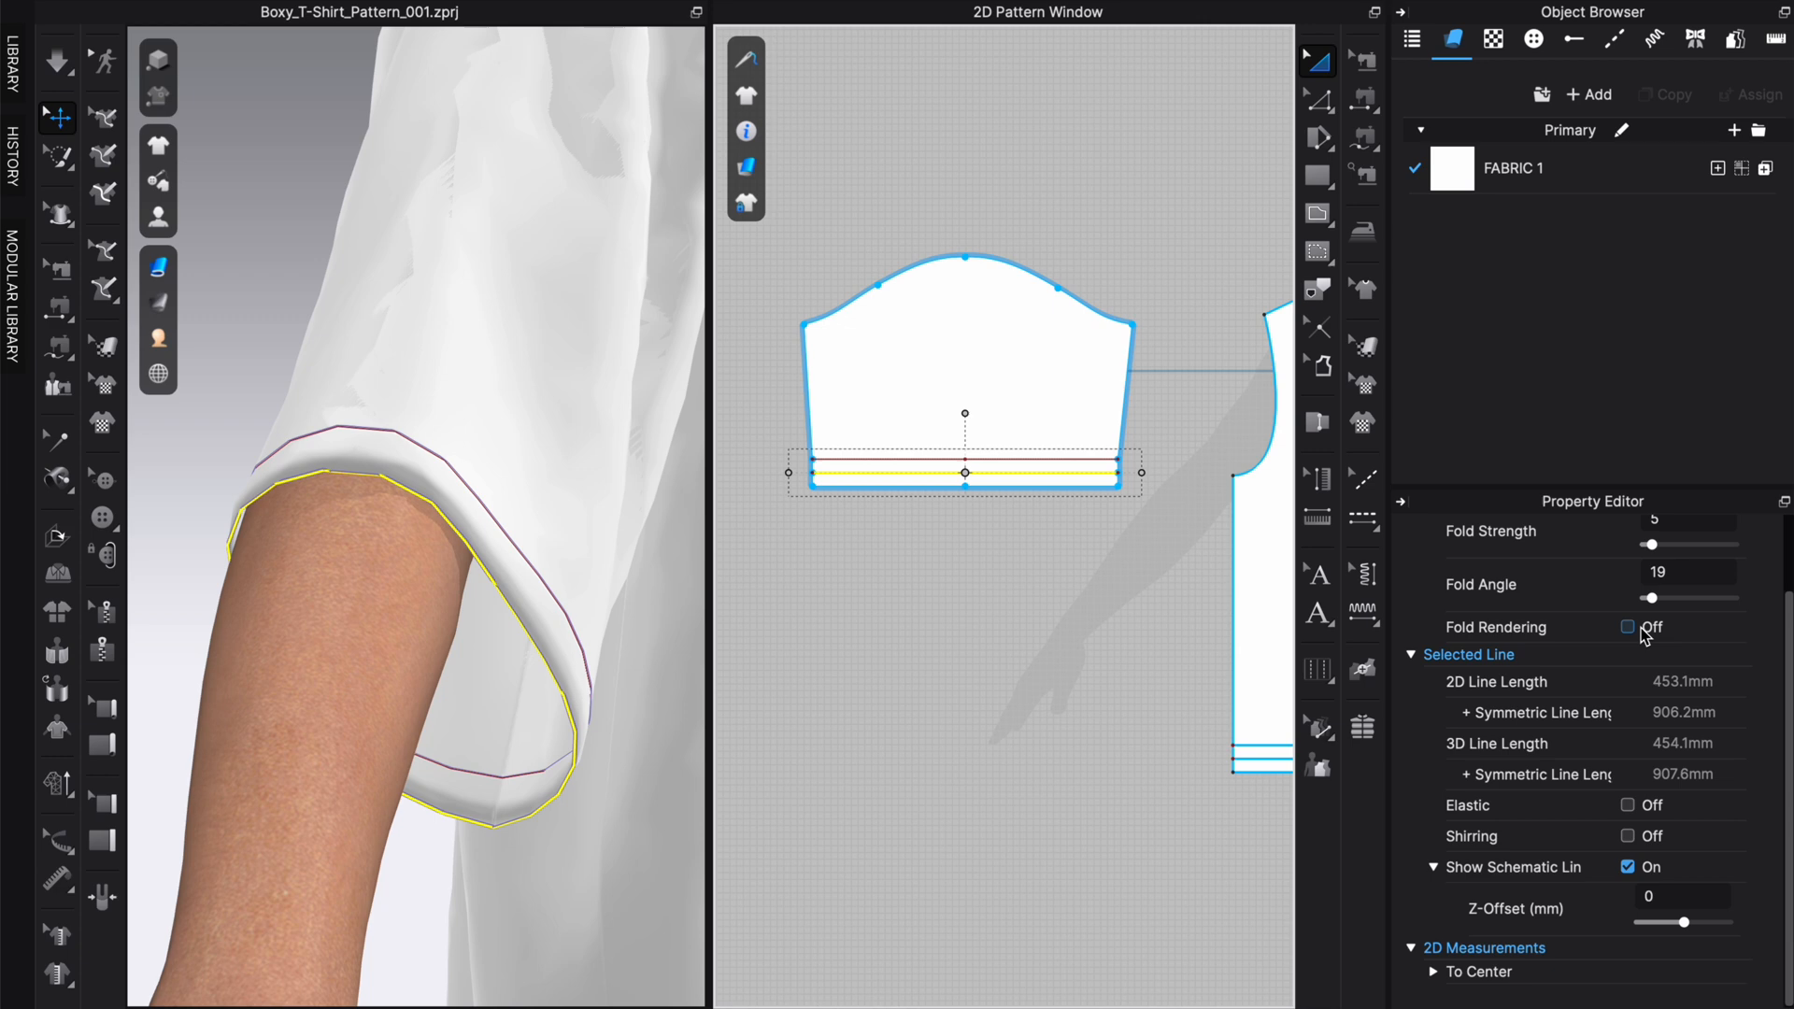
pyautogui.click(1628, 628)
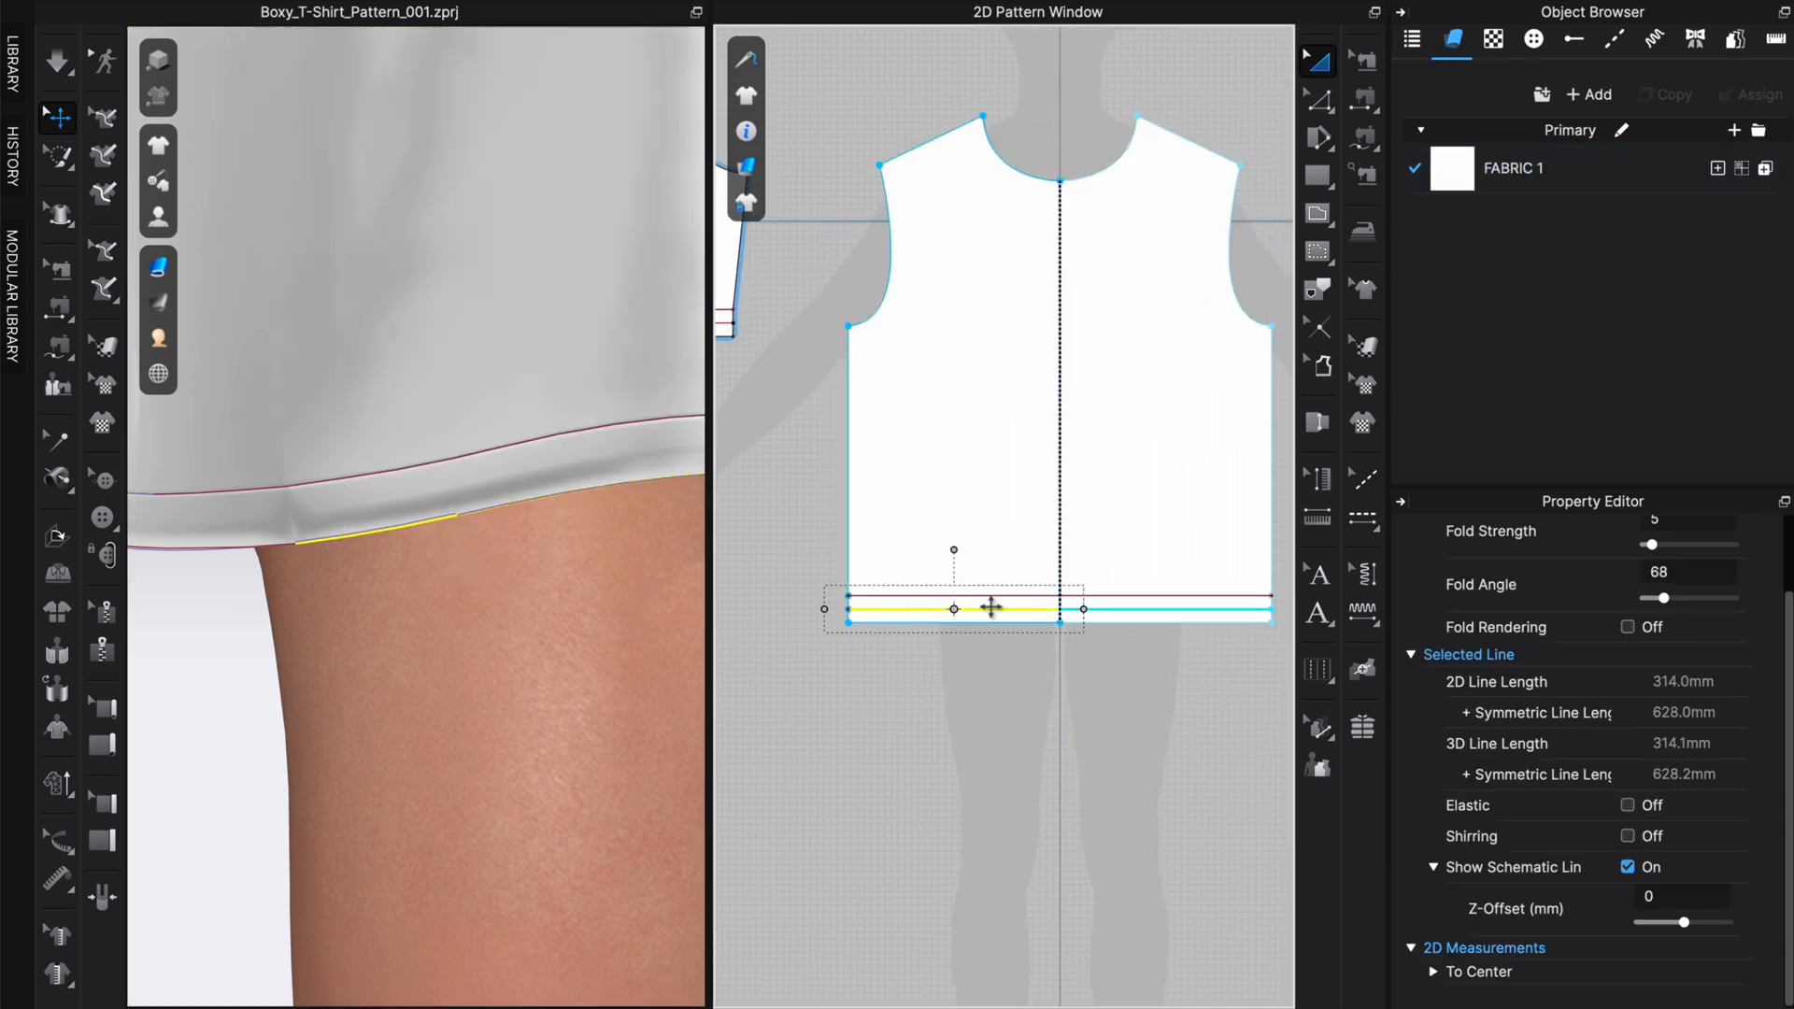
pyautogui.click(1628, 628)
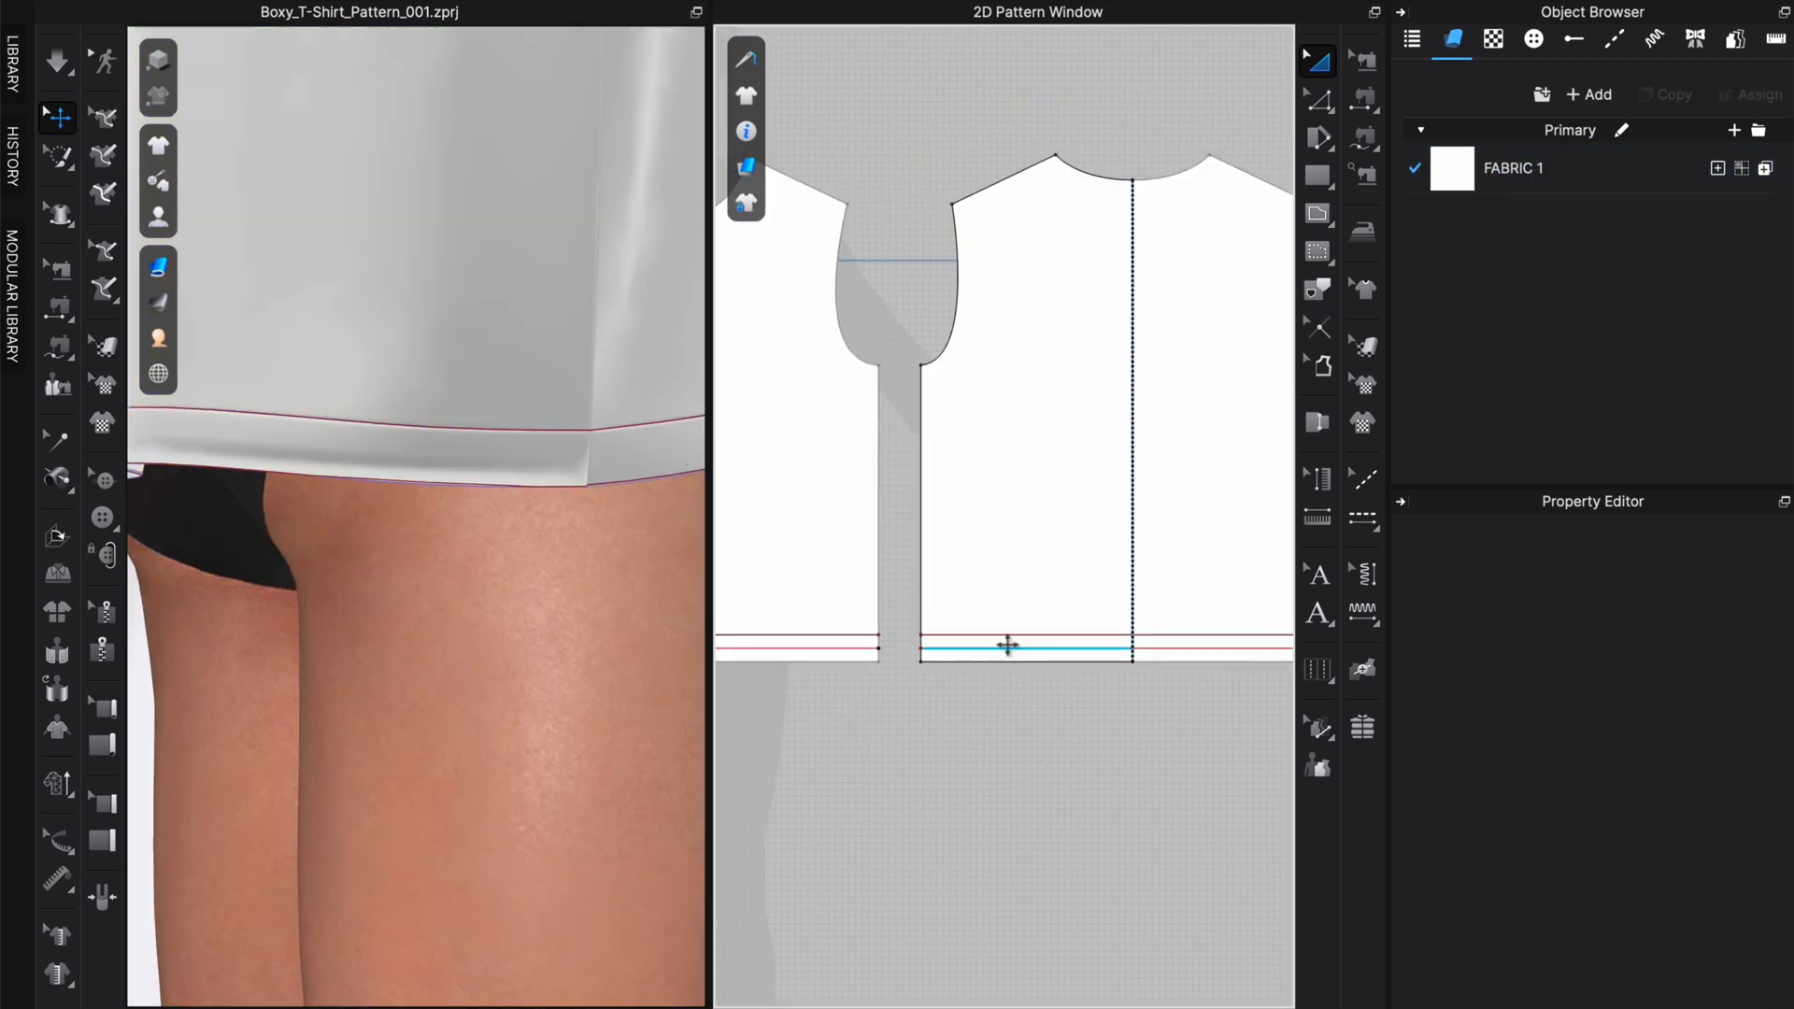
pyautogui.click(1002, 645)
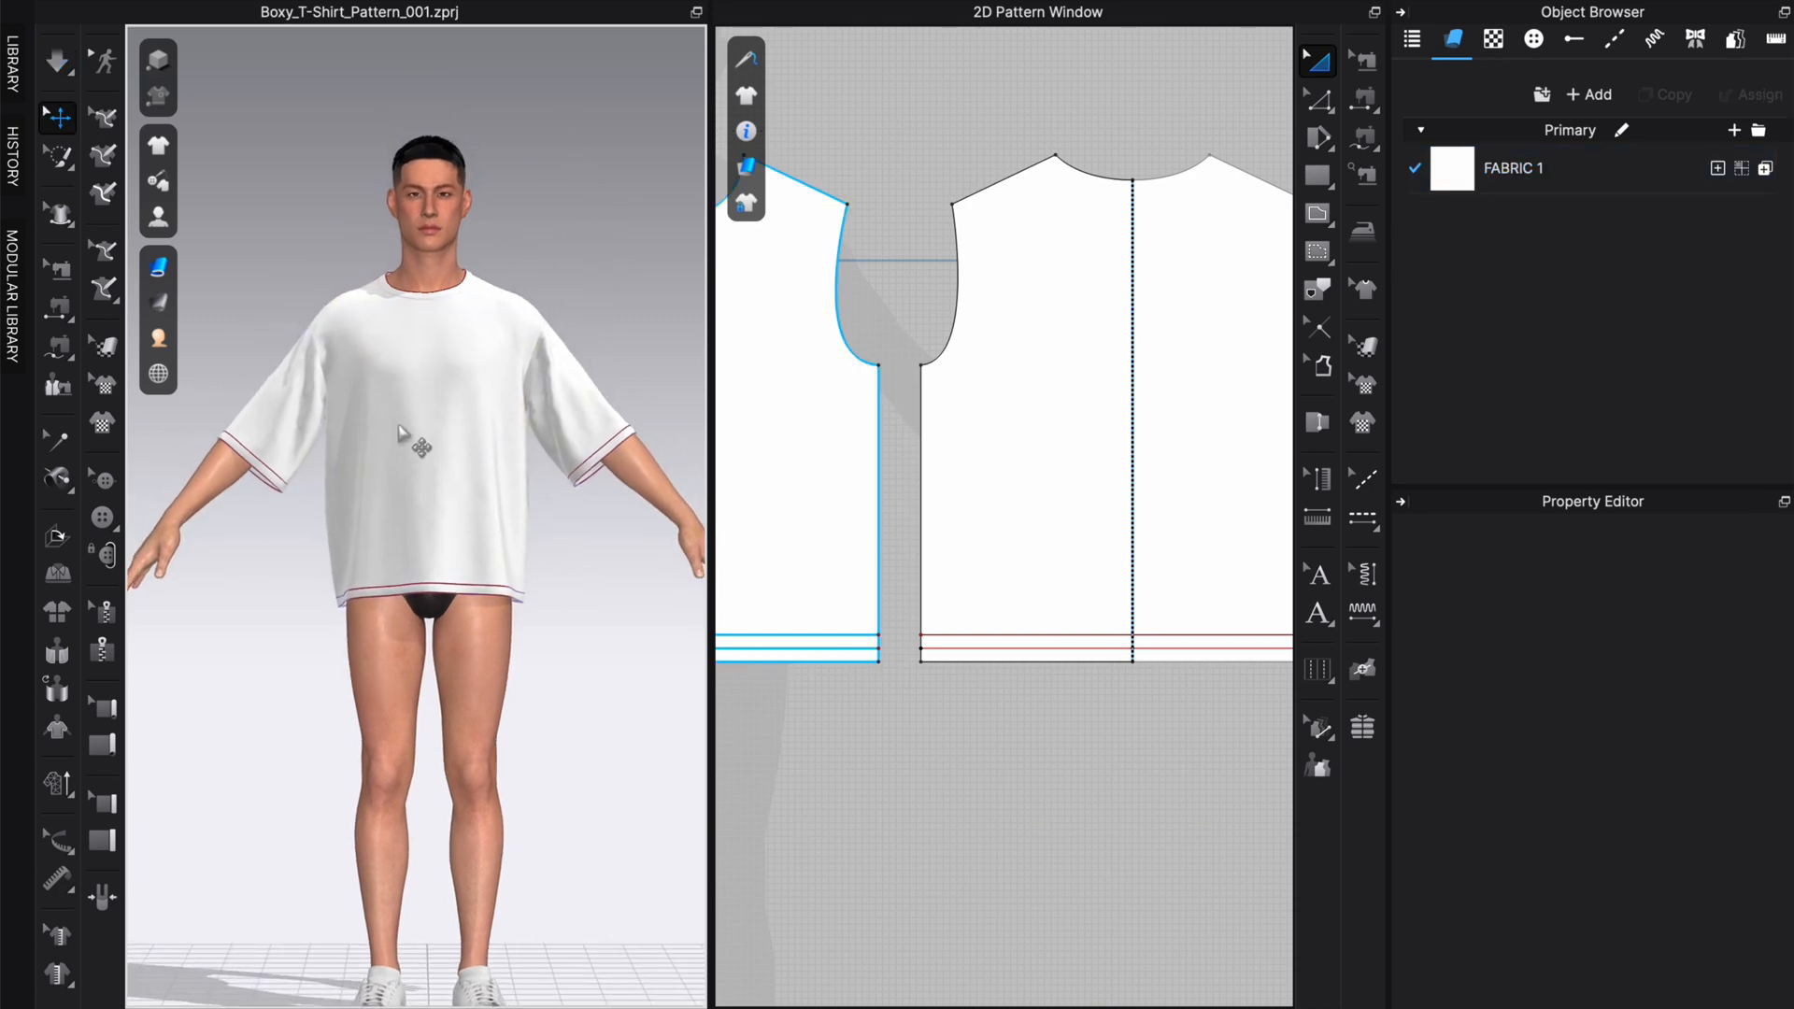
pyautogui.moveTo(505, 368)
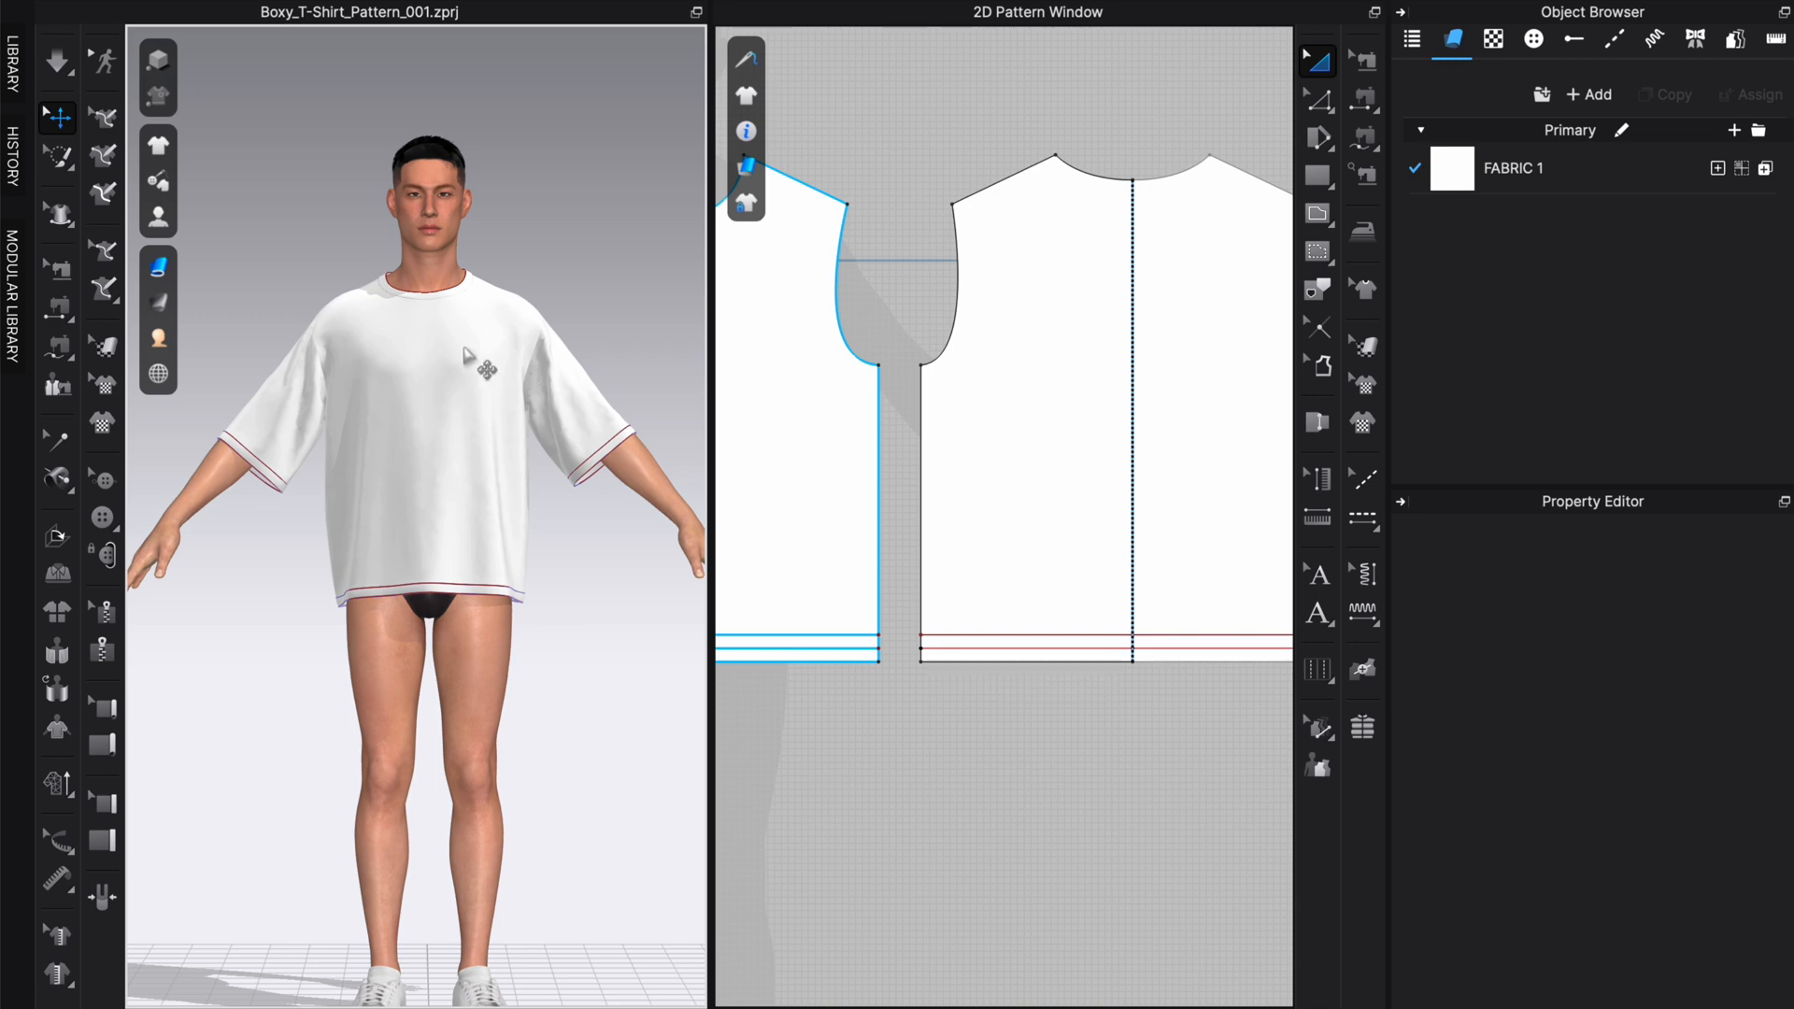
pyautogui.moveTo(319, 292)
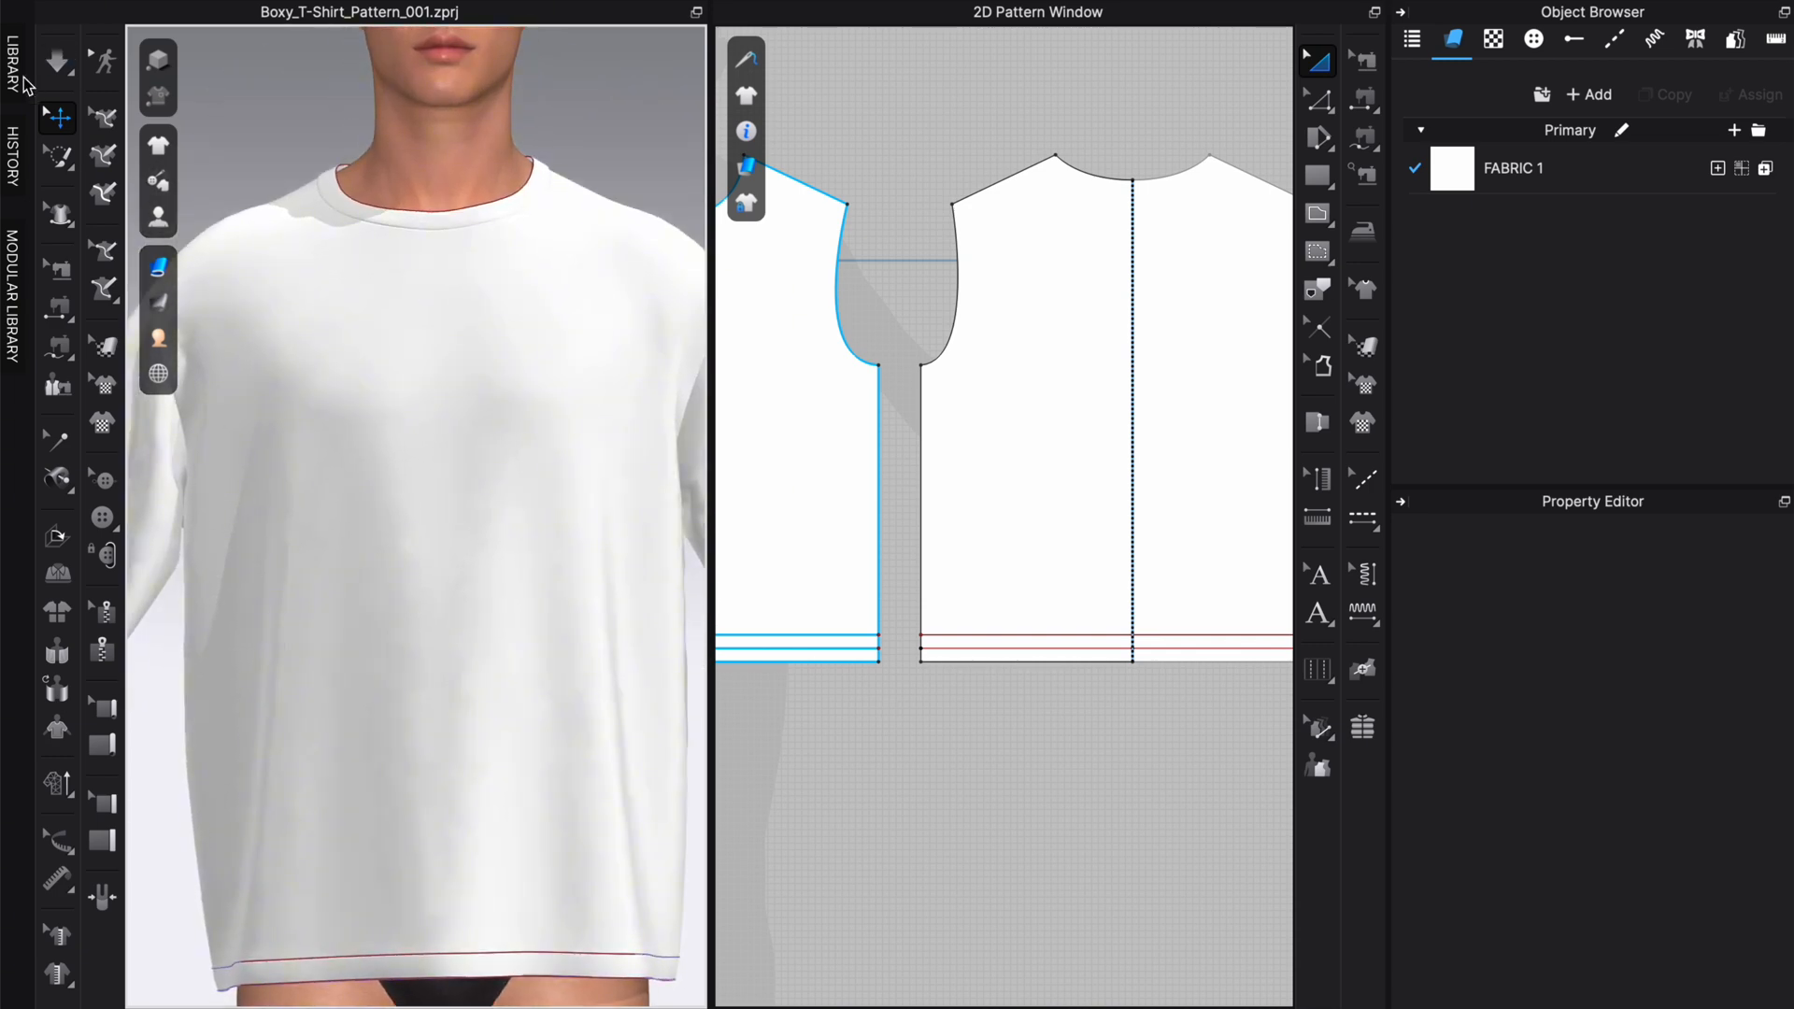
# Step: Search the fabric library for 'rib' and add V1_Cut_Sew_Knit_Rib_2X2_468gsm for the neckband
pyautogui.click(15, 45)
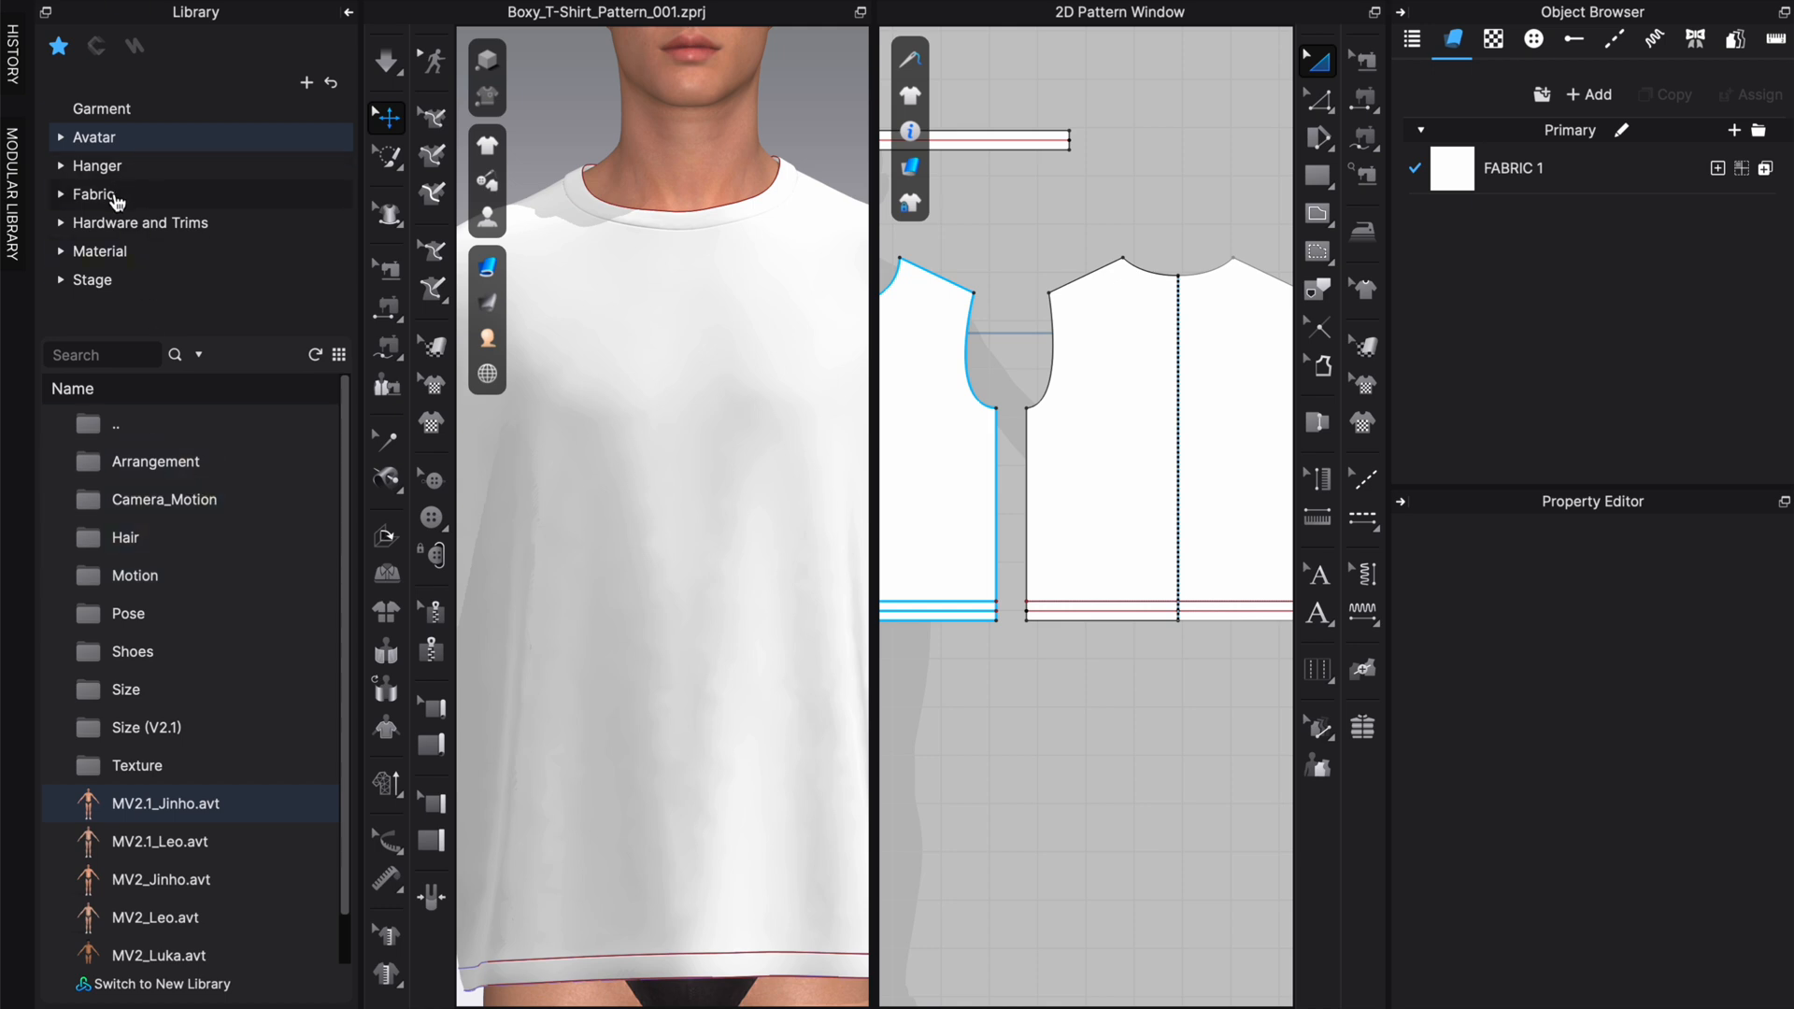
pyautogui.click(94, 193)
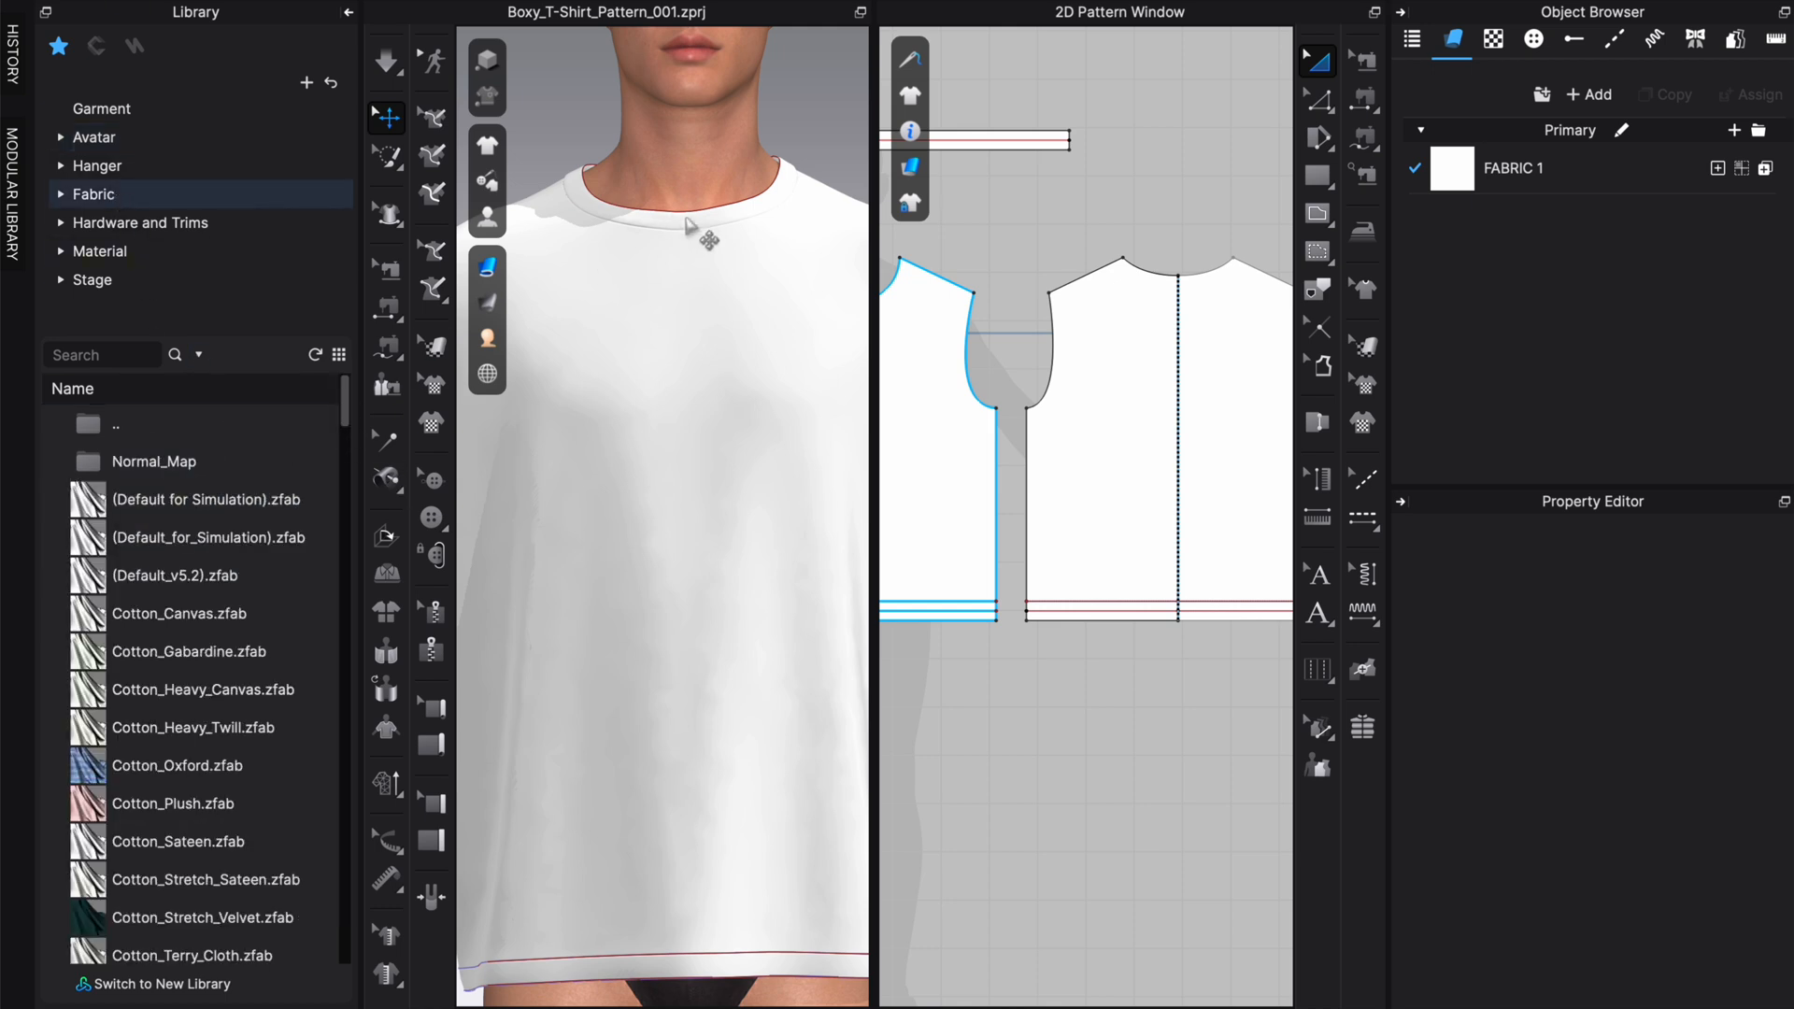
pyautogui.doubleClick(1512, 168)
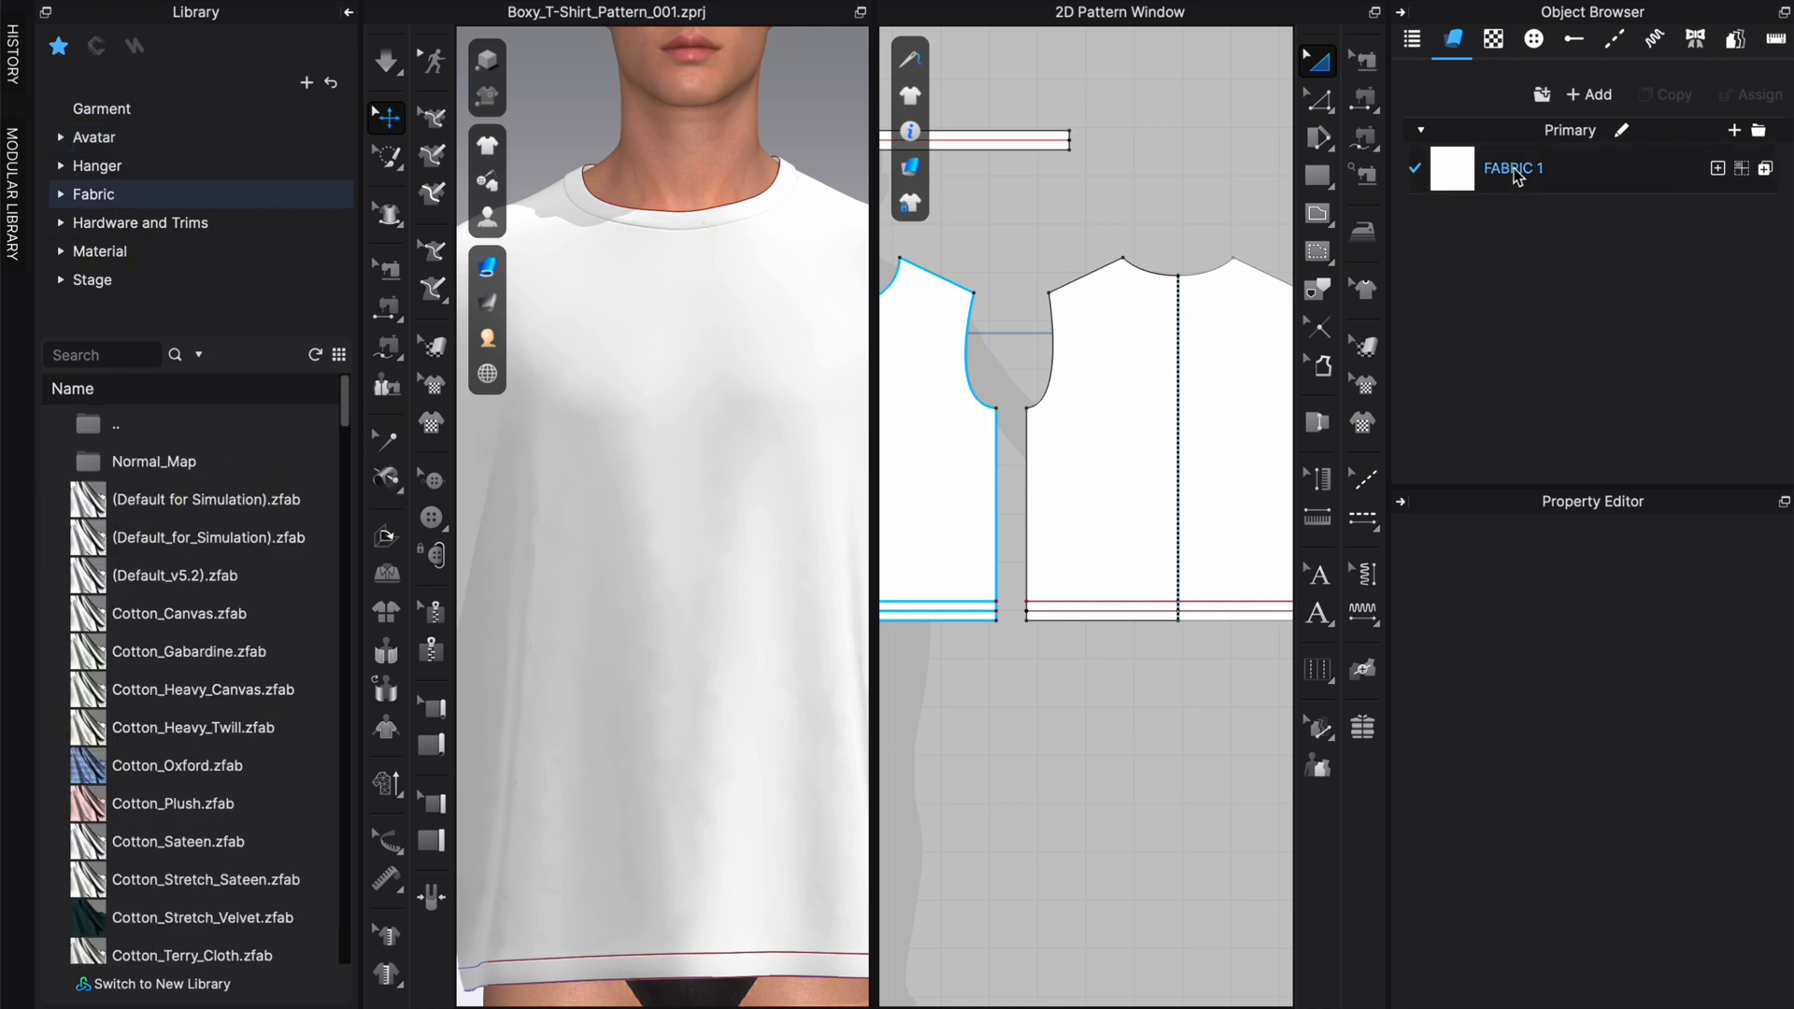
pyautogui.click(84, 356)
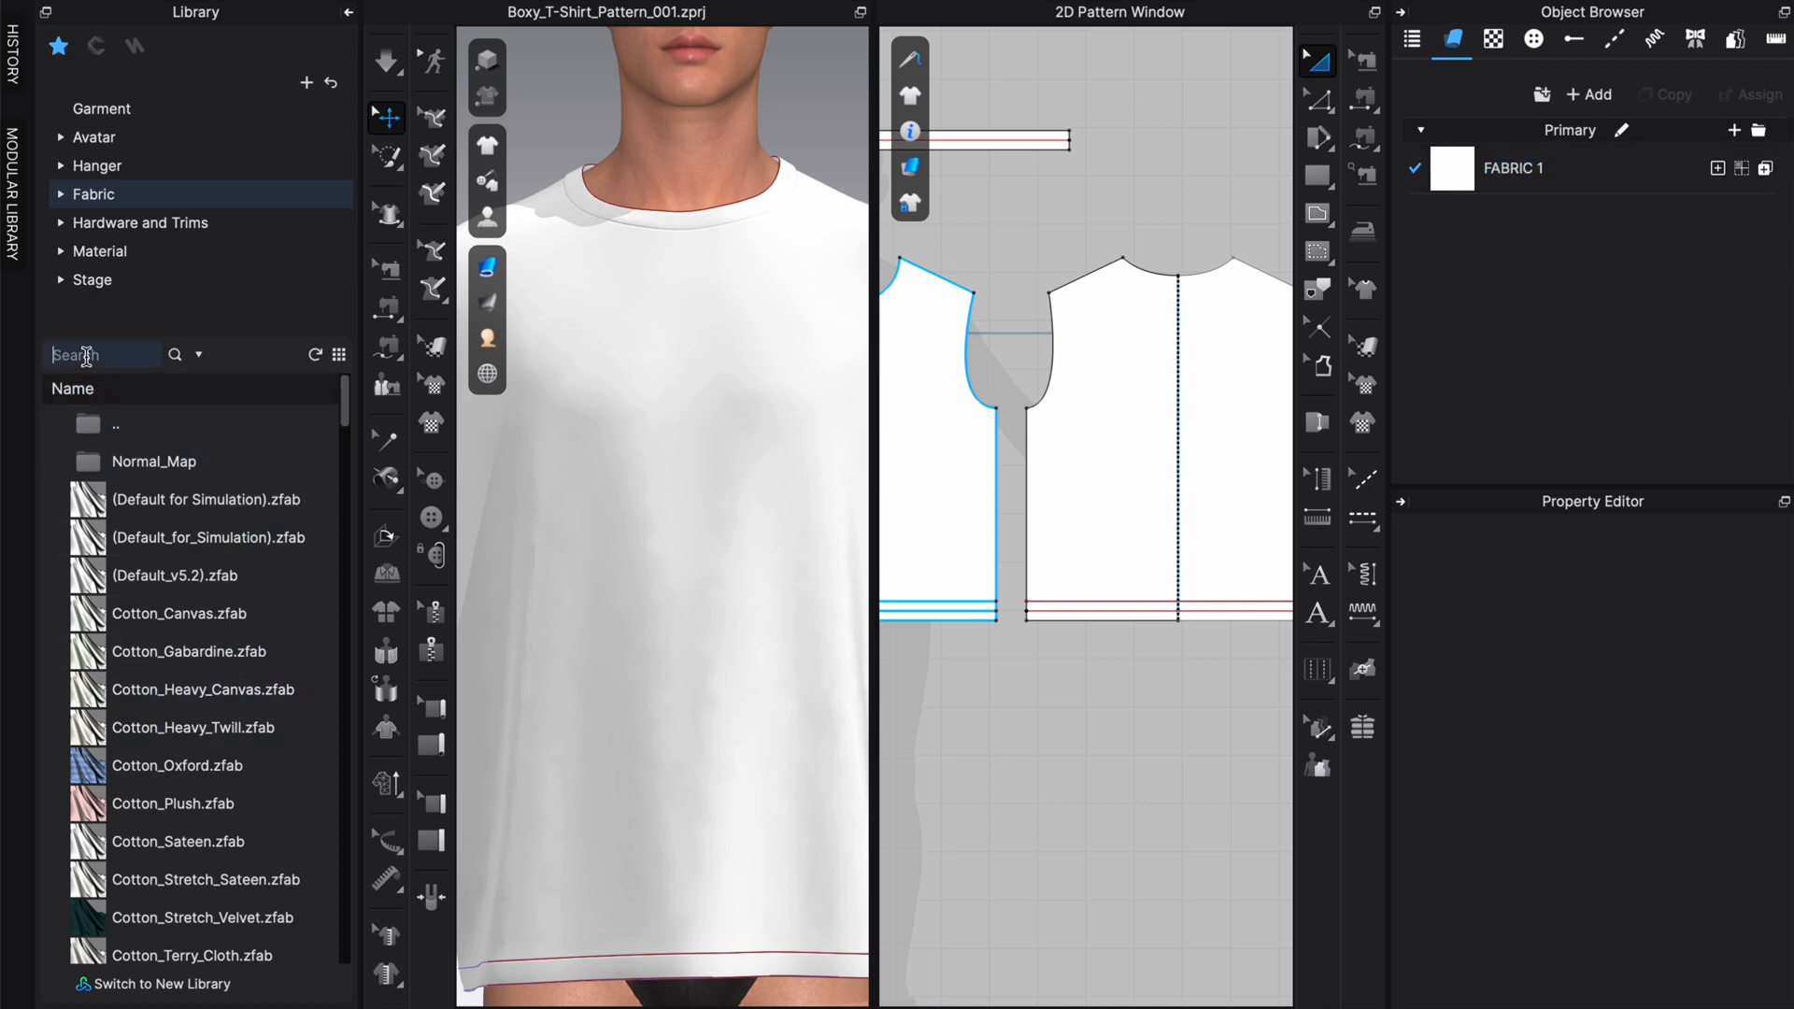
pyautogui.write('rib')
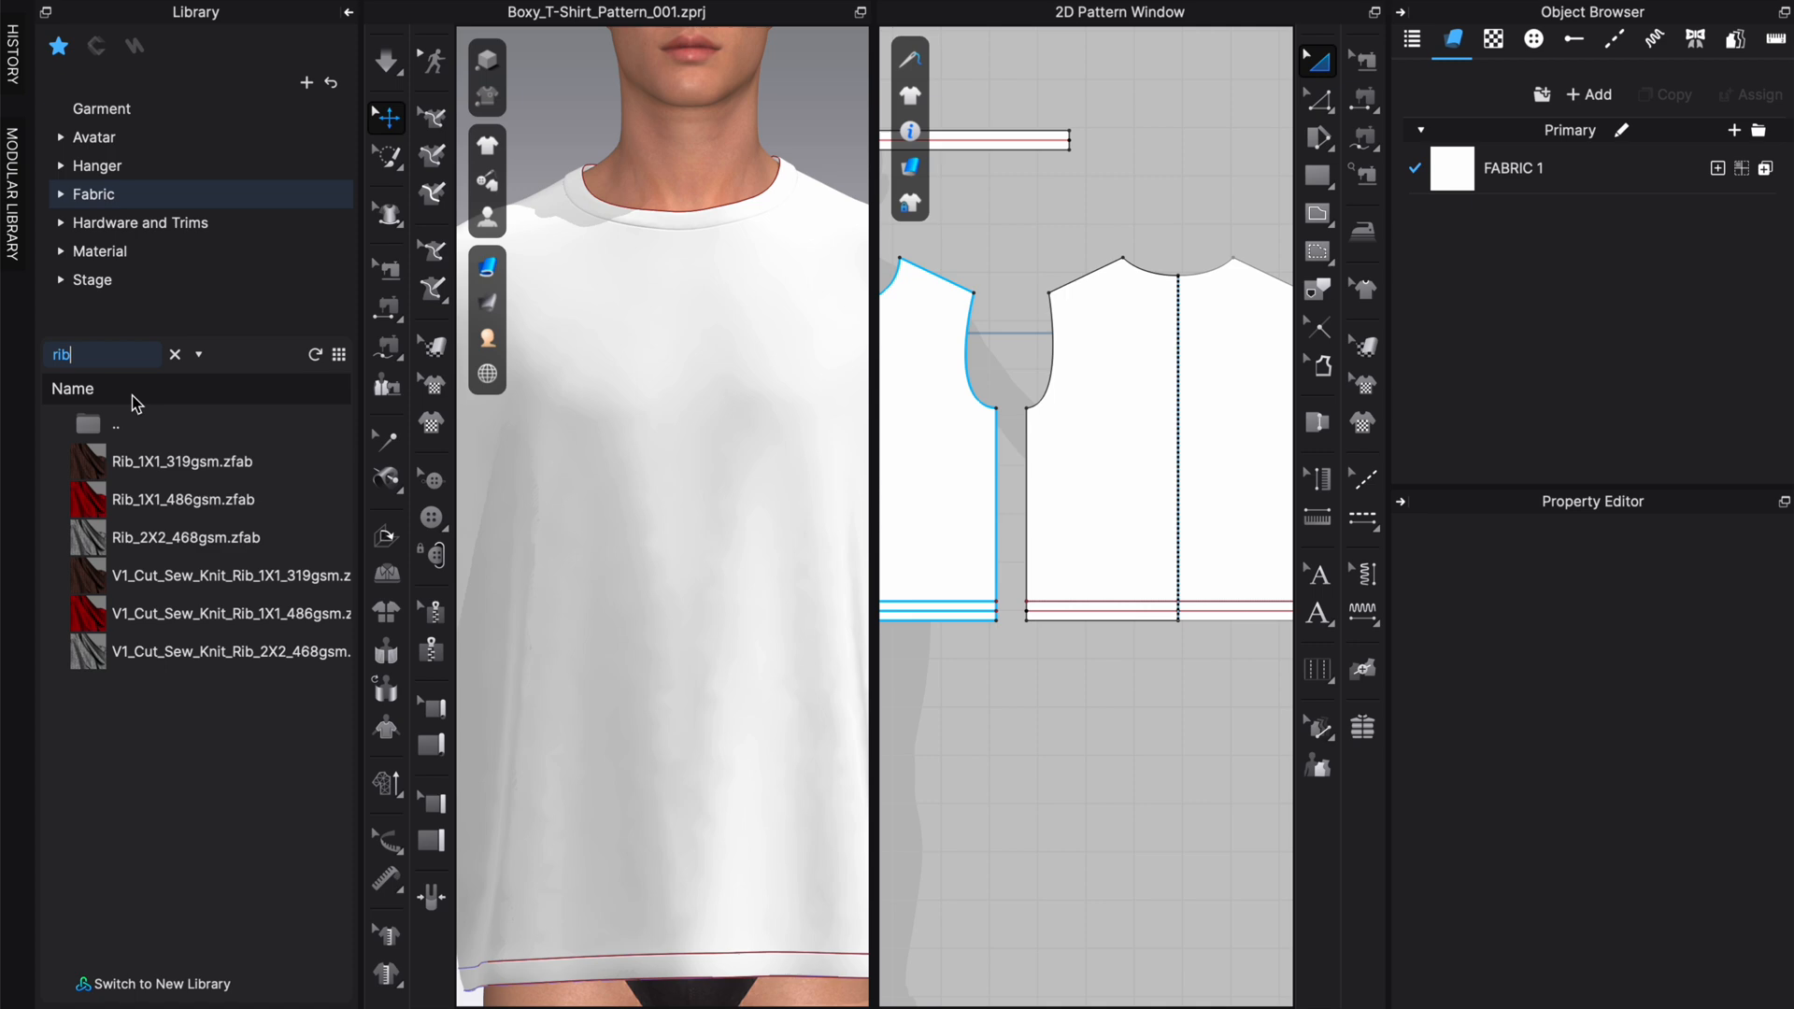
pyautogui.click(230, 651)
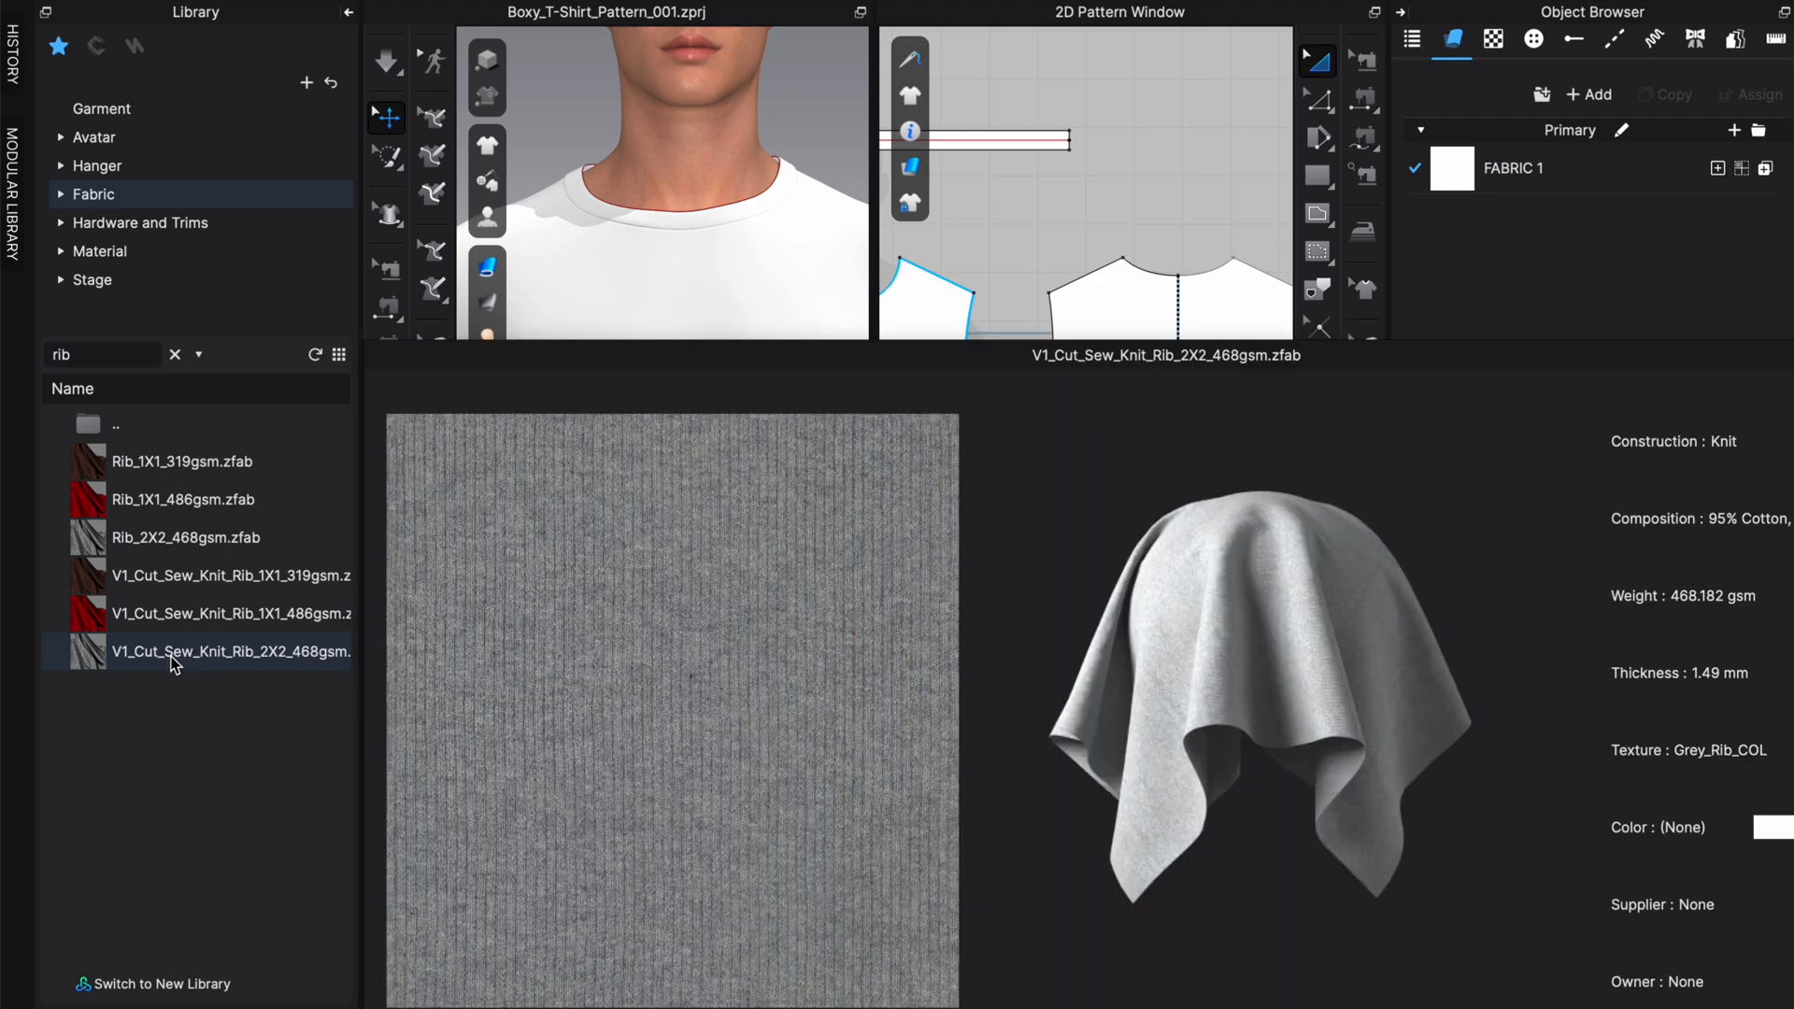
pyautogui.click(172, 538)
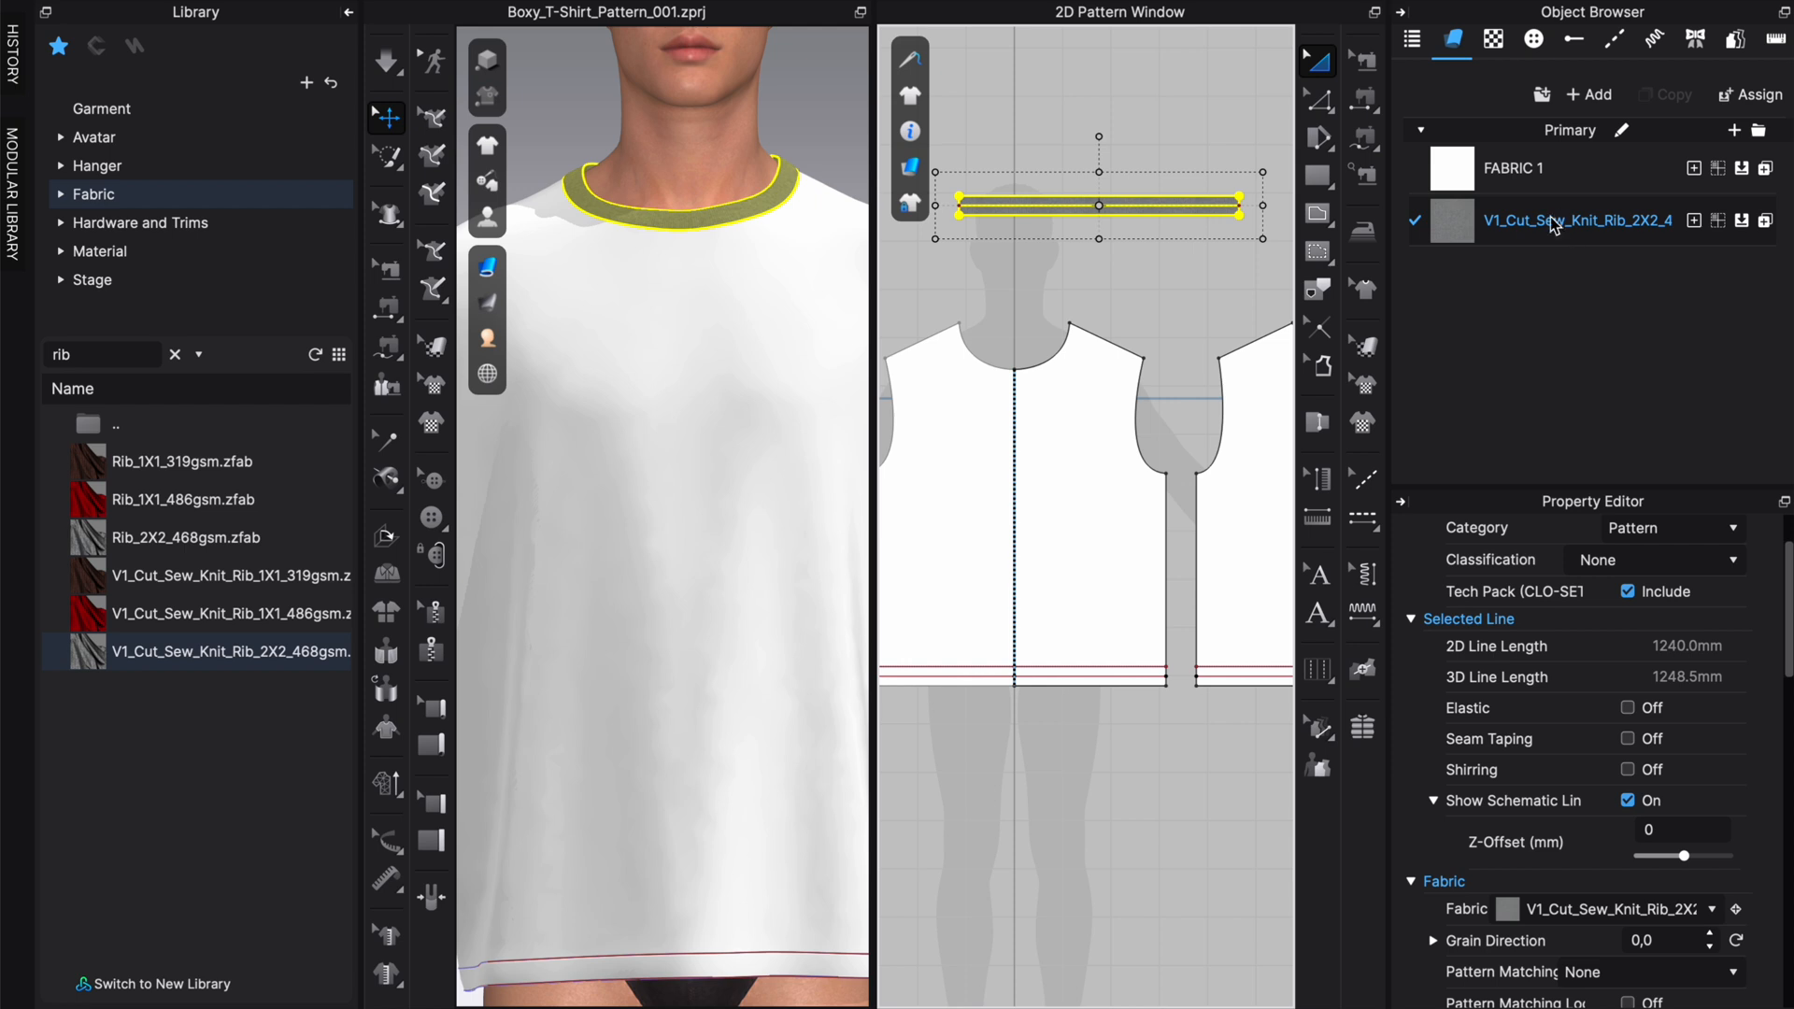
pyautogui.moveTo(1567, 254)
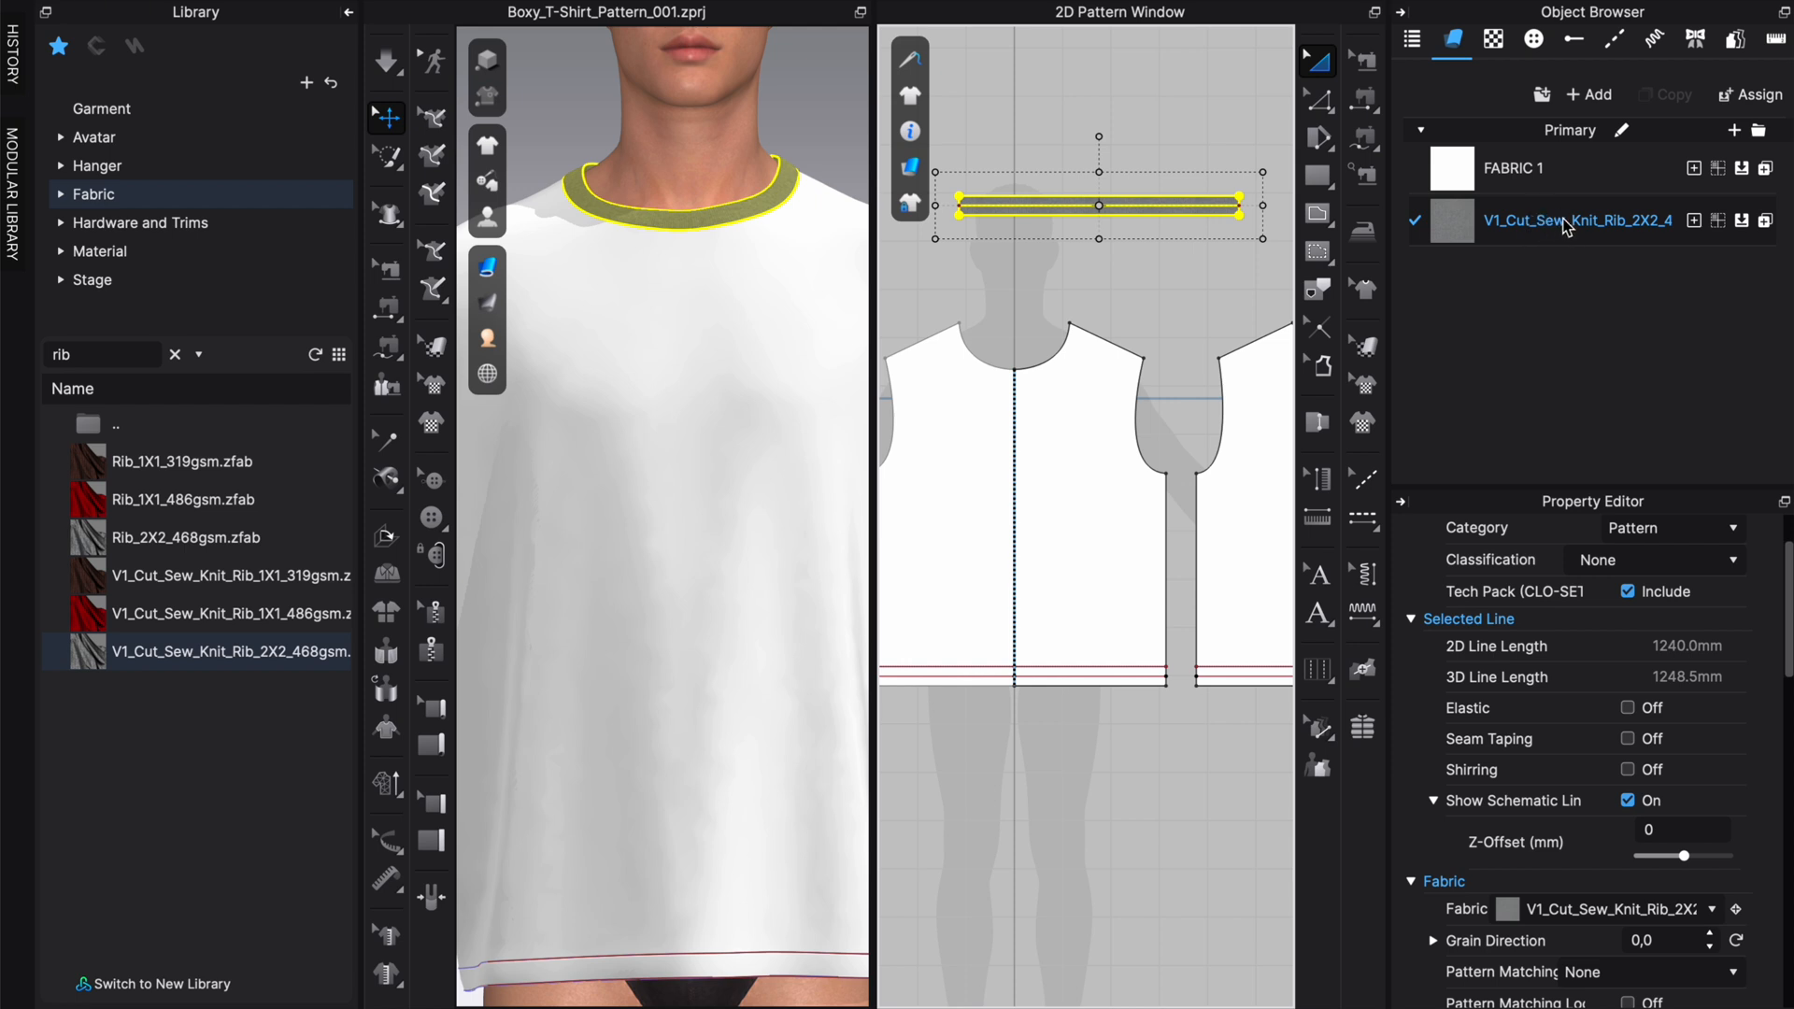
pyautogui.moveTo(1589, 250)
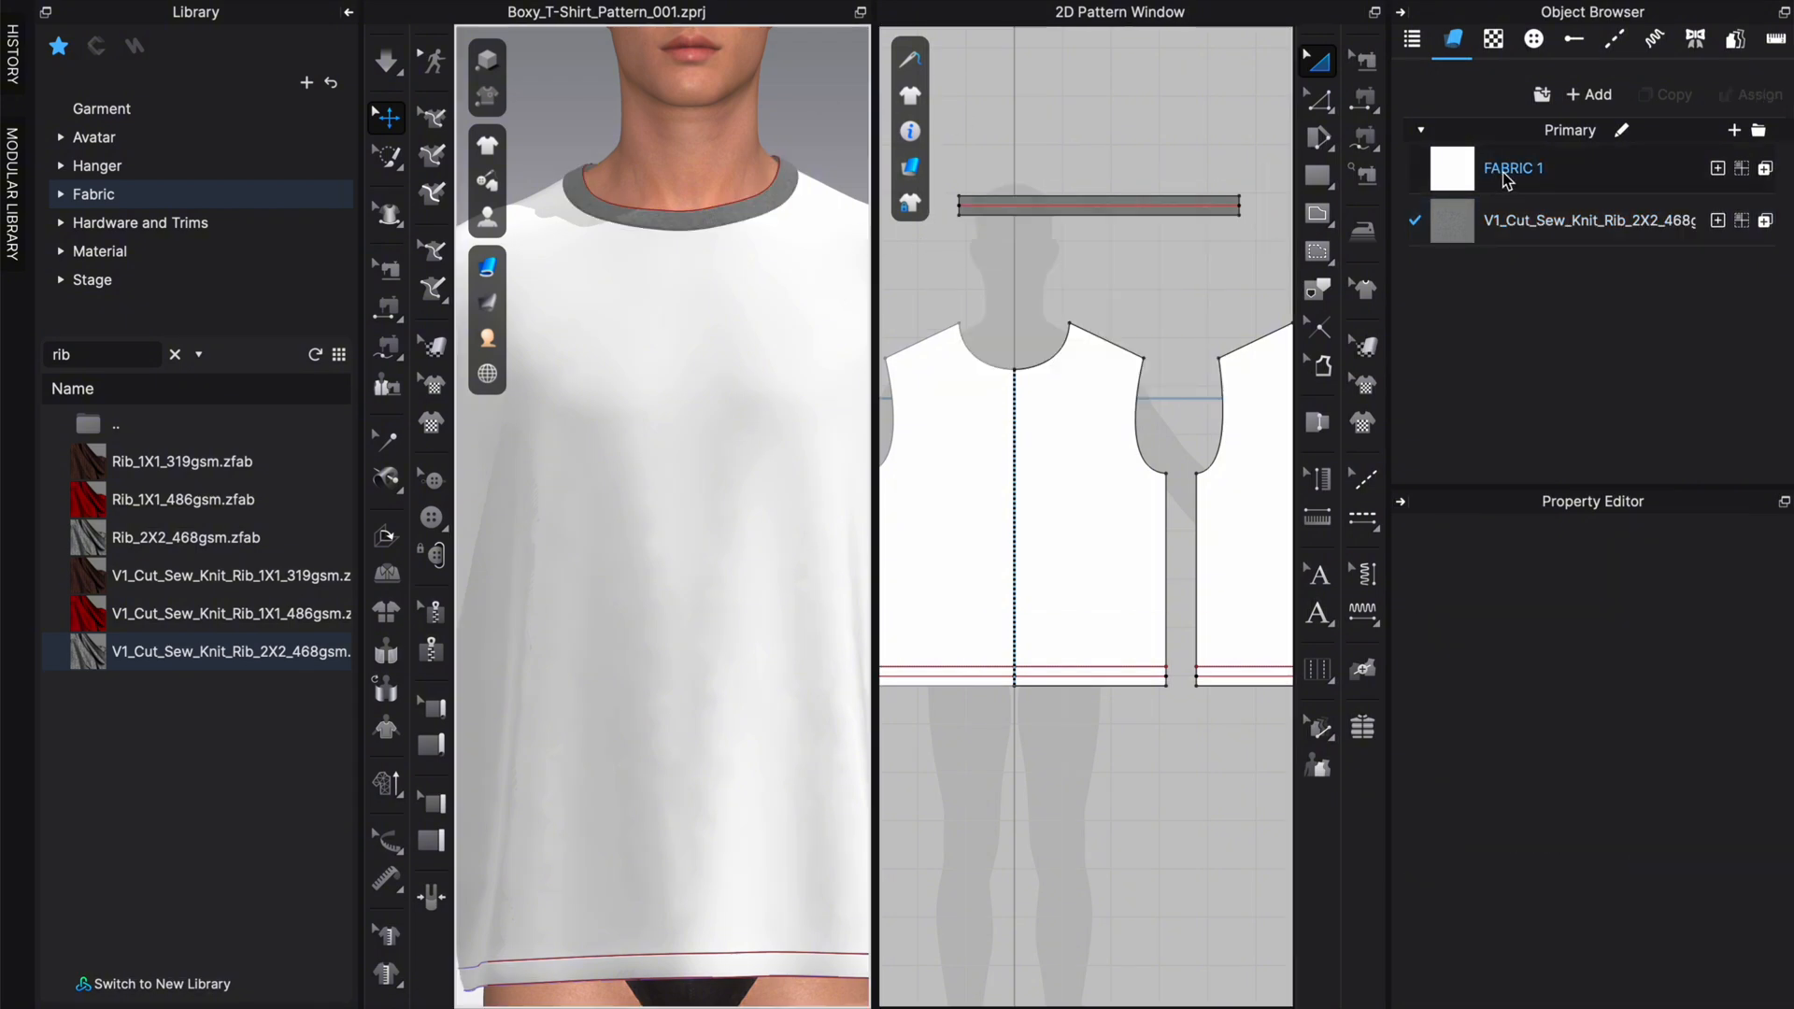
# Step: Search 'knit' and replace the white body fabric with Knit_Terry, keeping the rib neckband
pyautogui.click(1512, 168)
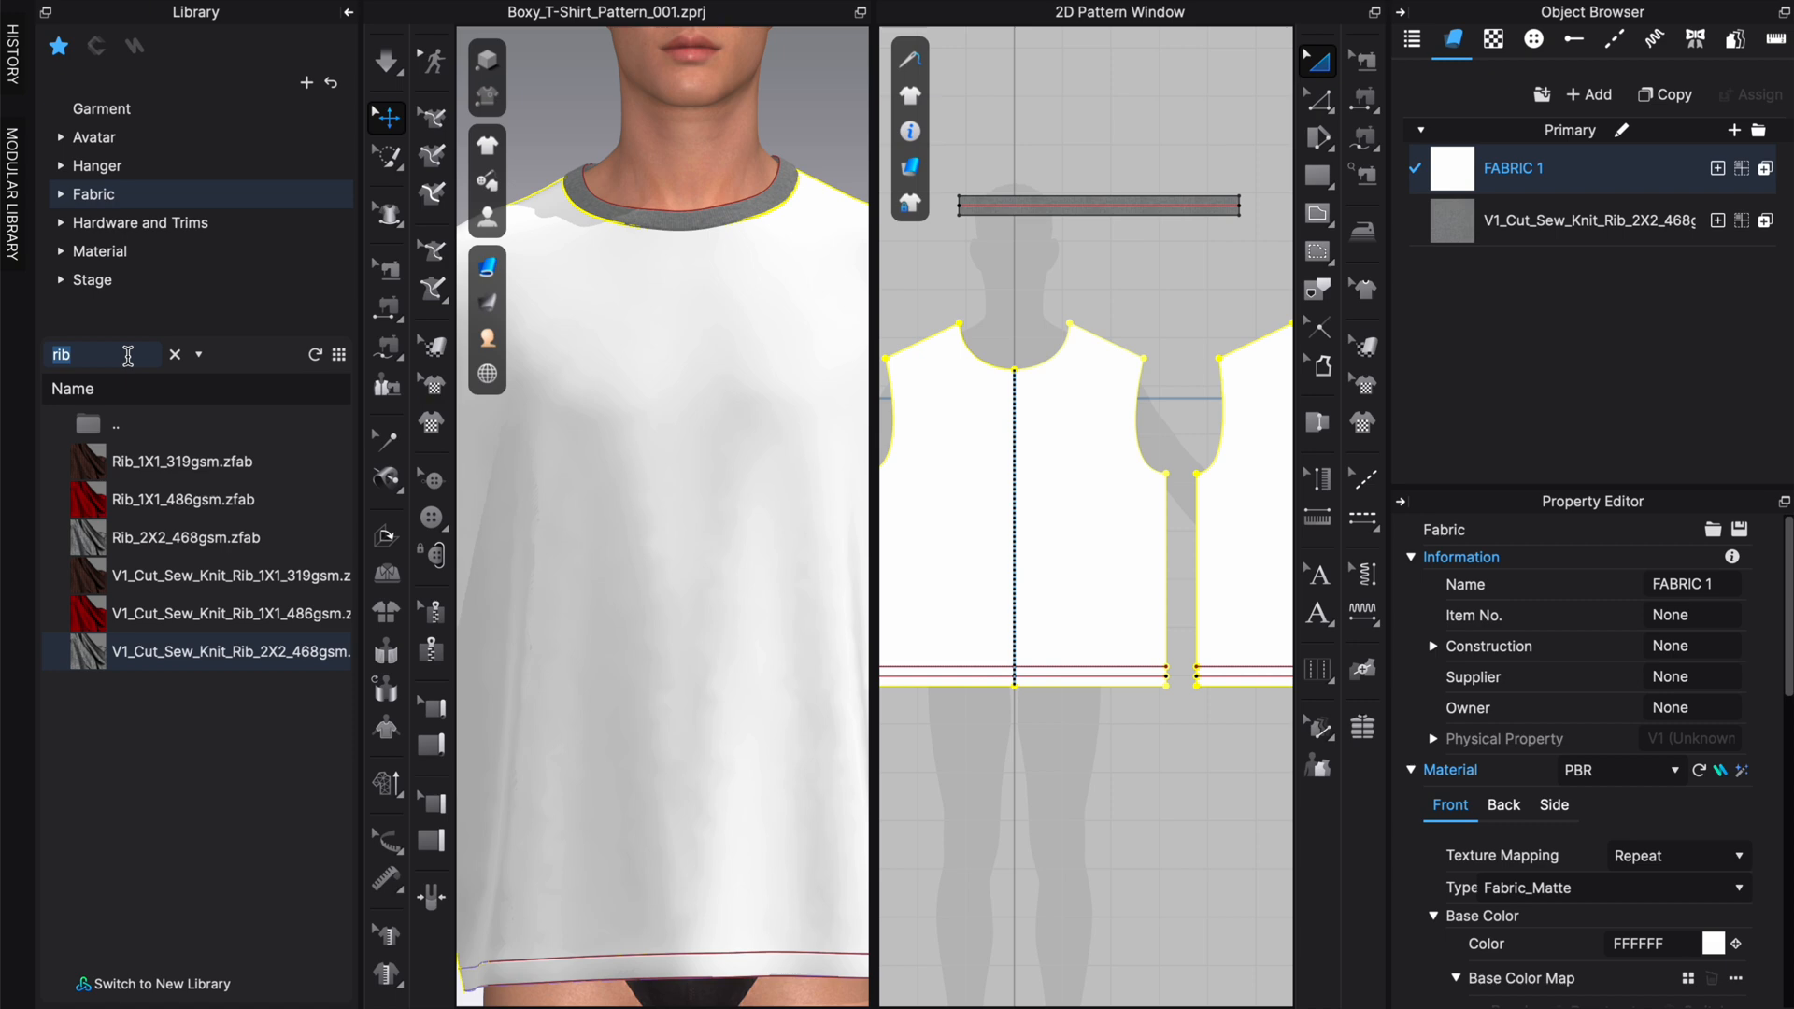
pyautogui.write('knit')
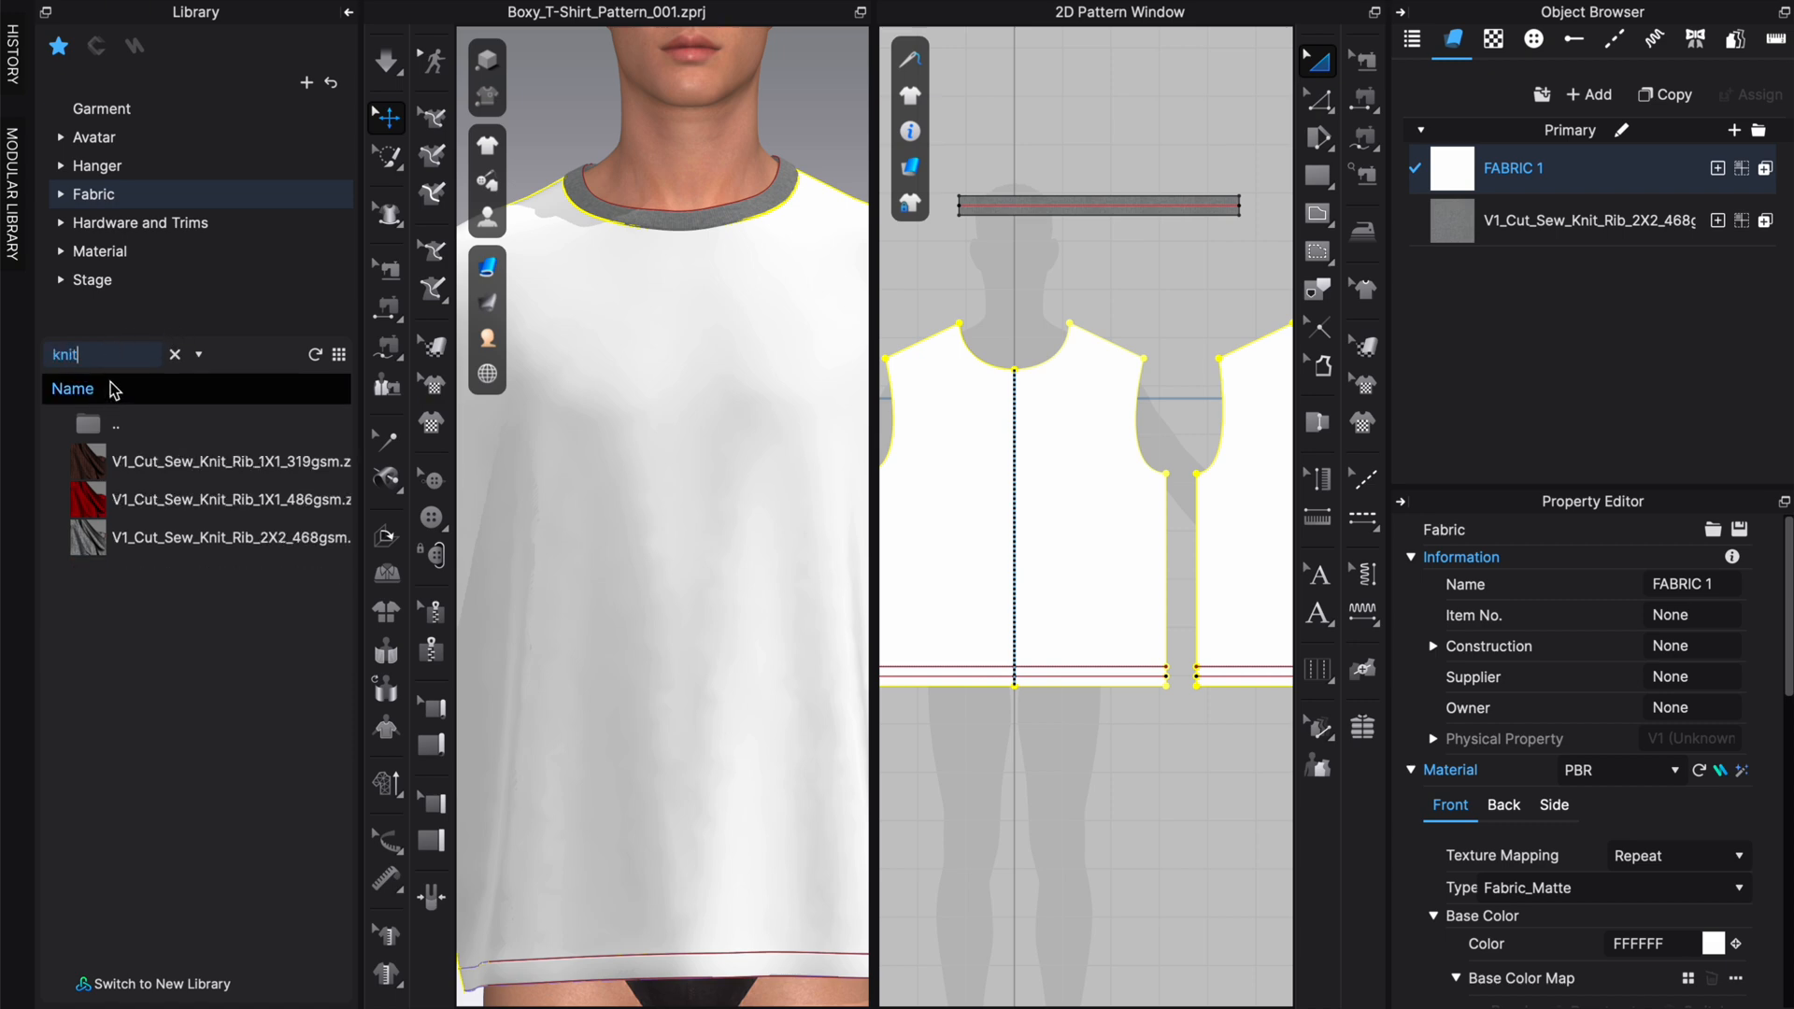
pyautogui.moveTo(159, 430)
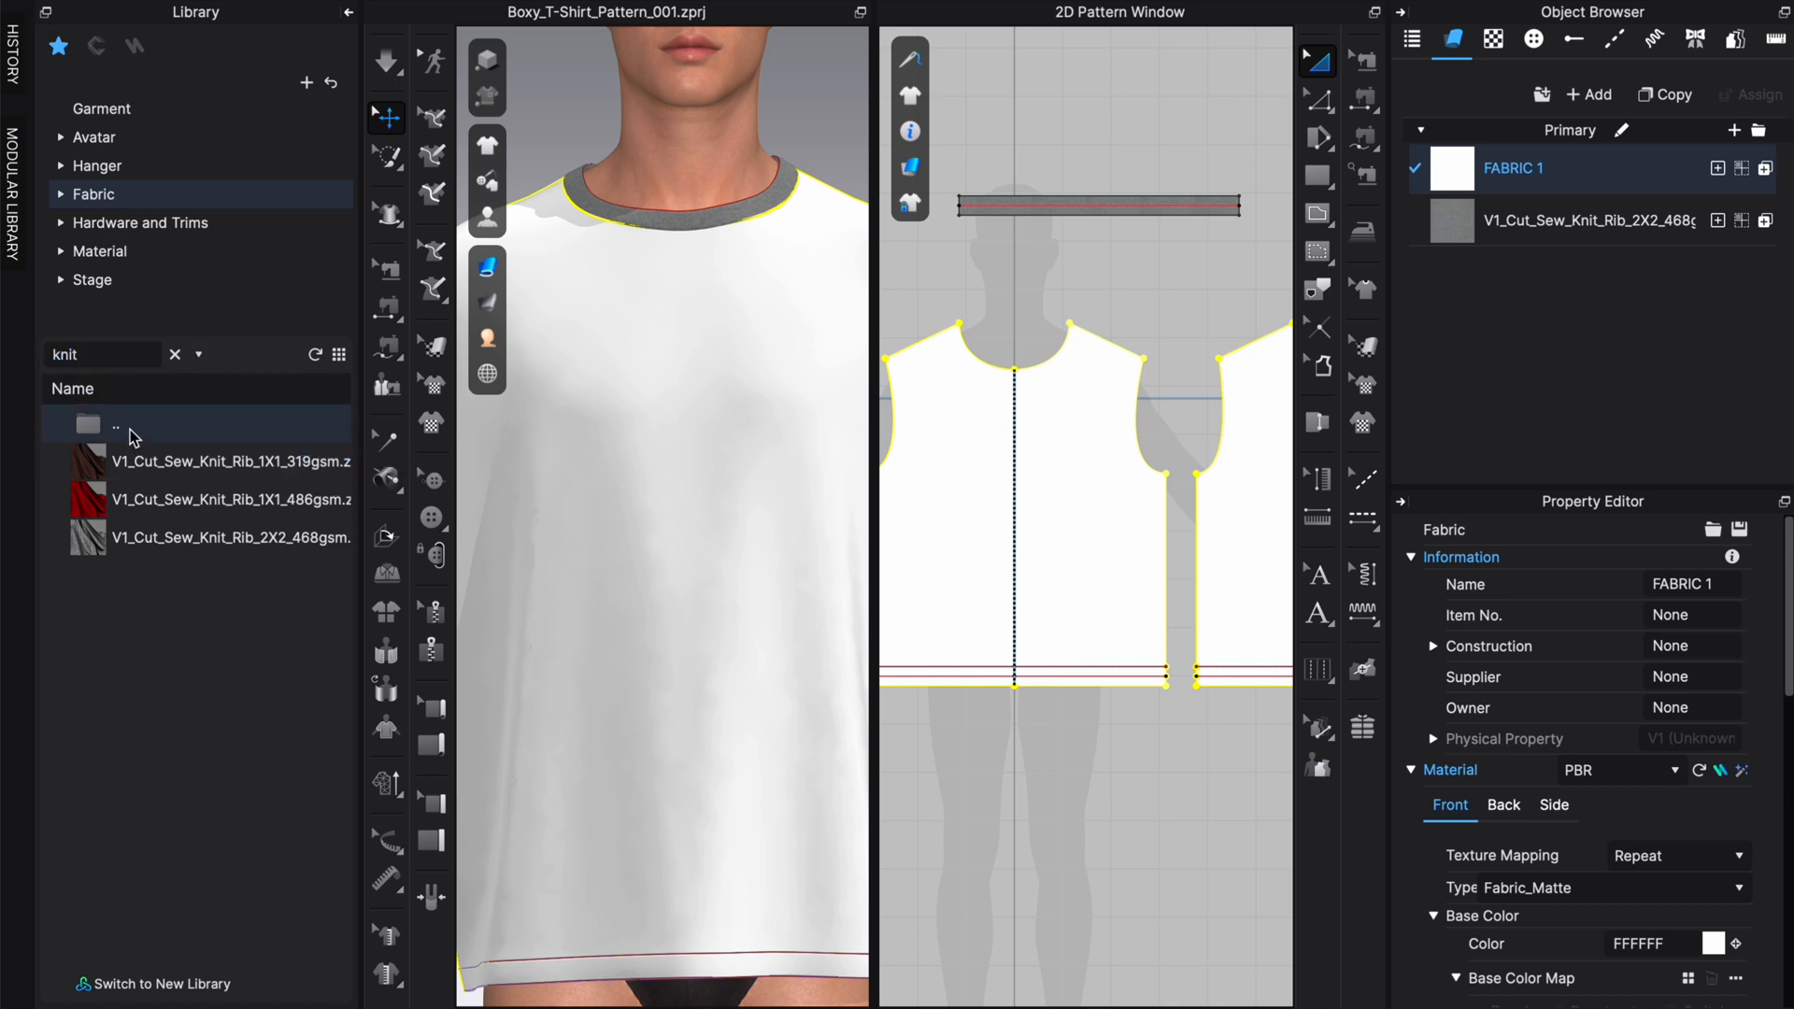
pyautogui.click(174, 355)
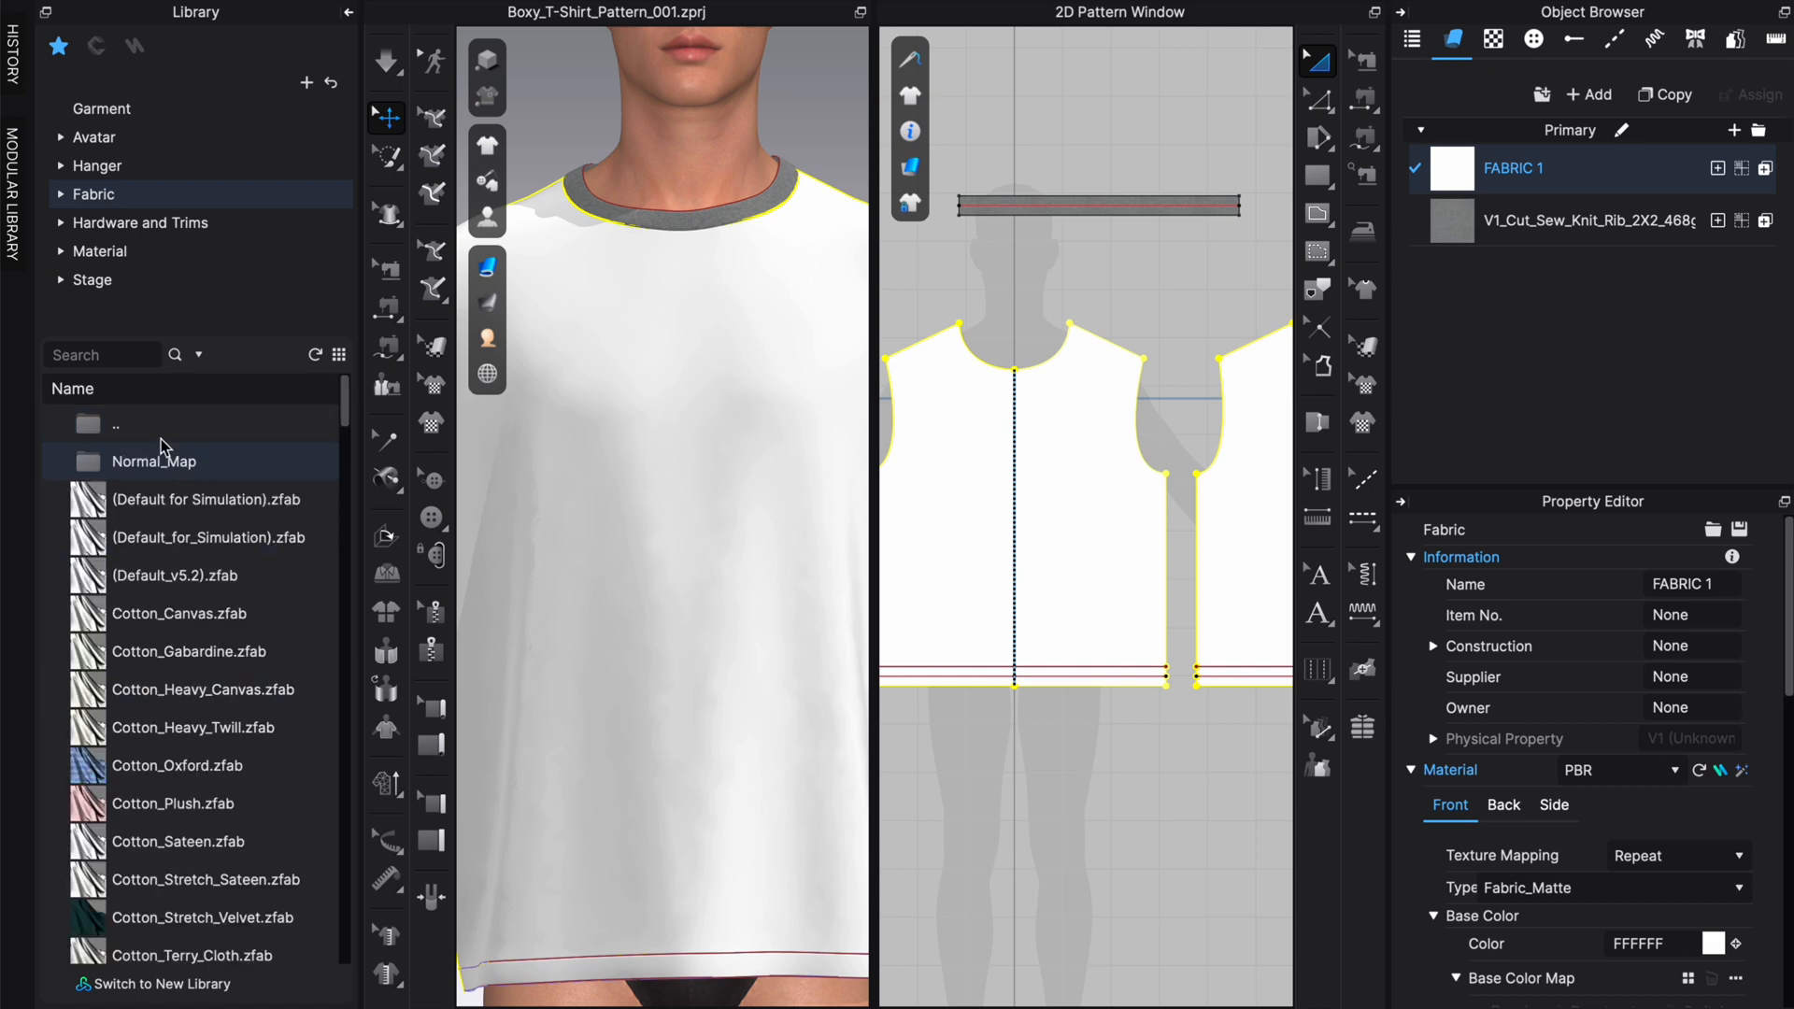
pyautogui.write('knit')
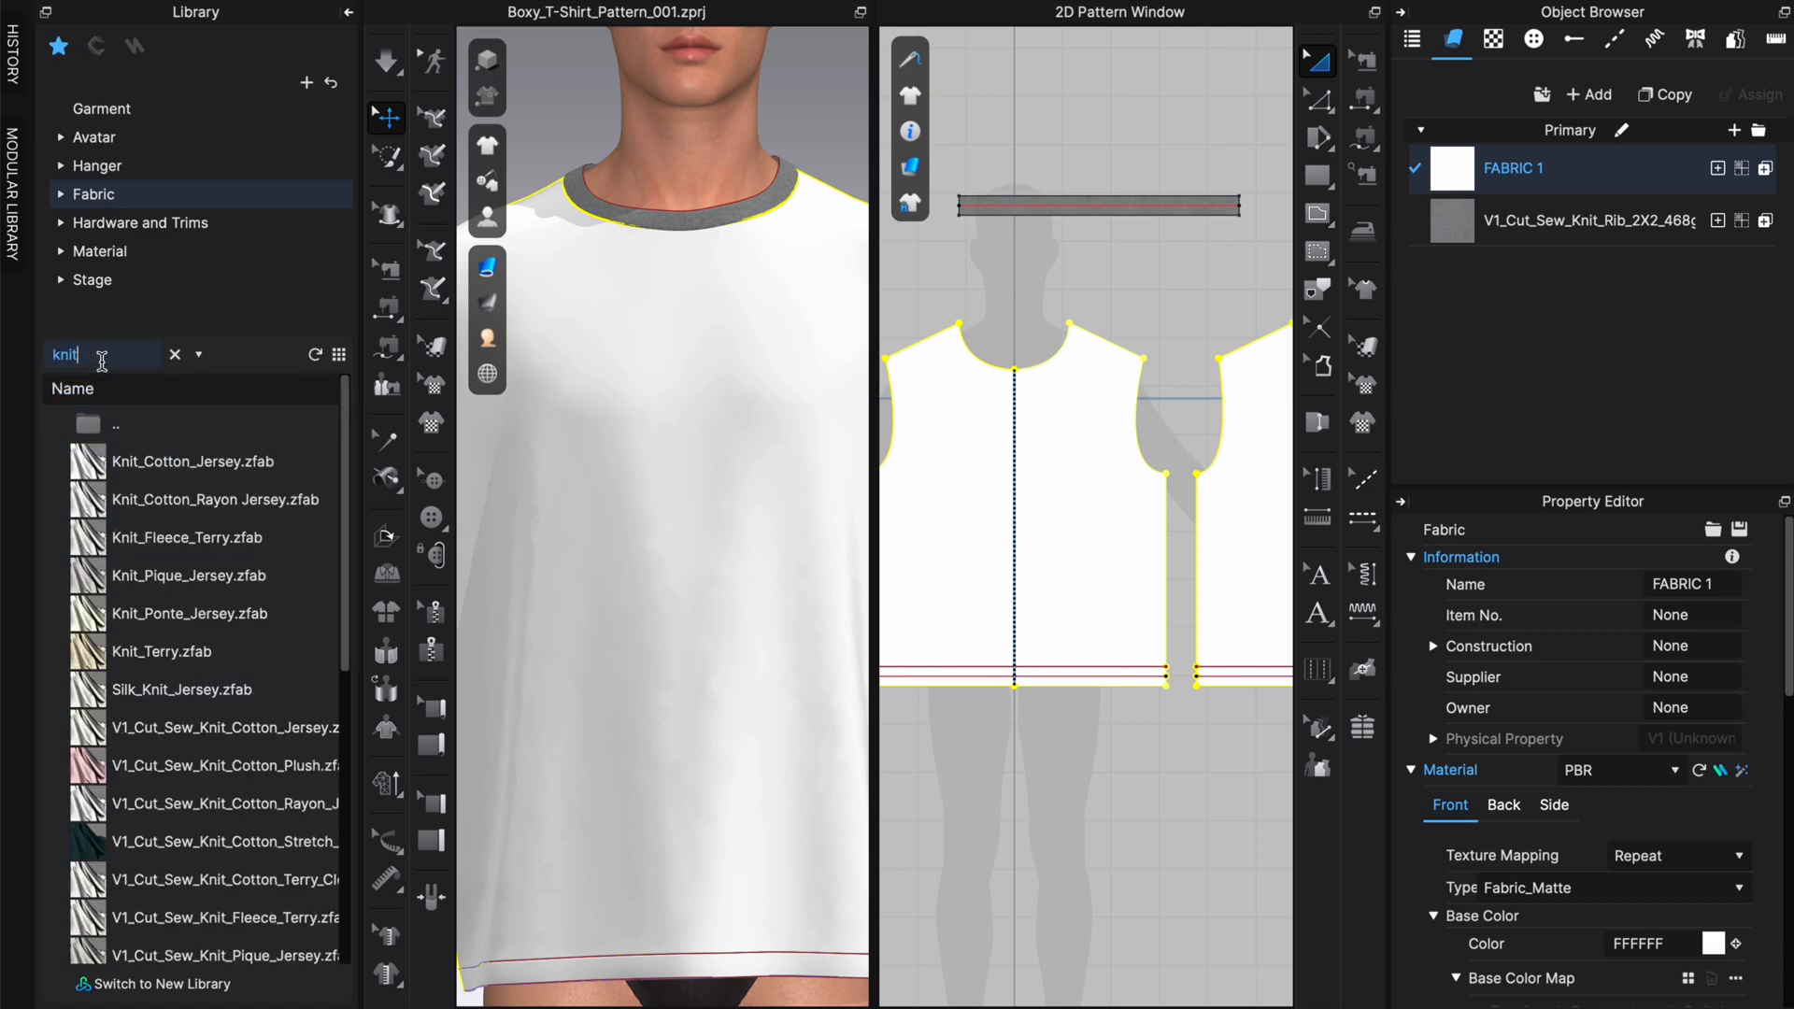
pyautogui.click(161, 650)
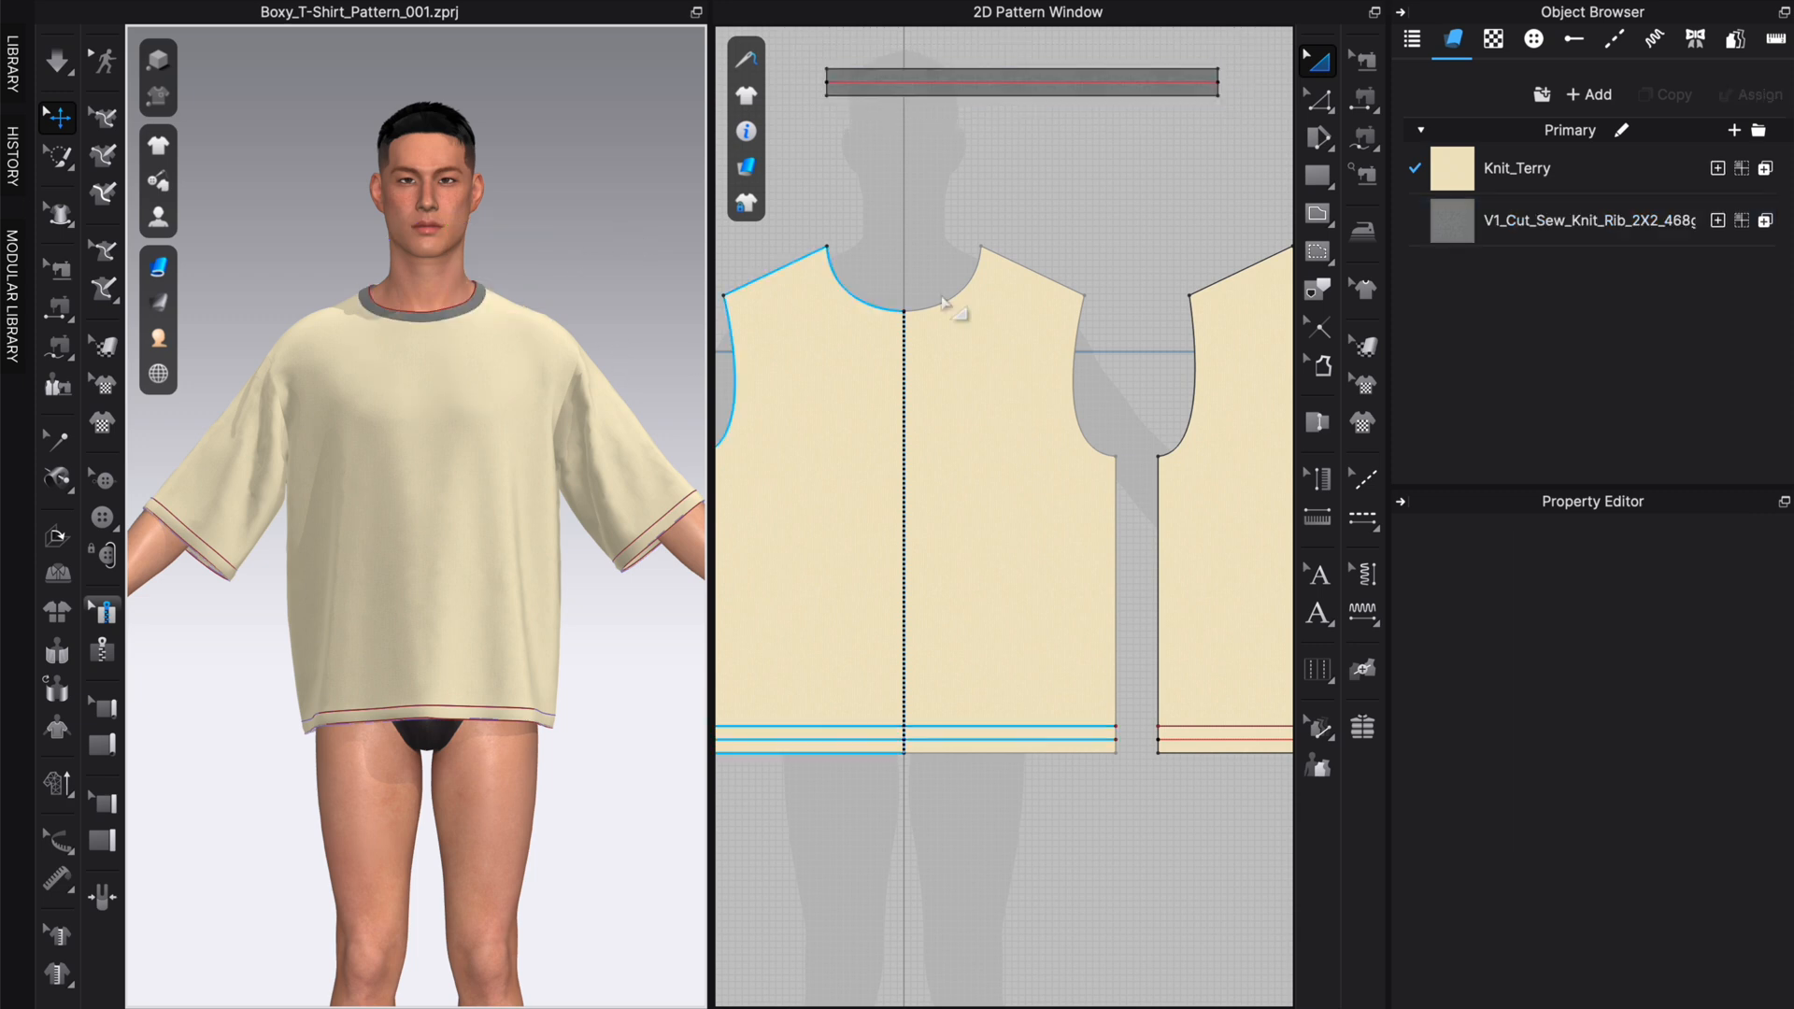
# Step: Recolour the Knit_Terry body fabric to the near-black Pantone swatch
pyautogui.click(1518, 168)
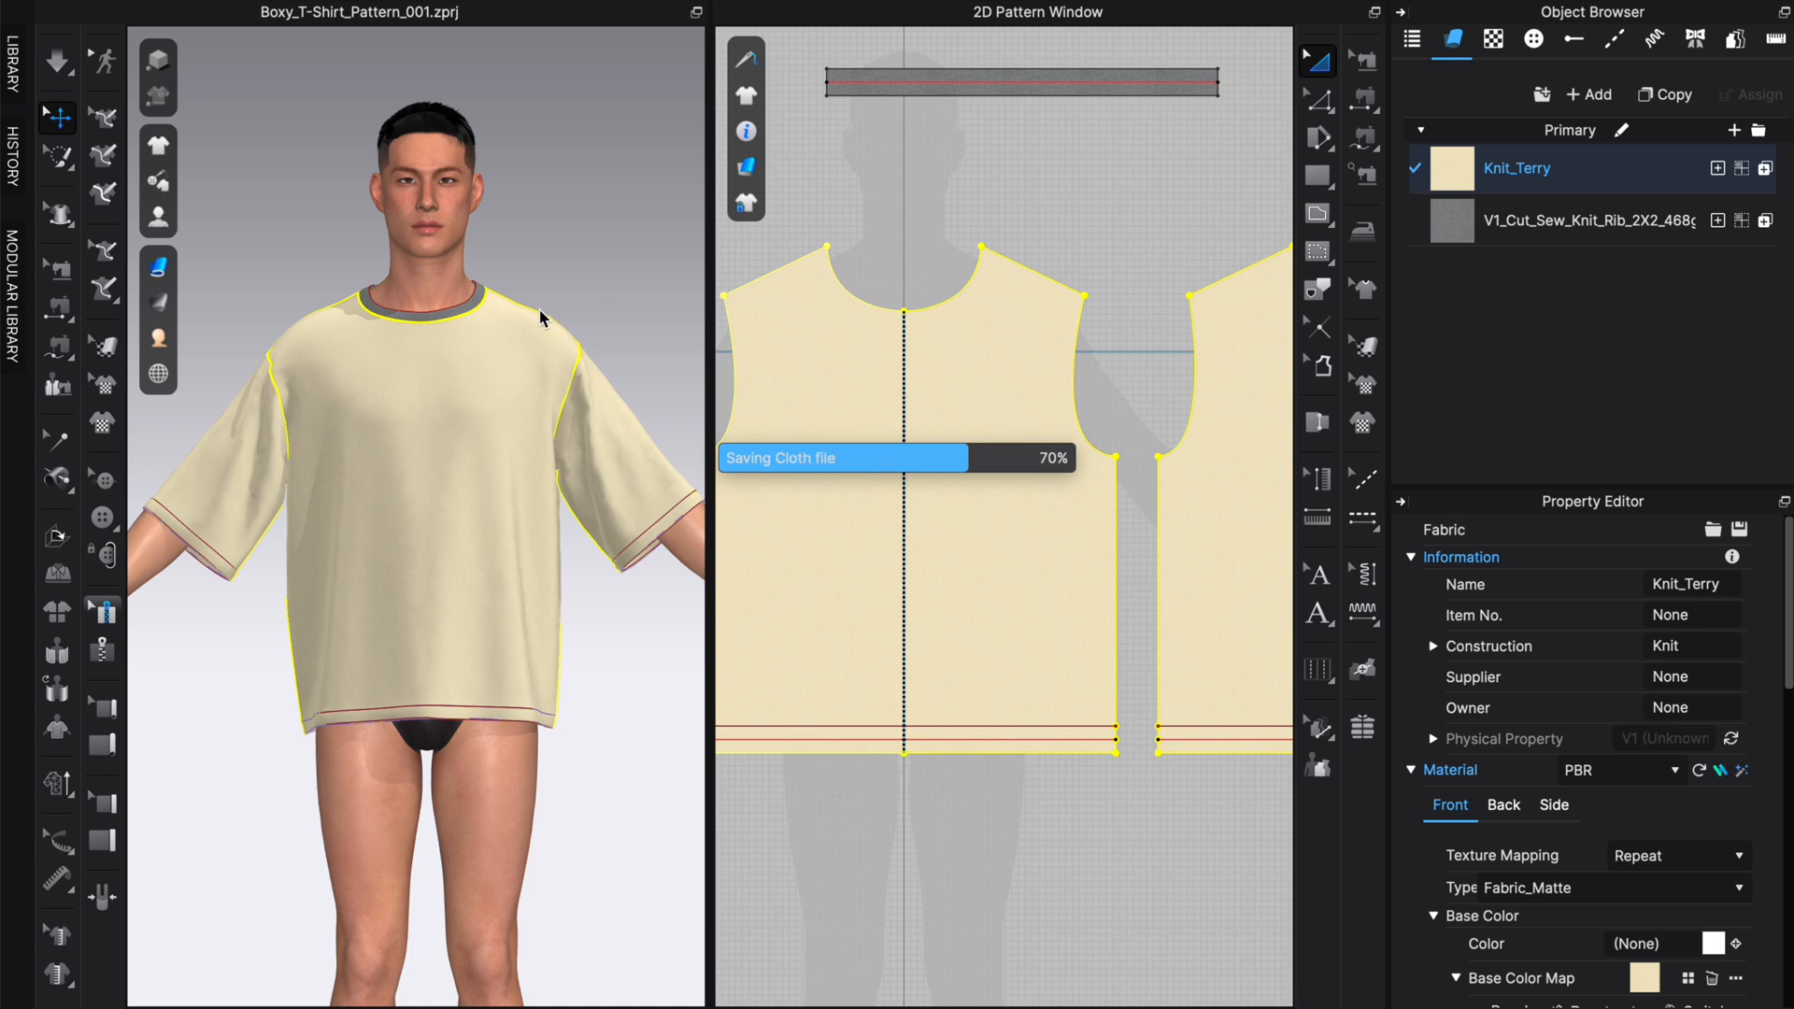
pyautogui.moveTo(594, 284)
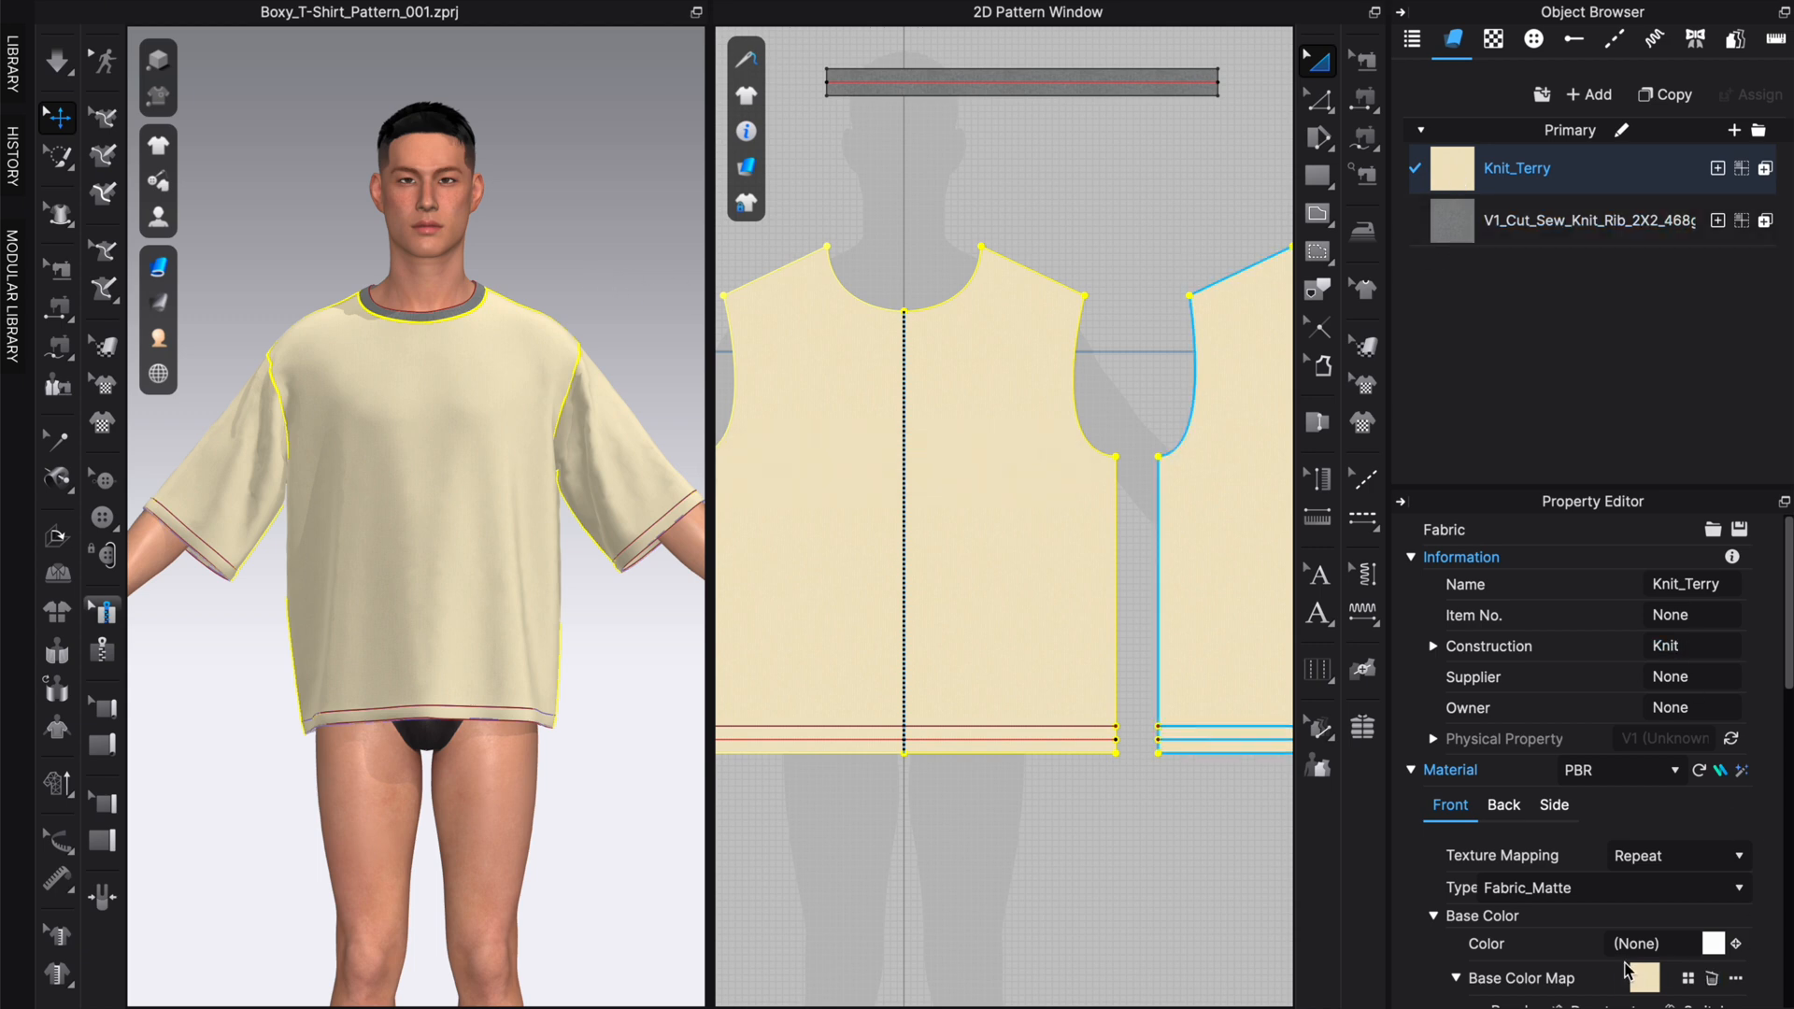
pyautogui.click(1710, 942)
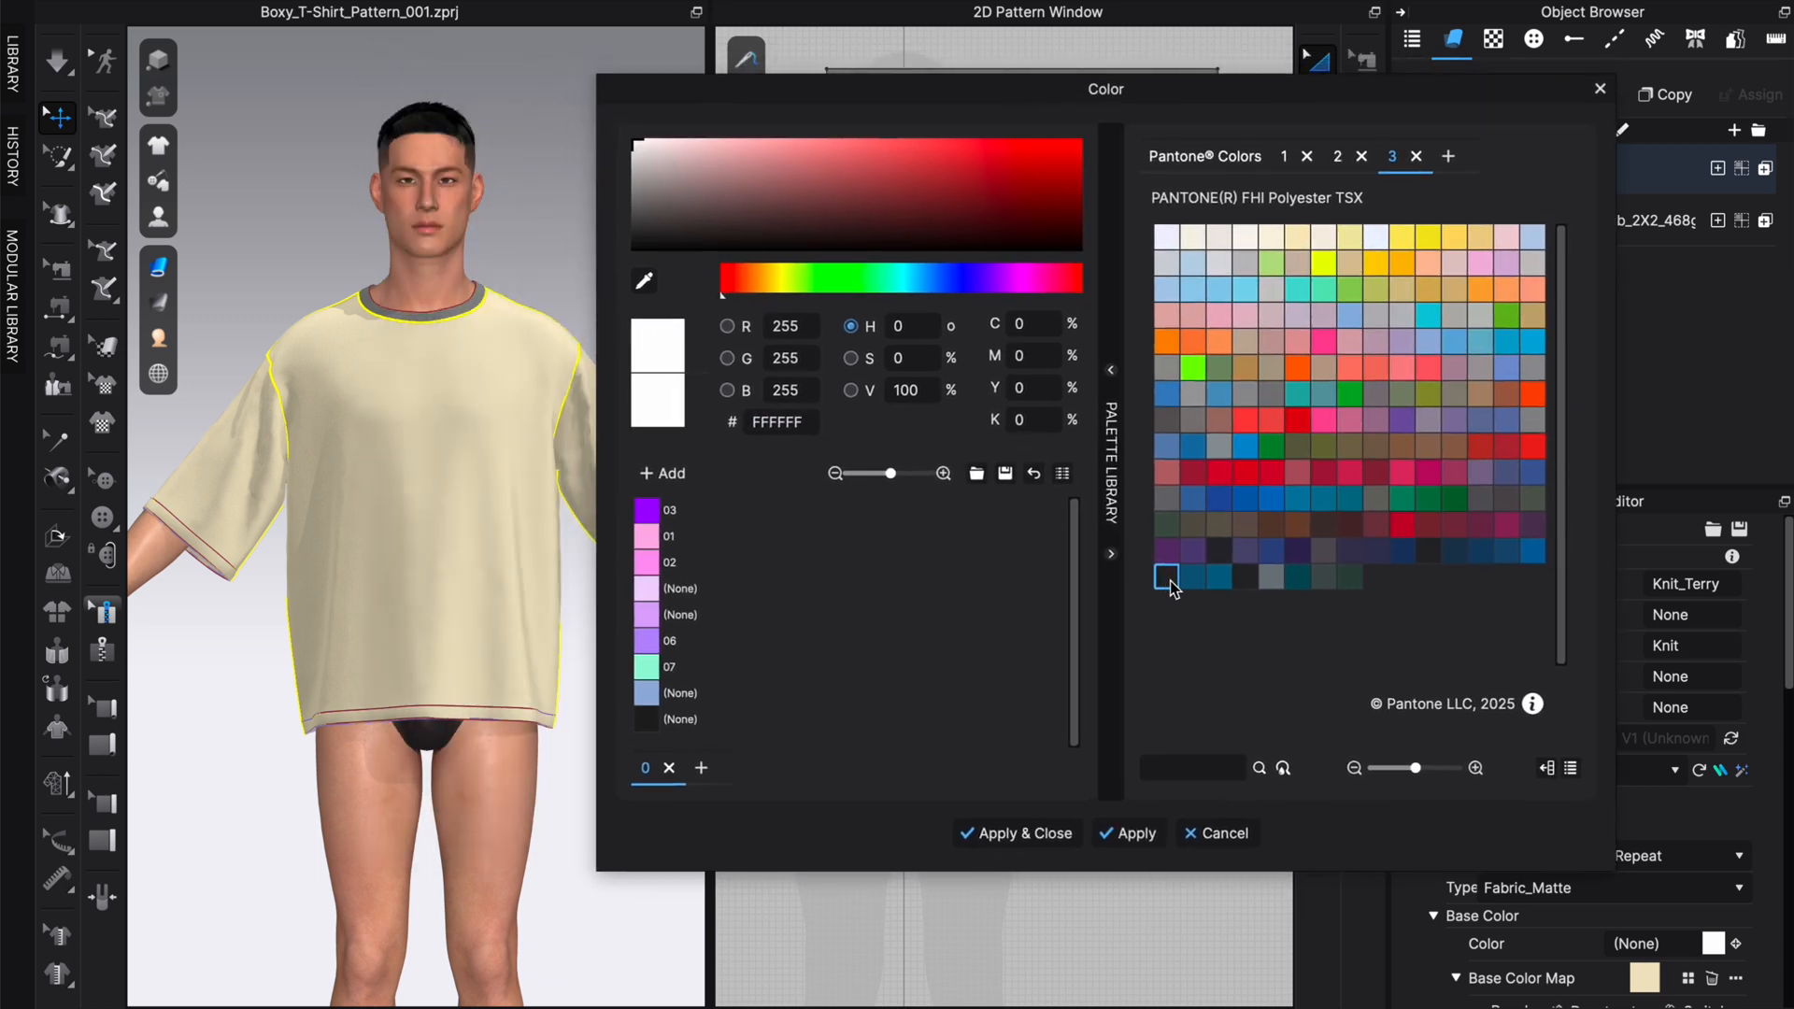
pyautogui.moveTo(1167, 577)
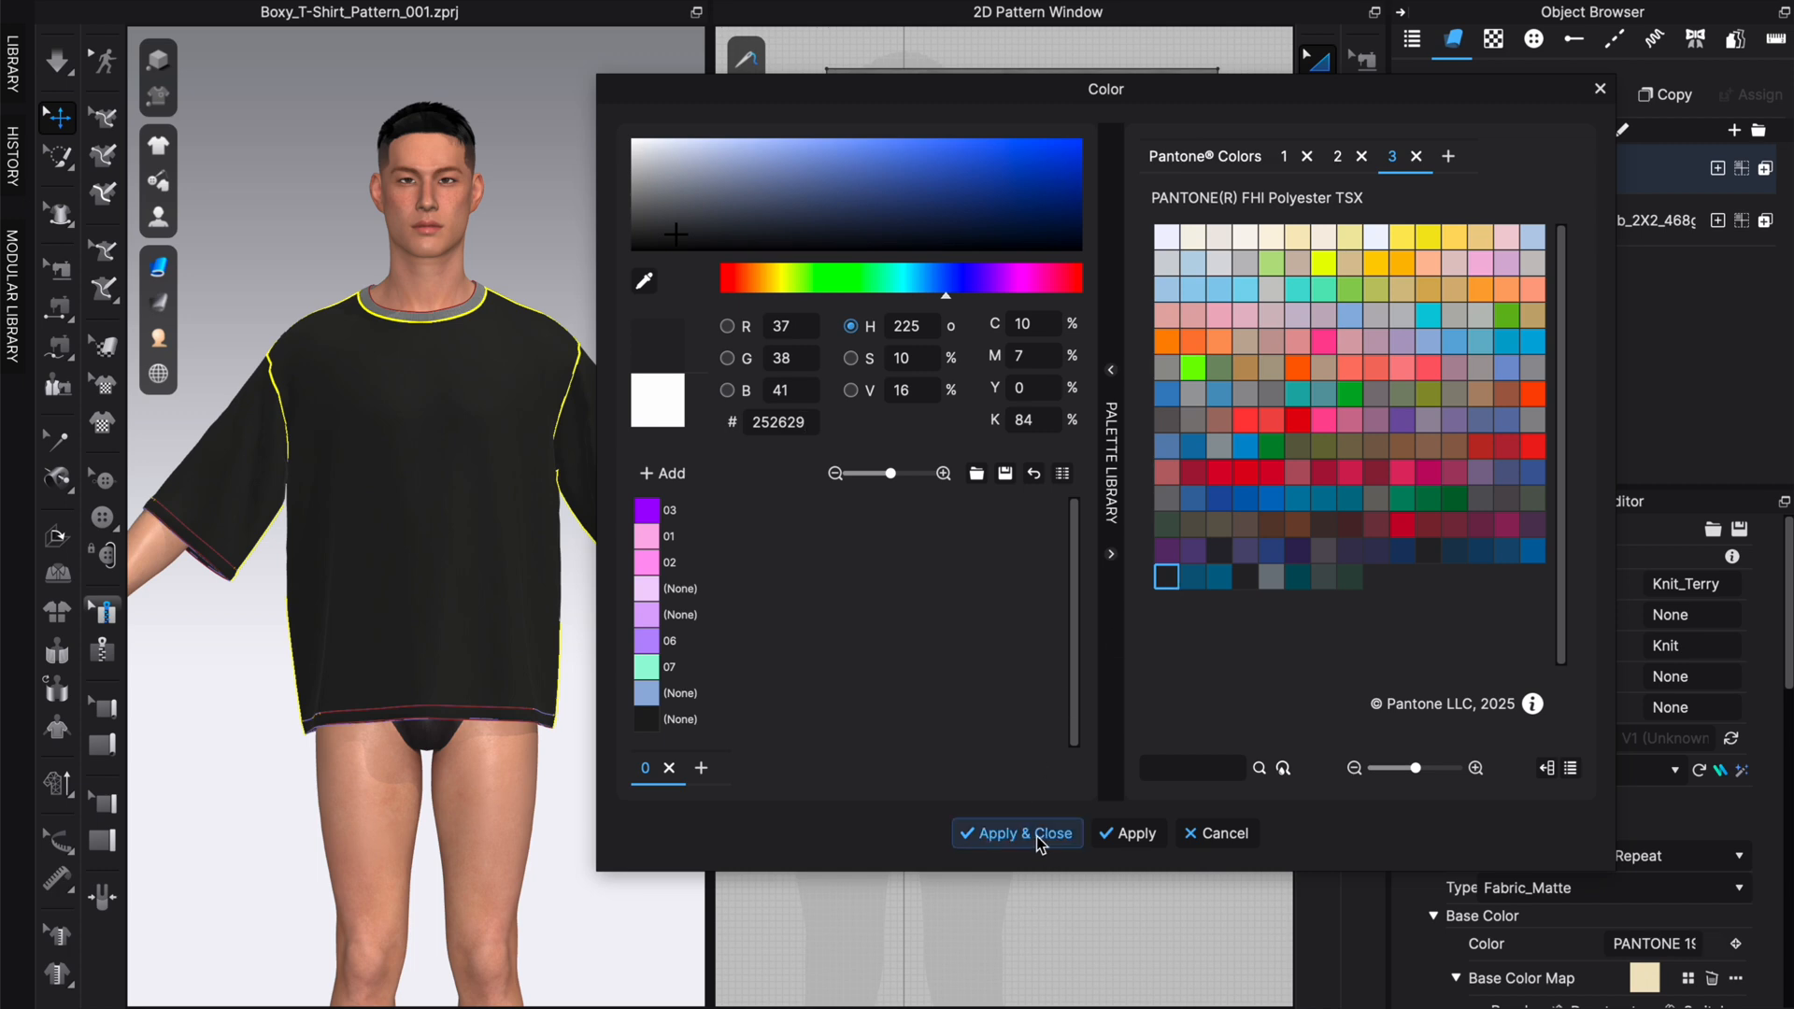
pyautogui.click(1017, 834)
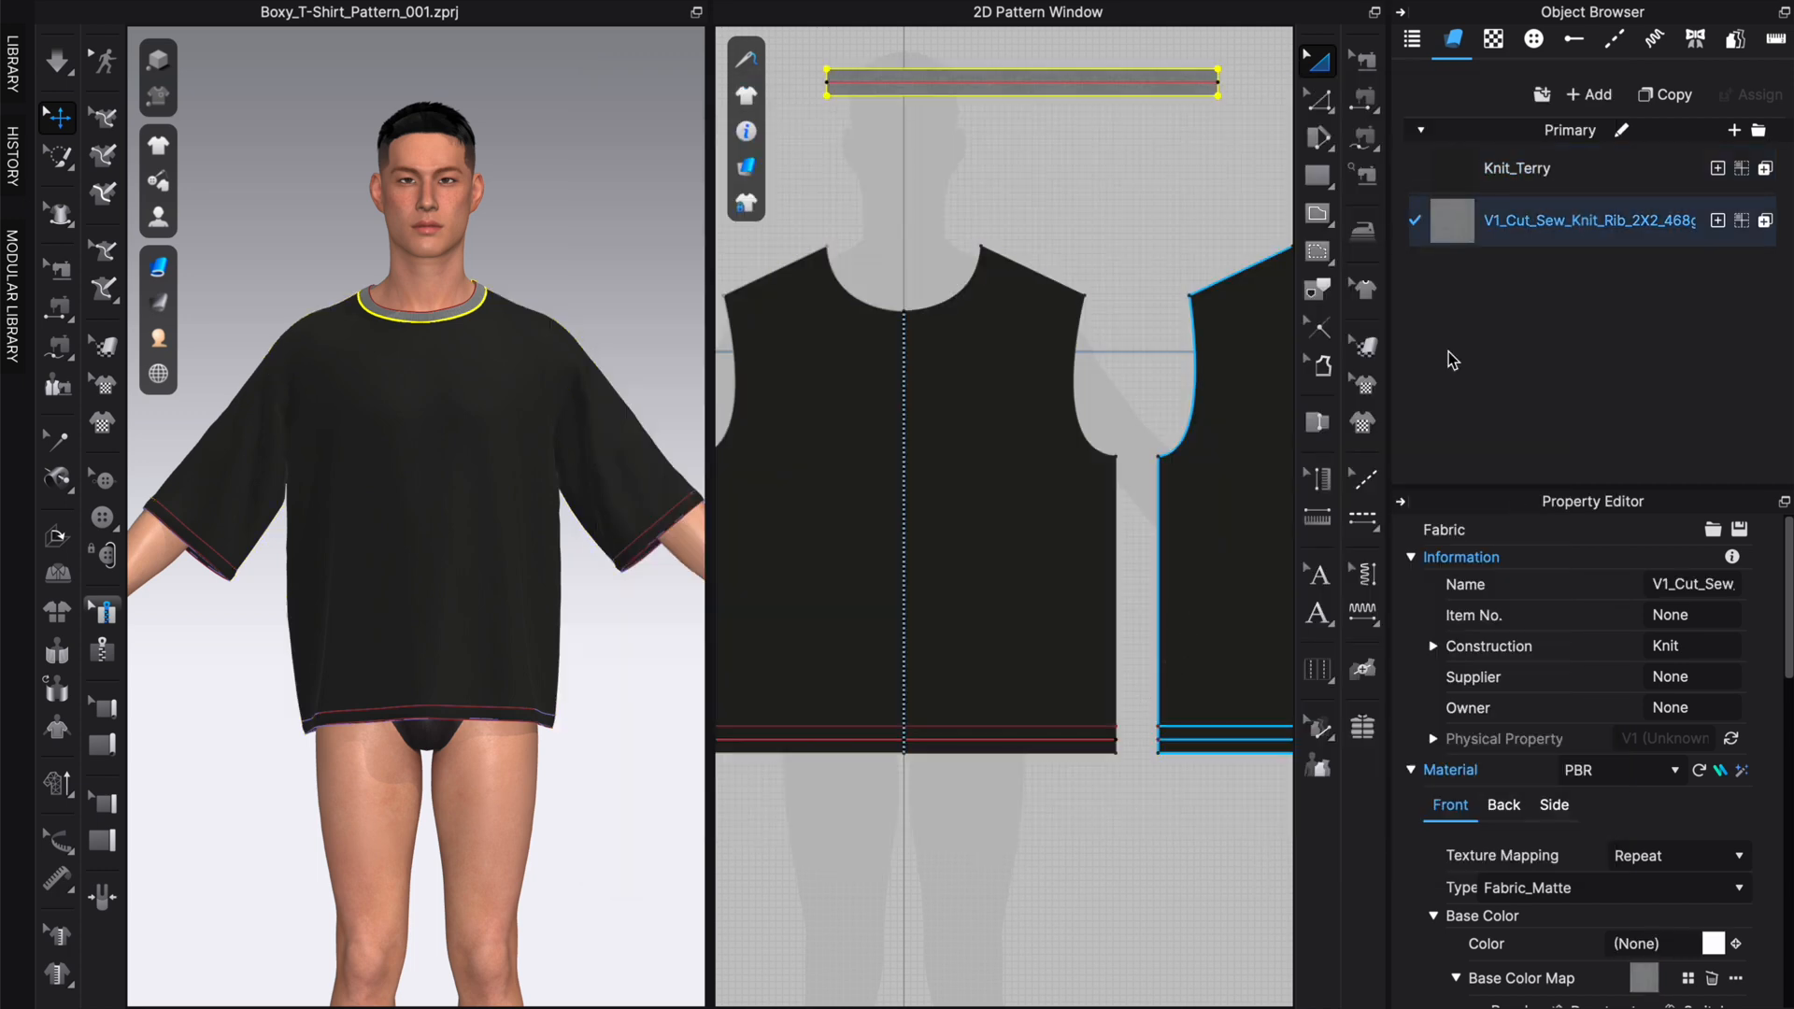
pyautogui.click(1709, 944)
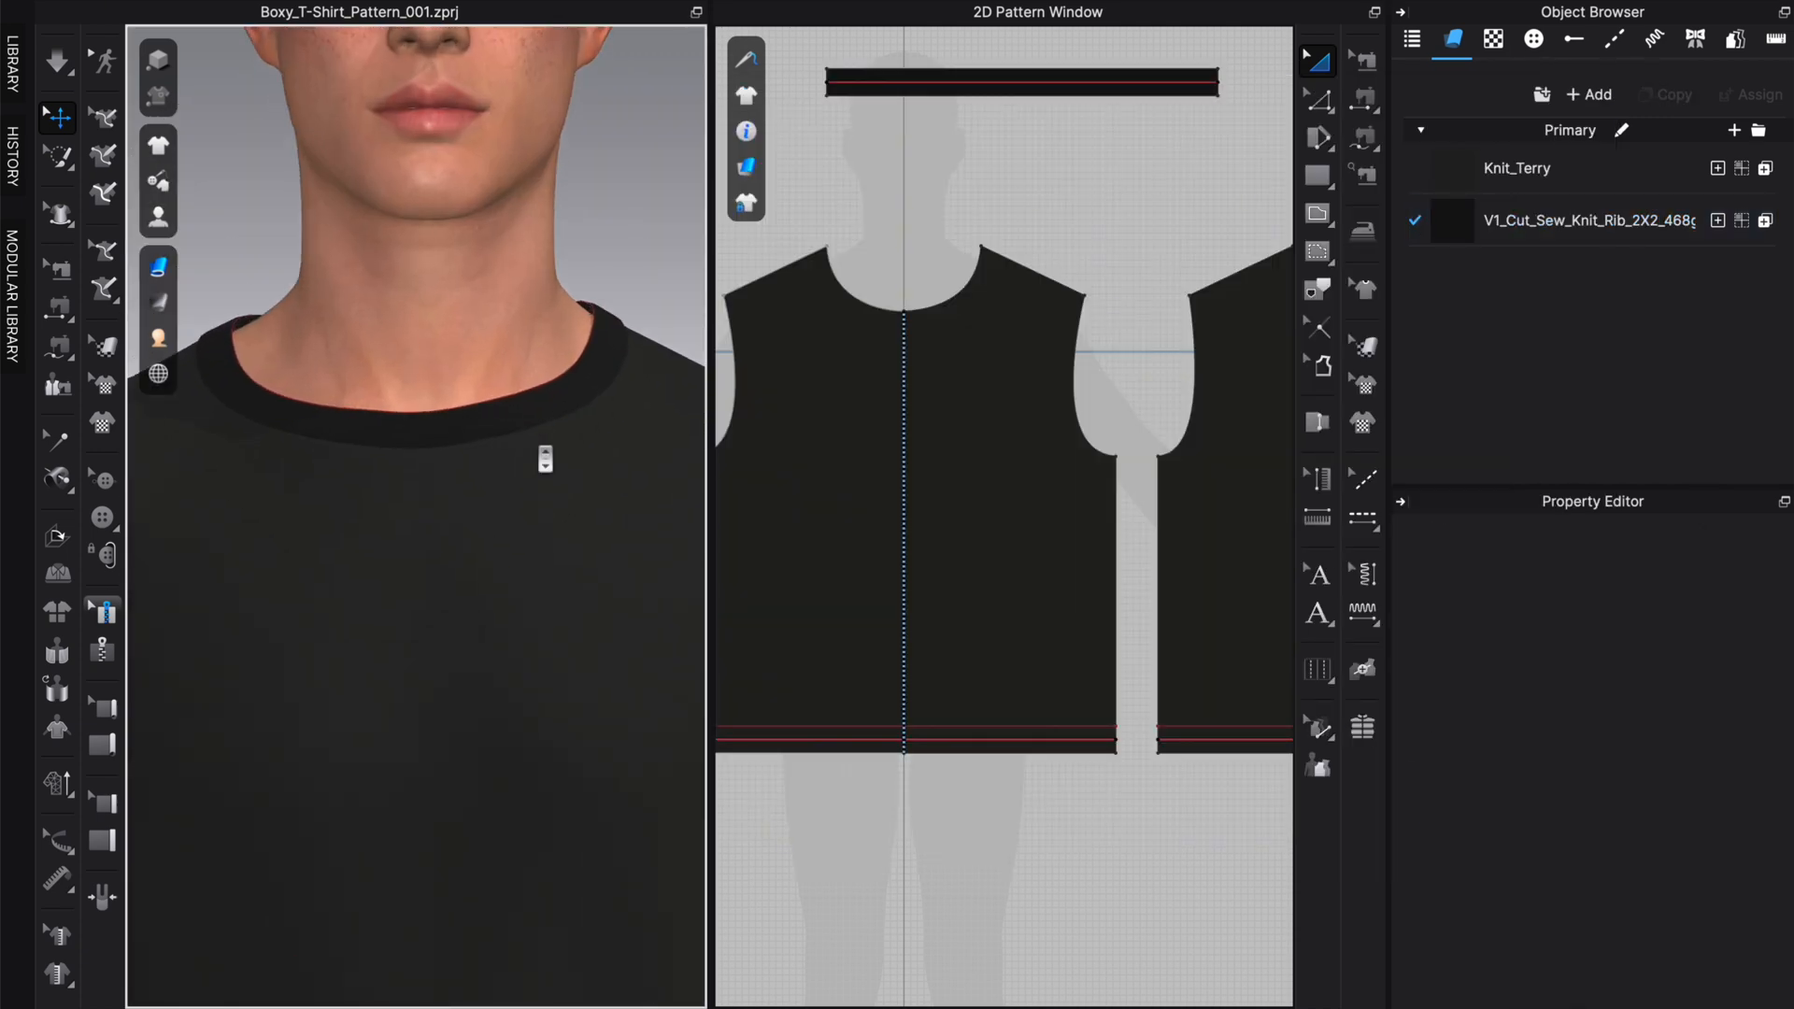
# Step: Give the rib neckband fabric the same dark Pantone shade as the body
pyautogui.click(1021, 82)
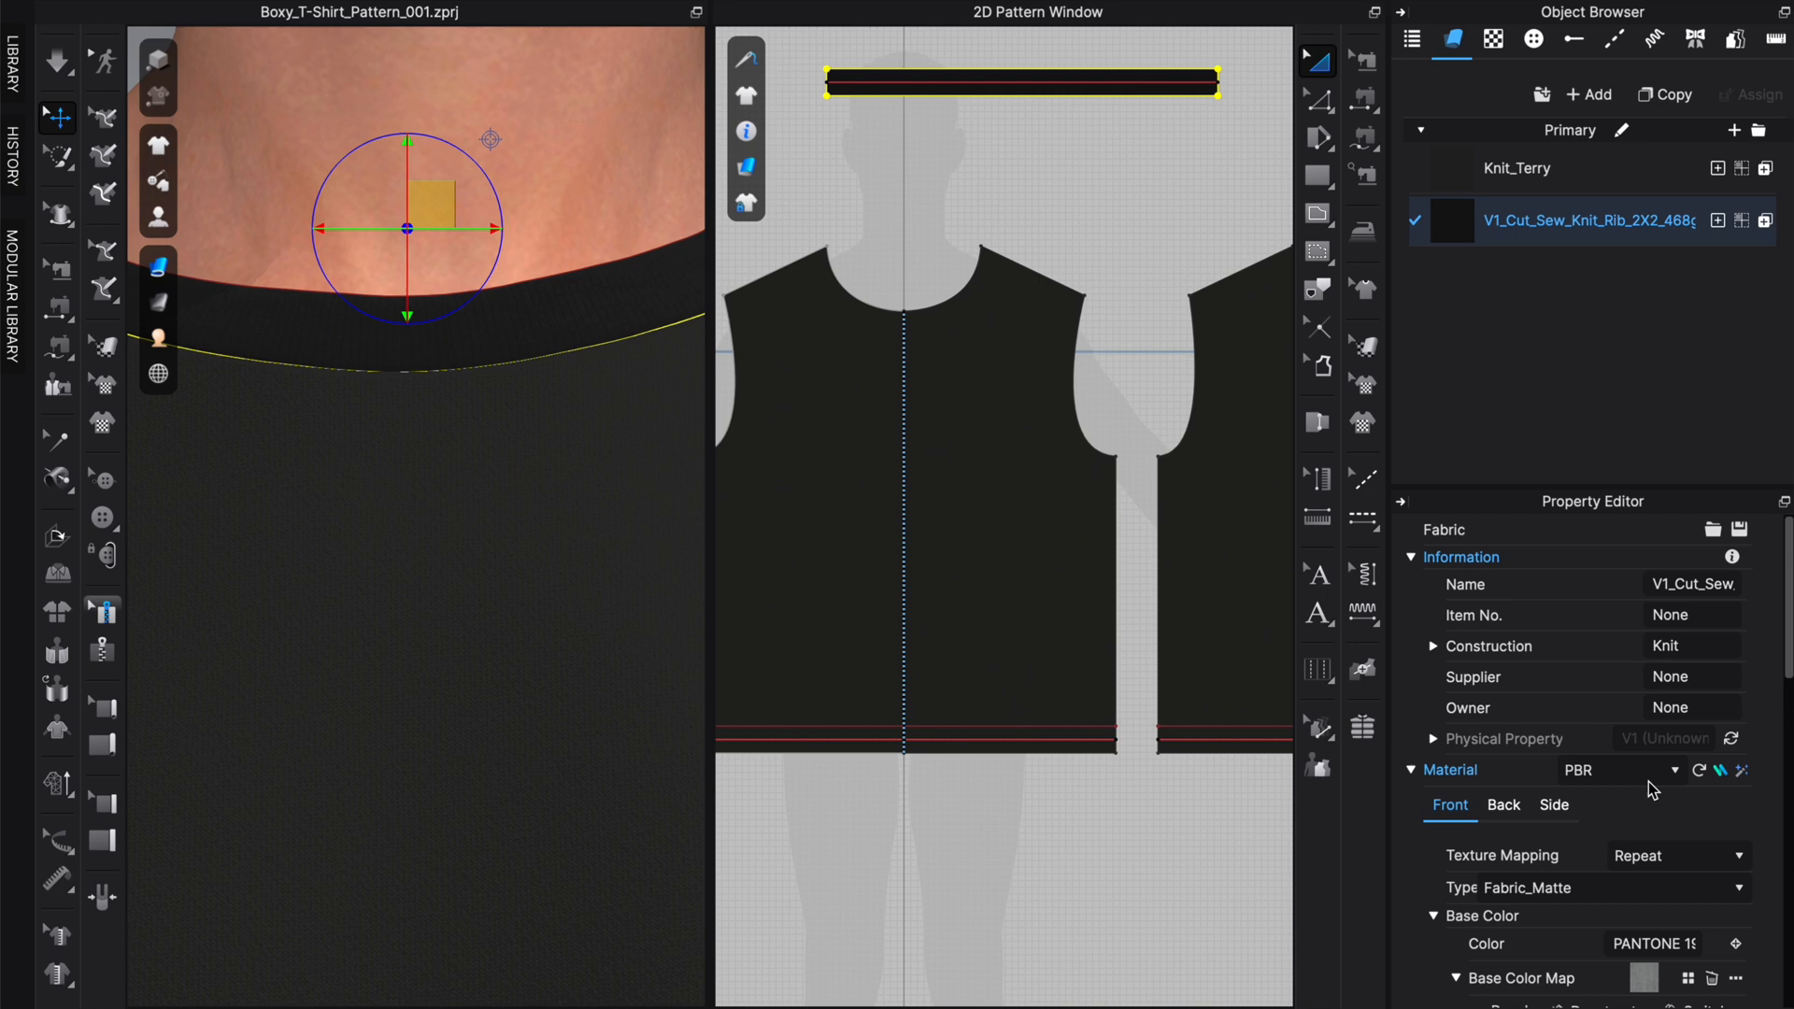
pyautogui.scroll(-3)
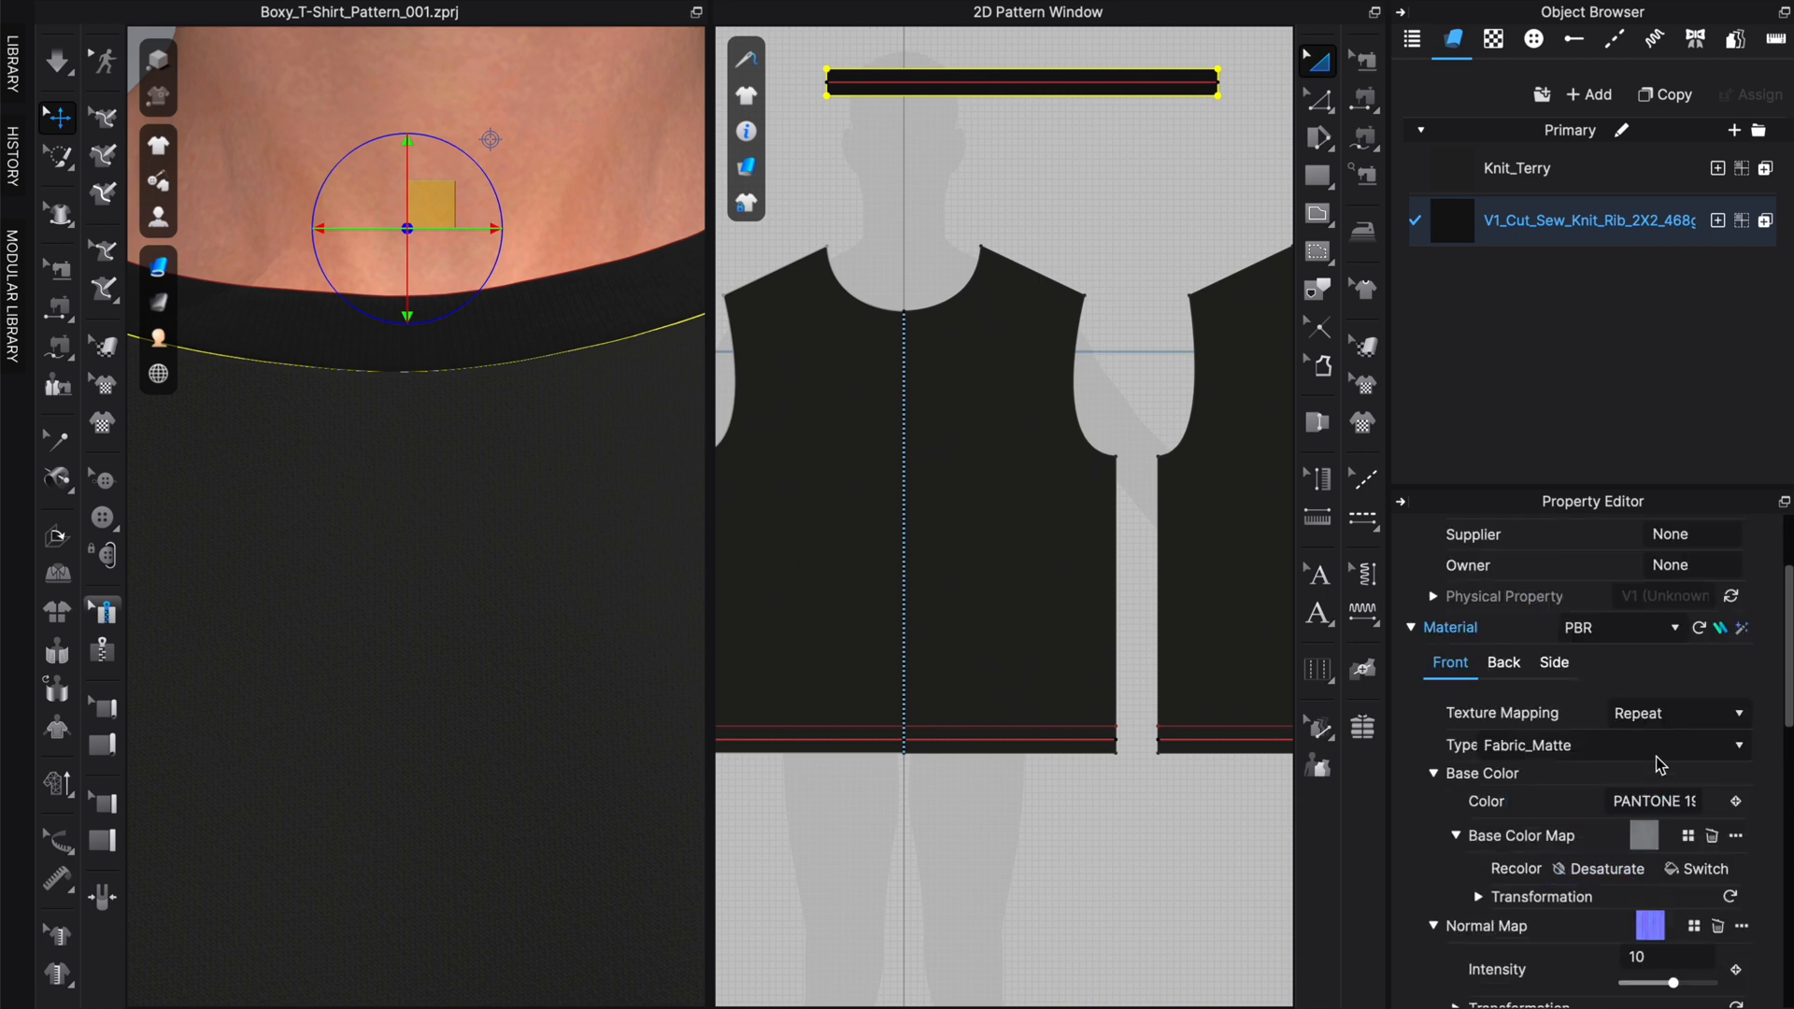
pyautogui.click(1667, 802)
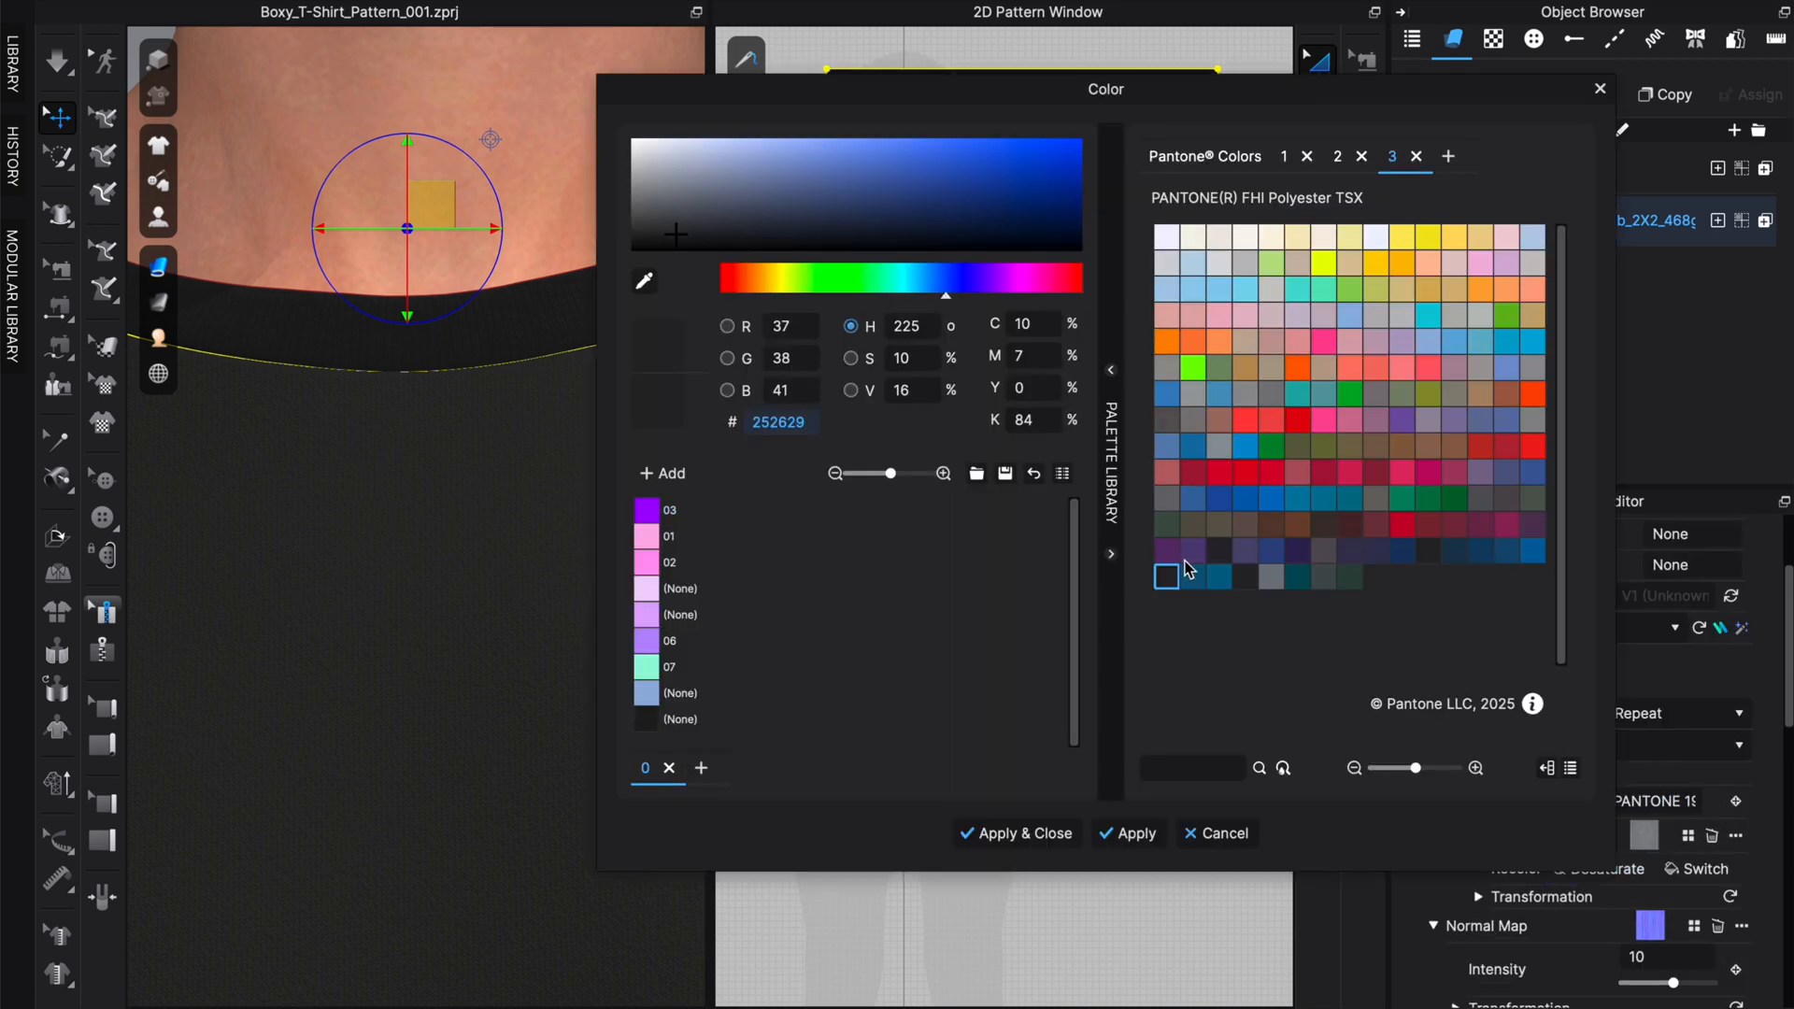
pyautogui.click(1245, 576)
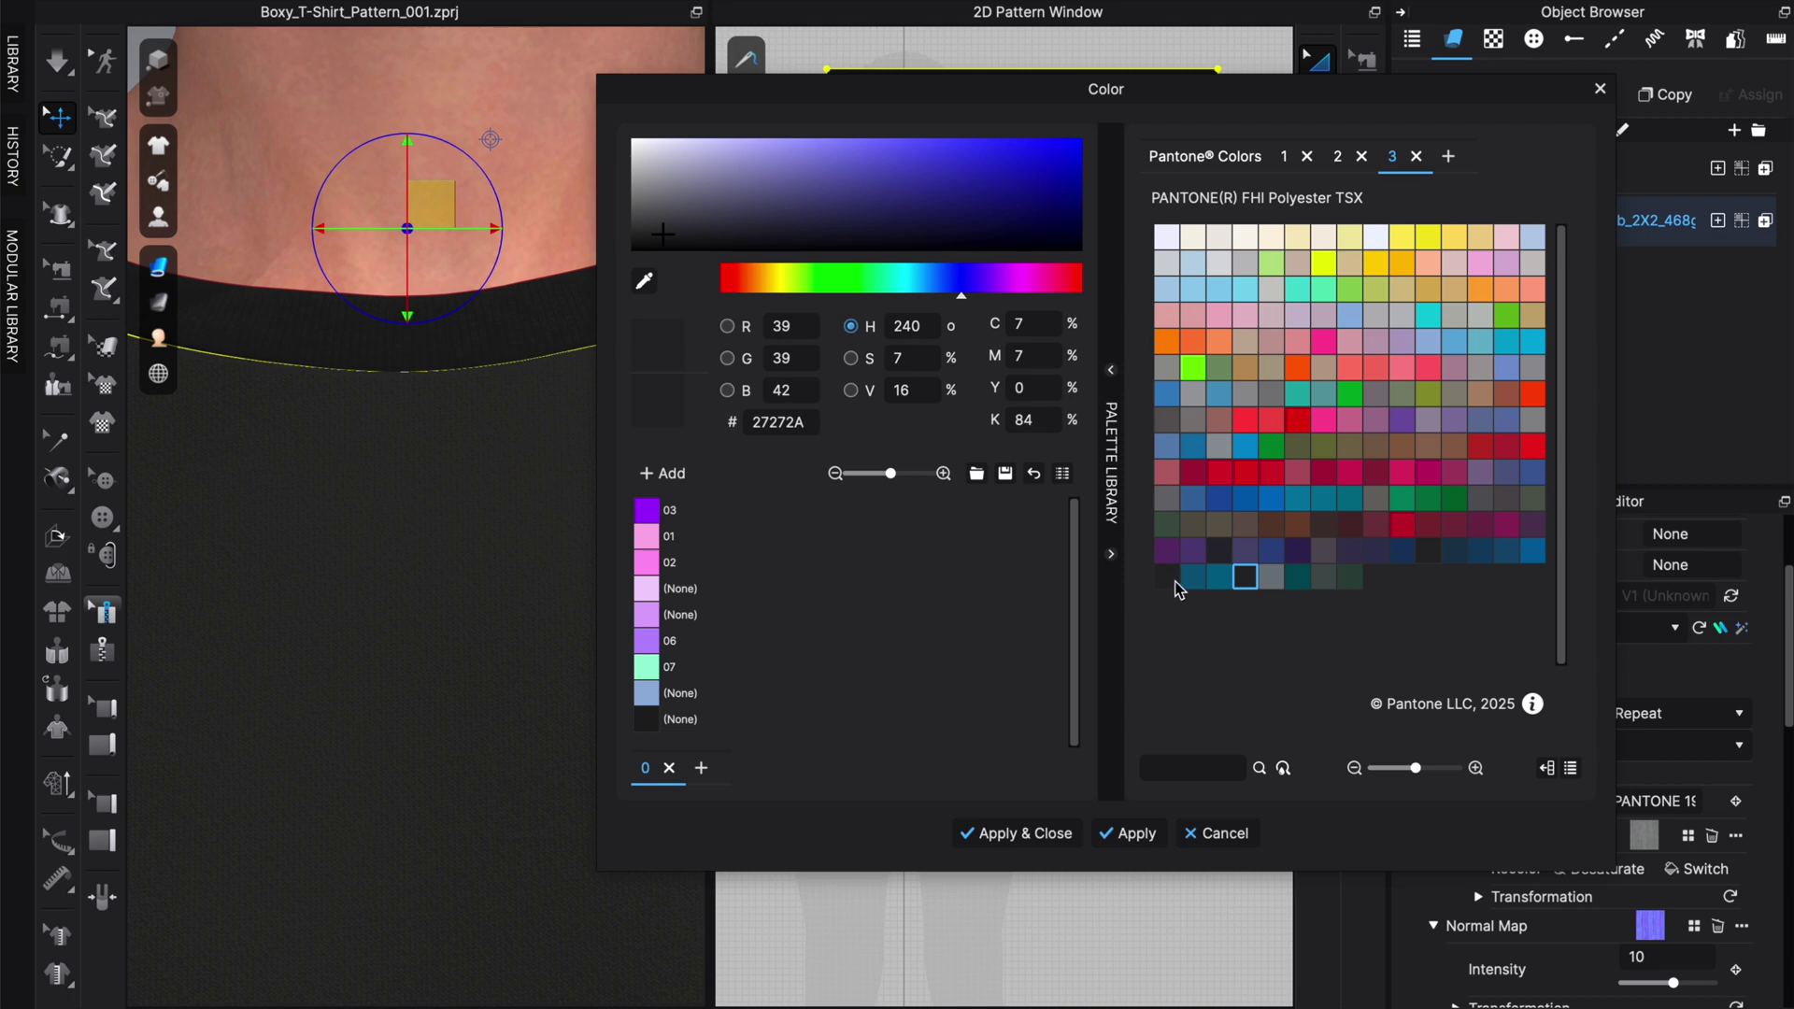
pyautogui.click(1166, 575)
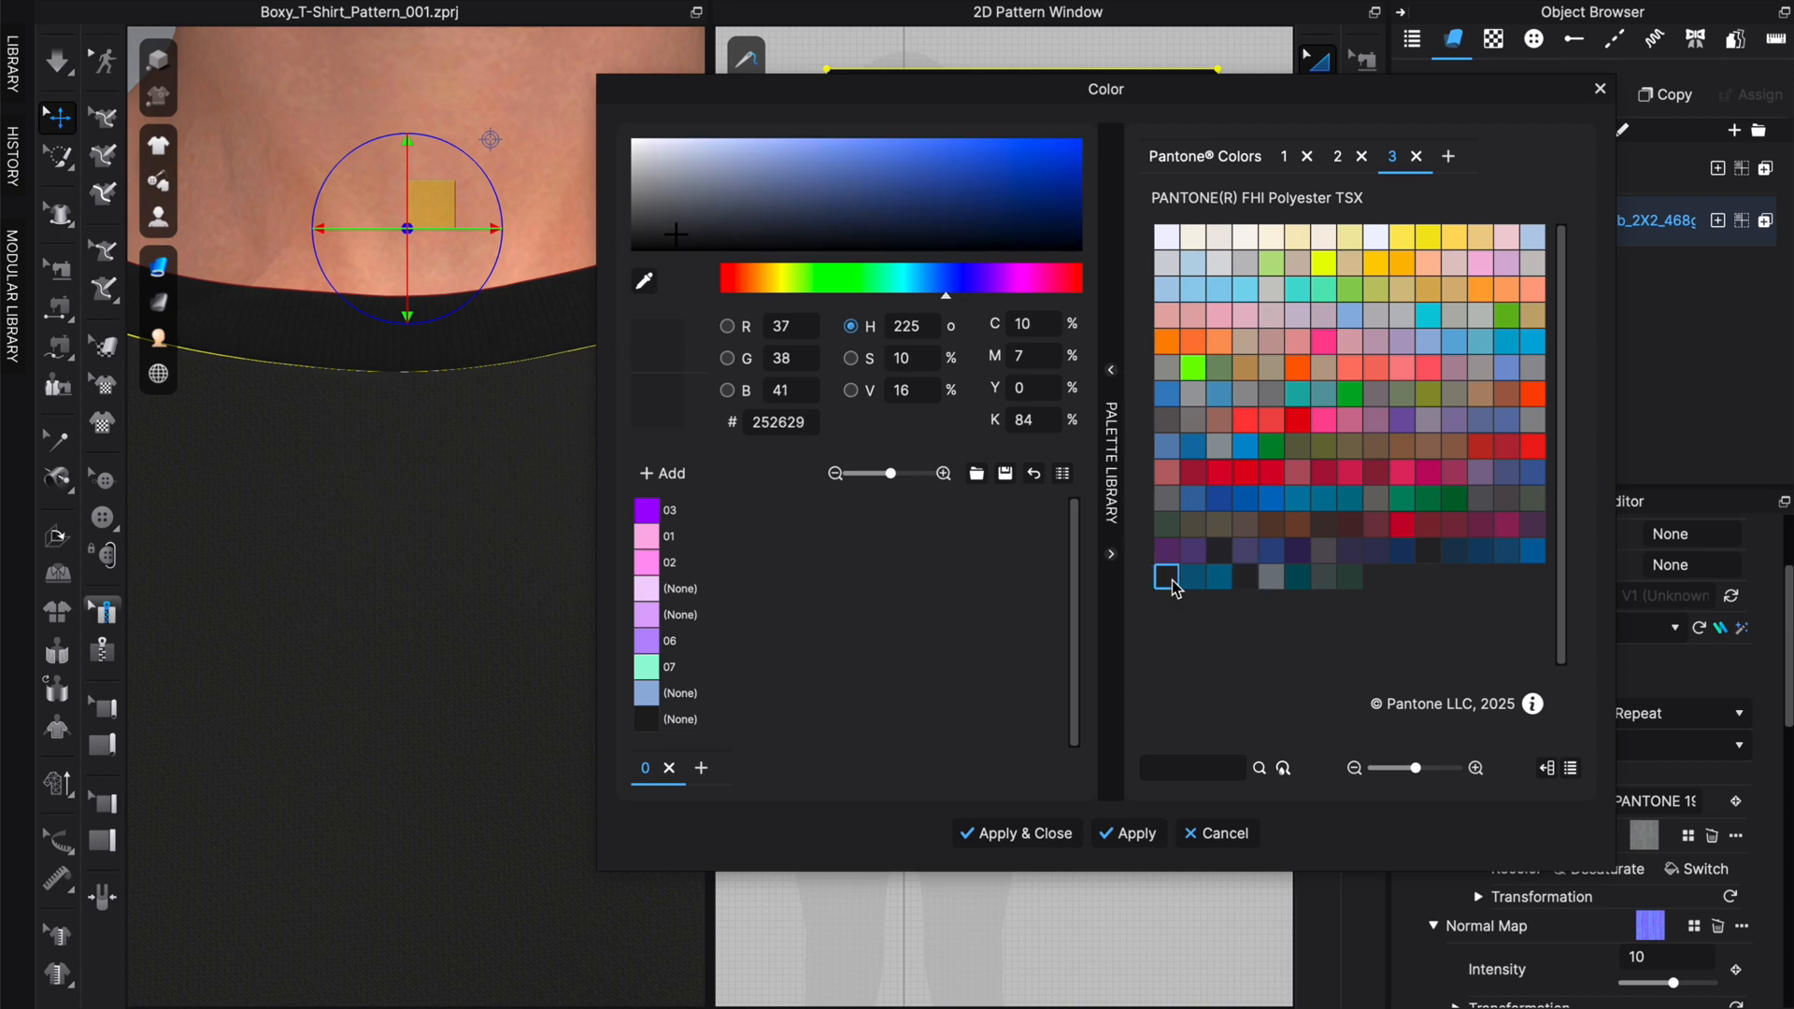
pyautogui.click(1017, 833)
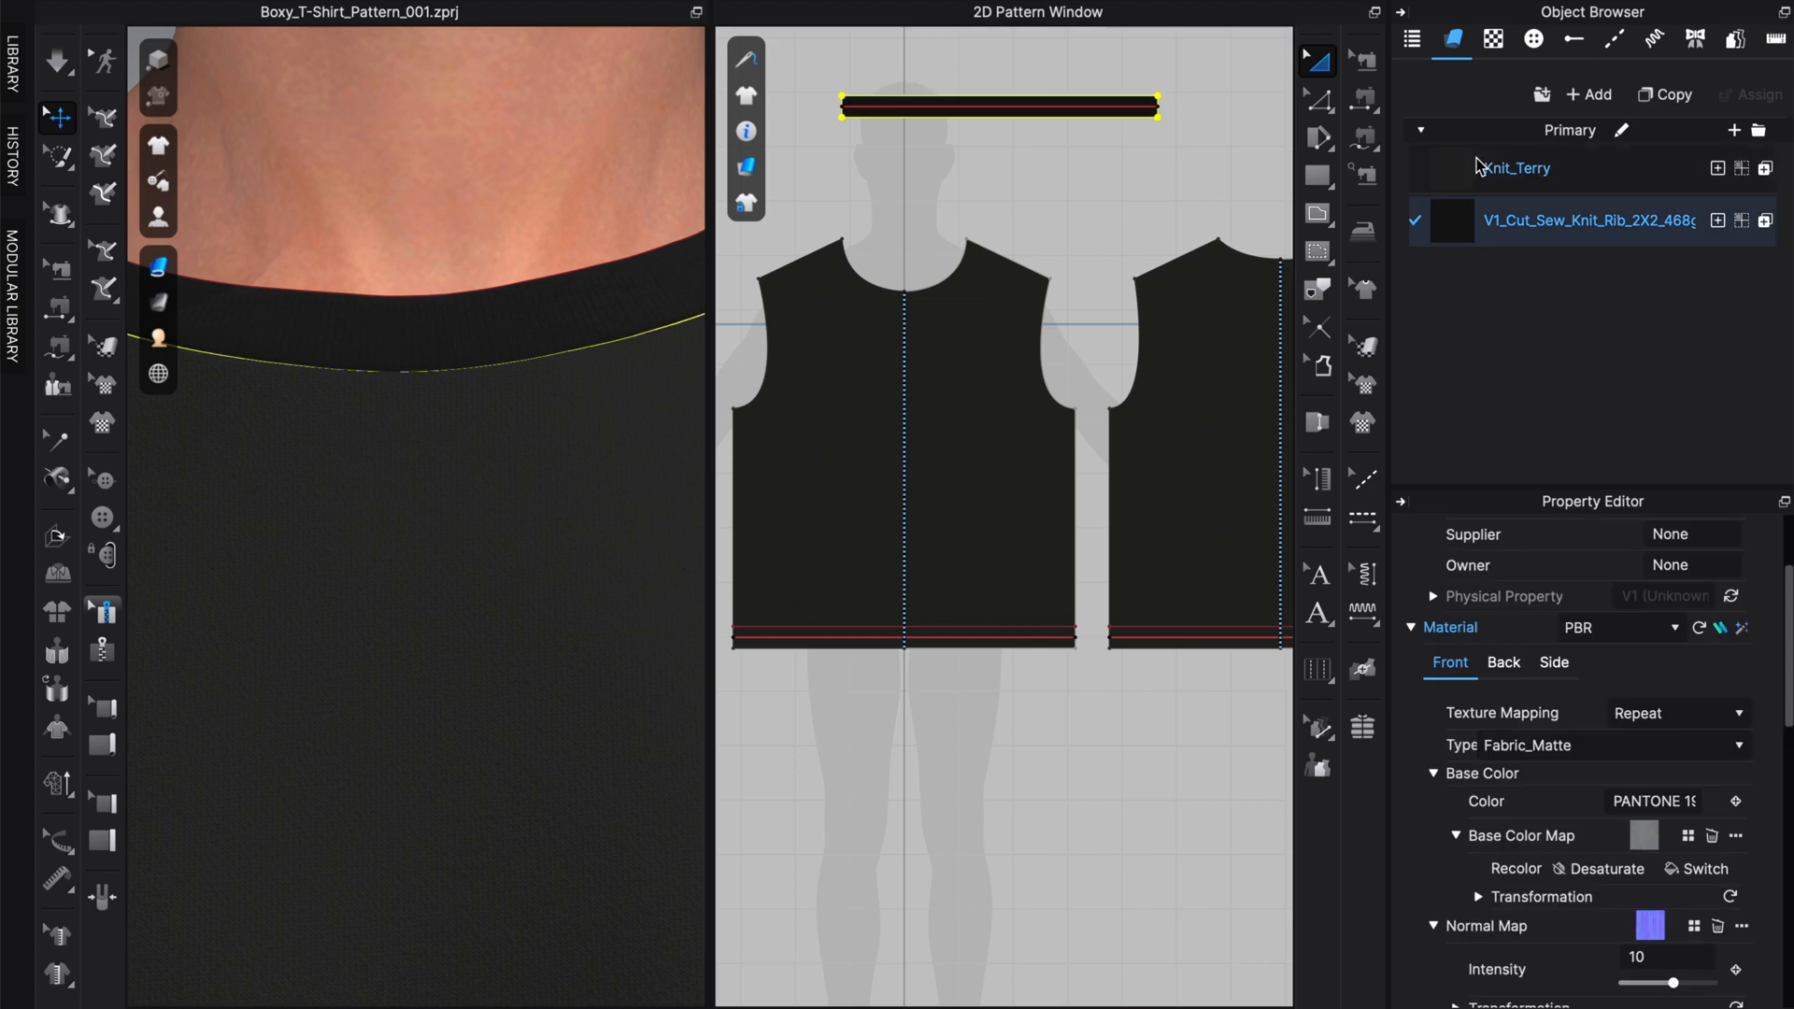
# Step: Compare the Knit_Terry and rib fabric properties to check the base colour maps match
pyautogui.click(1518, 169)
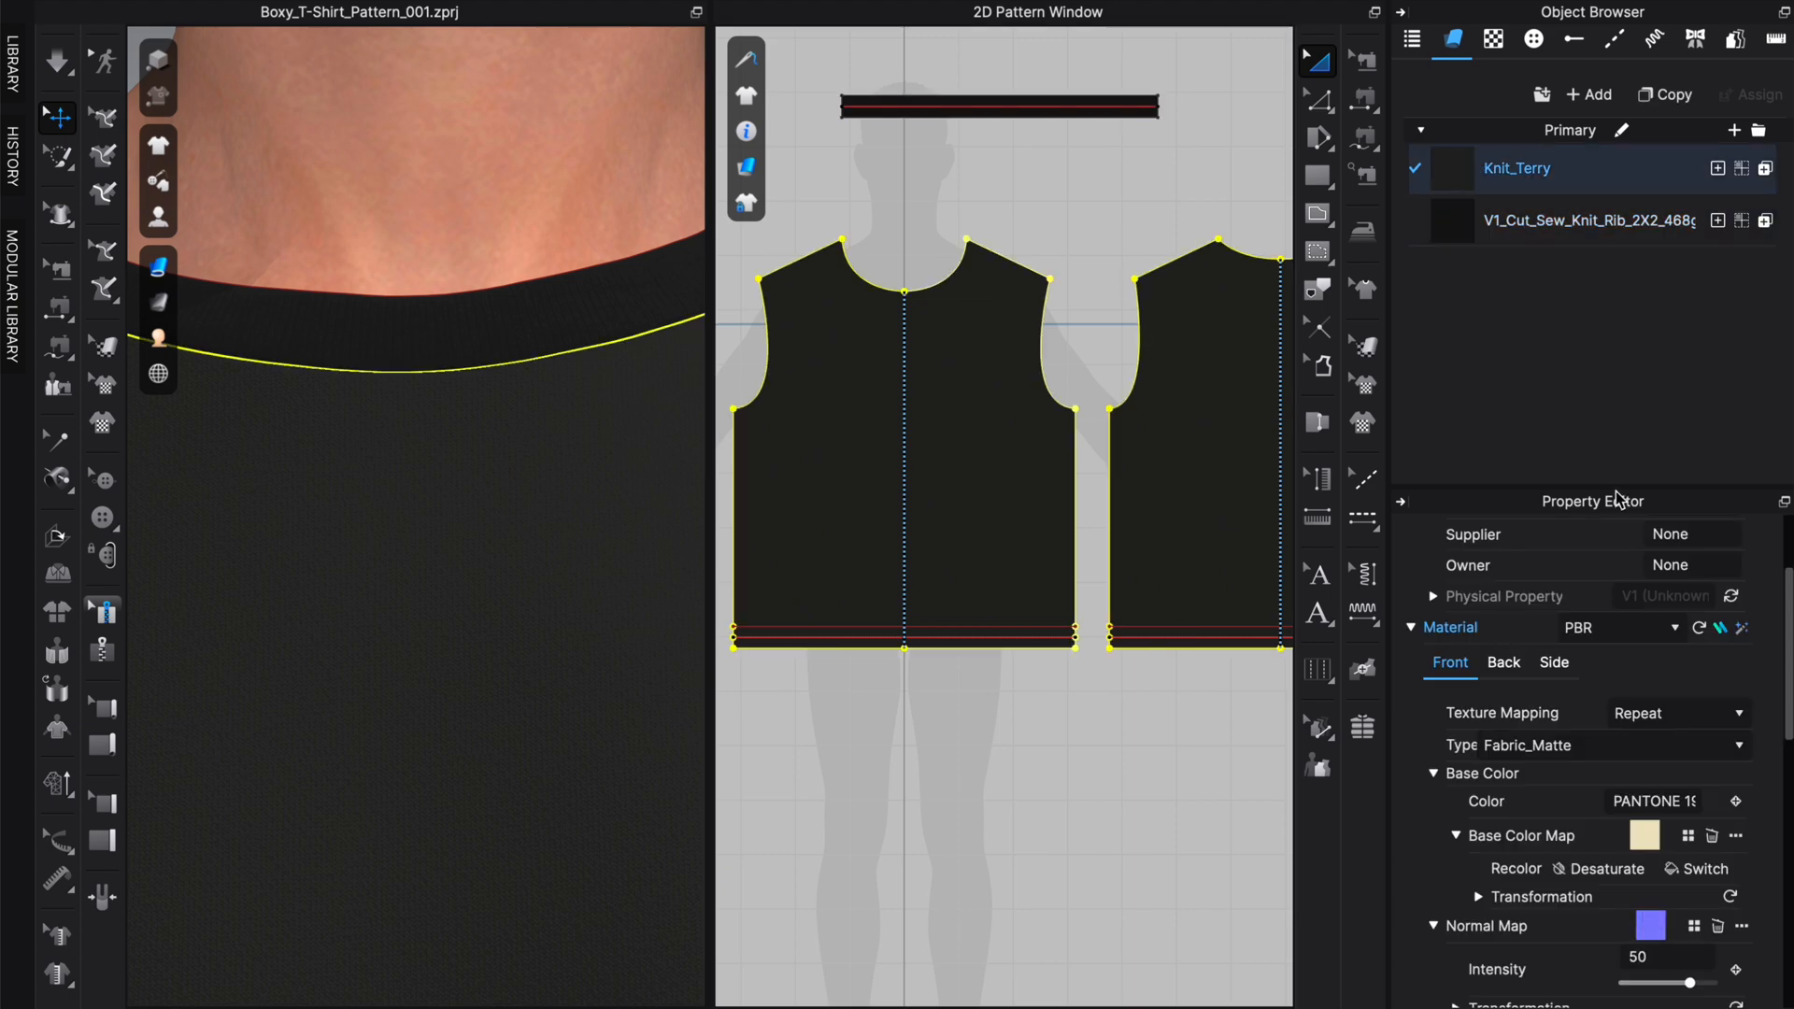
pyautogui.moveTo(1458, 329)
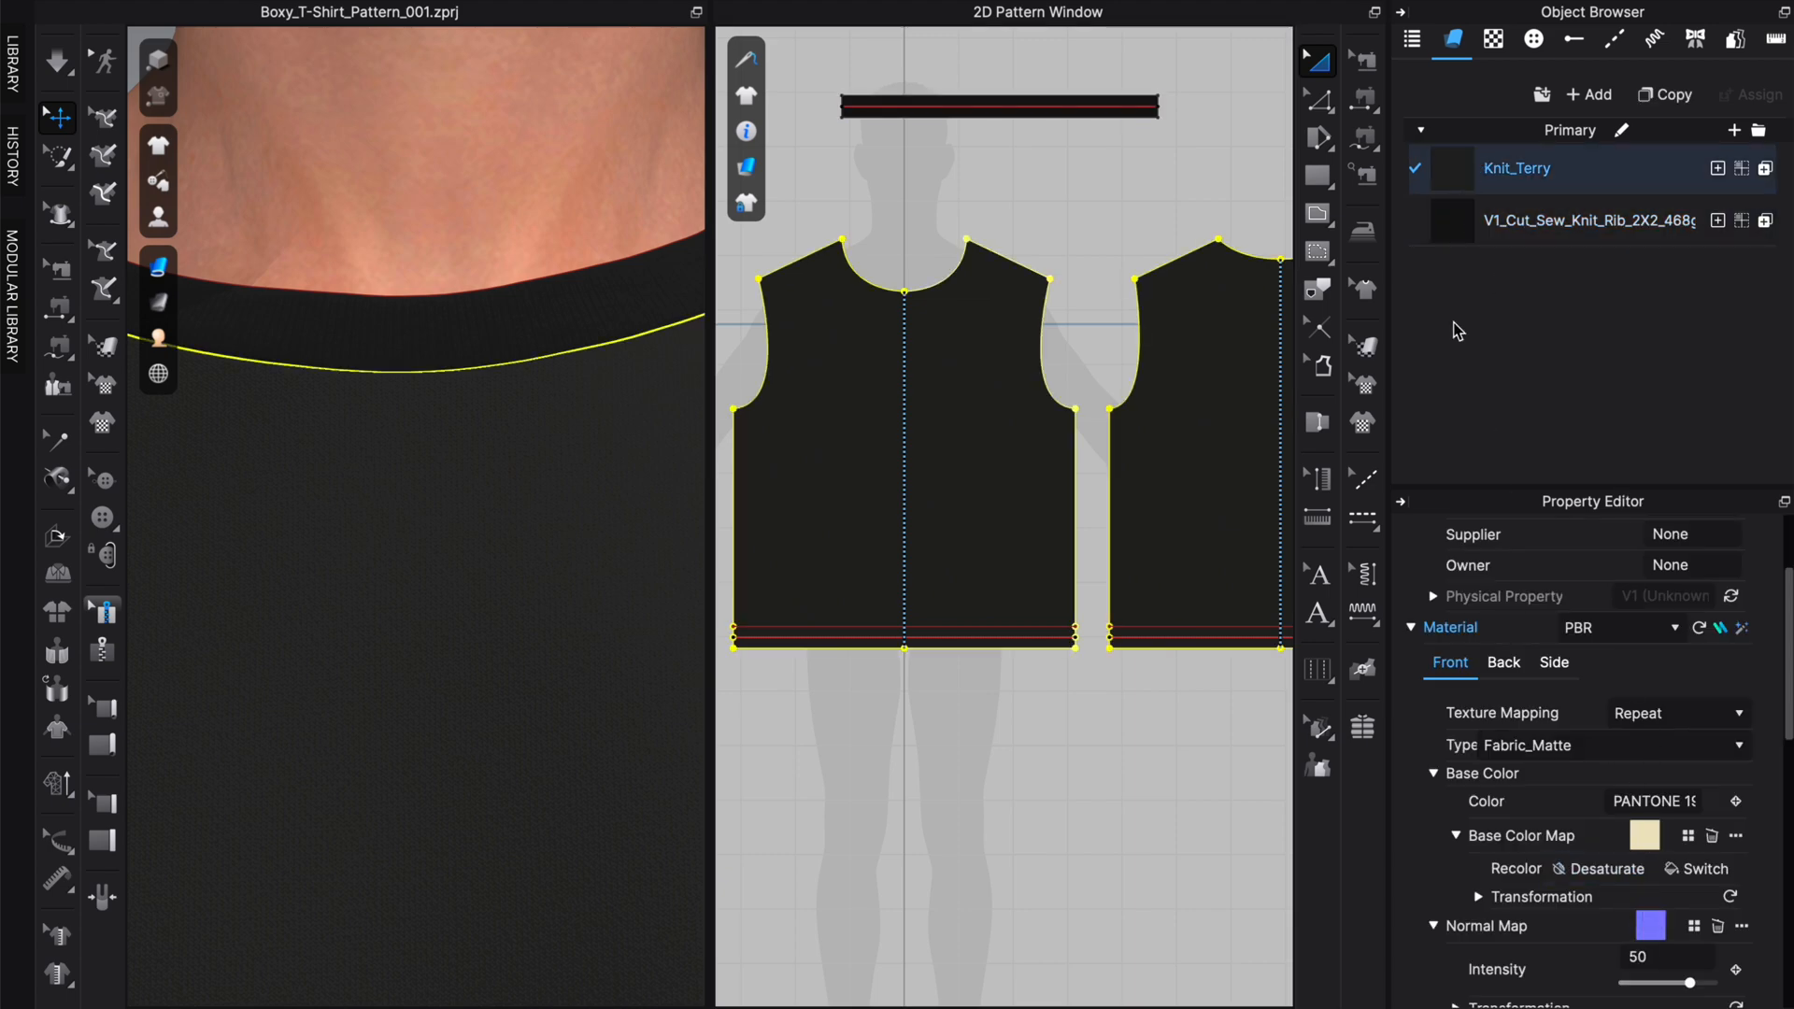
pyautogui.click(1589, 220)
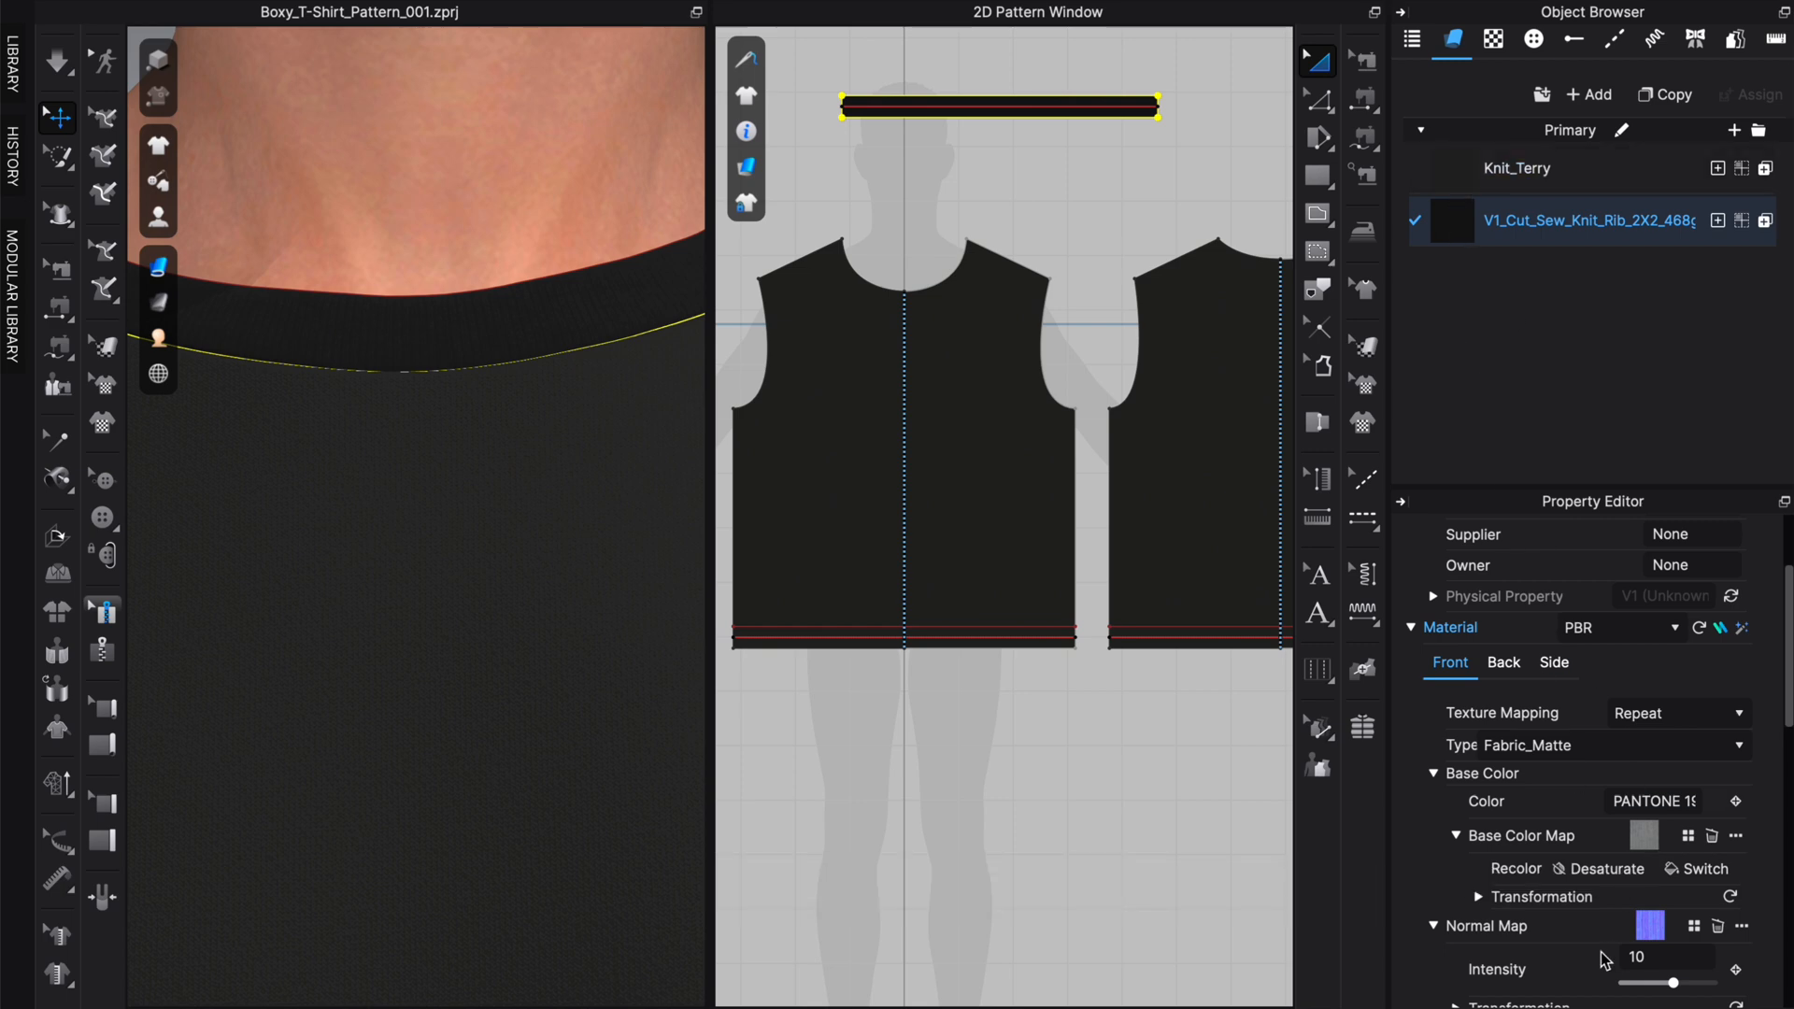
pyautogui.moveTo(1518, 873)
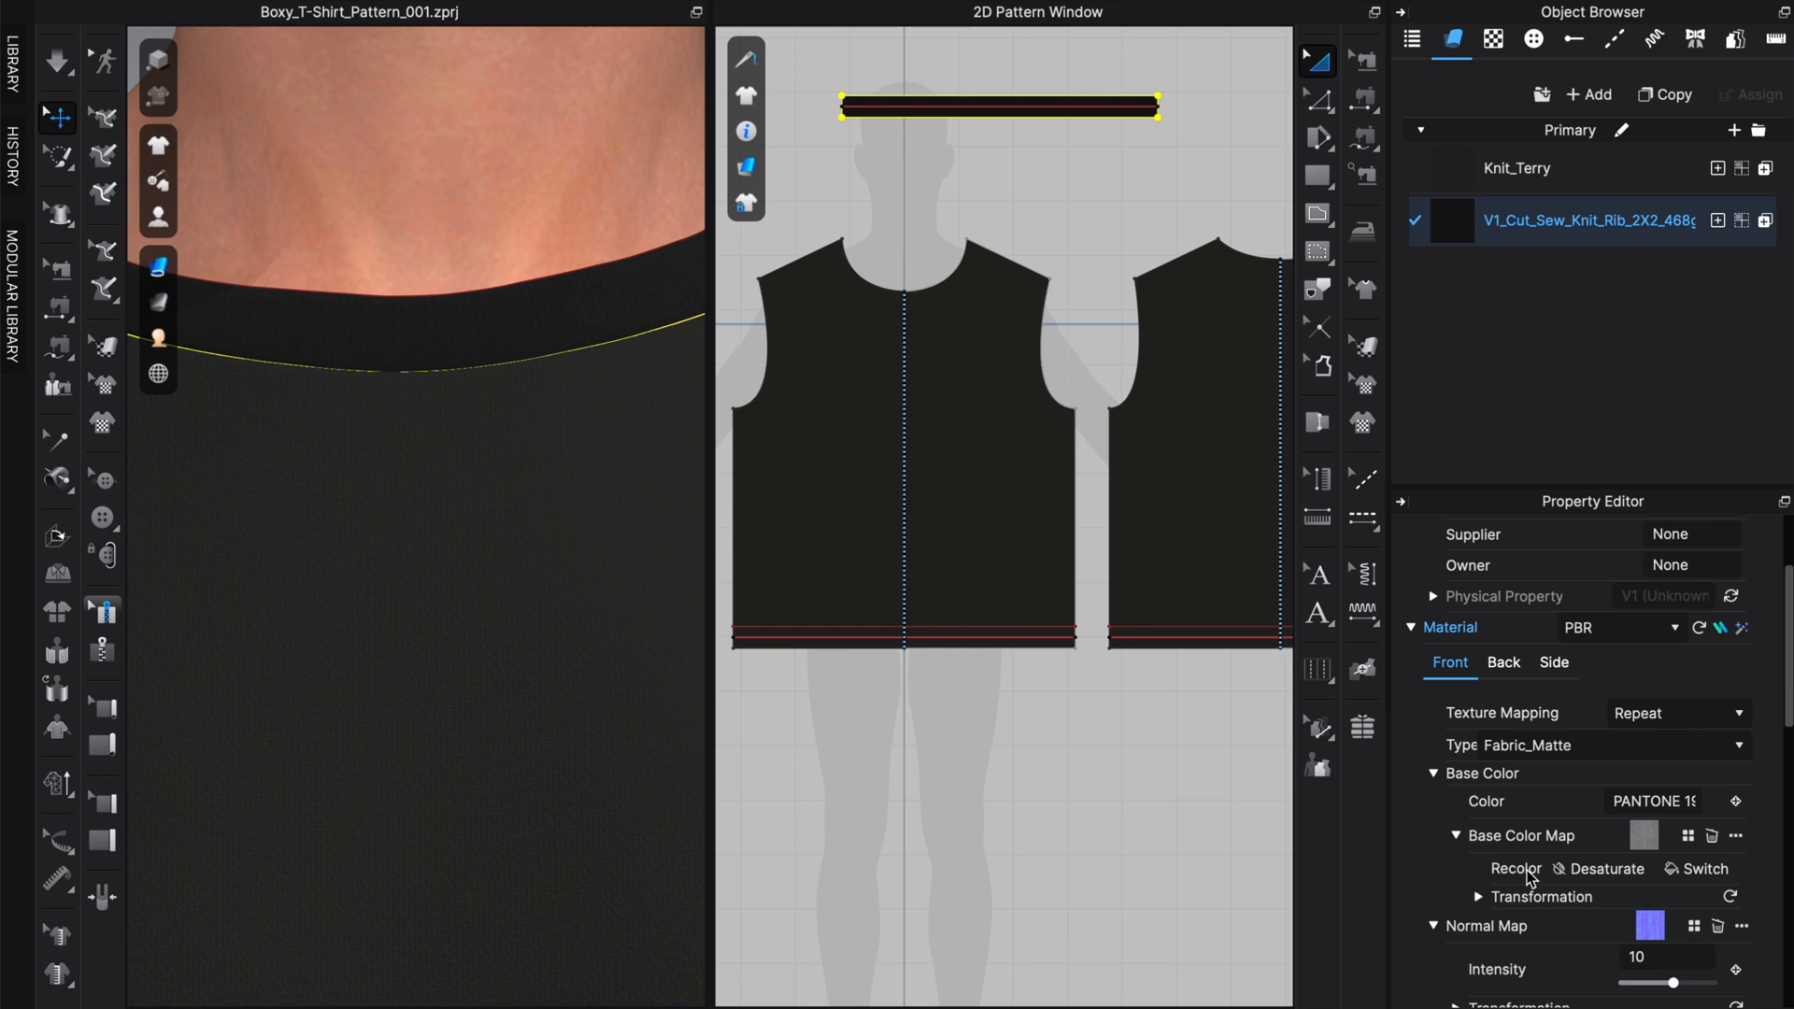
pyautogui.moveTo(1585, 875)
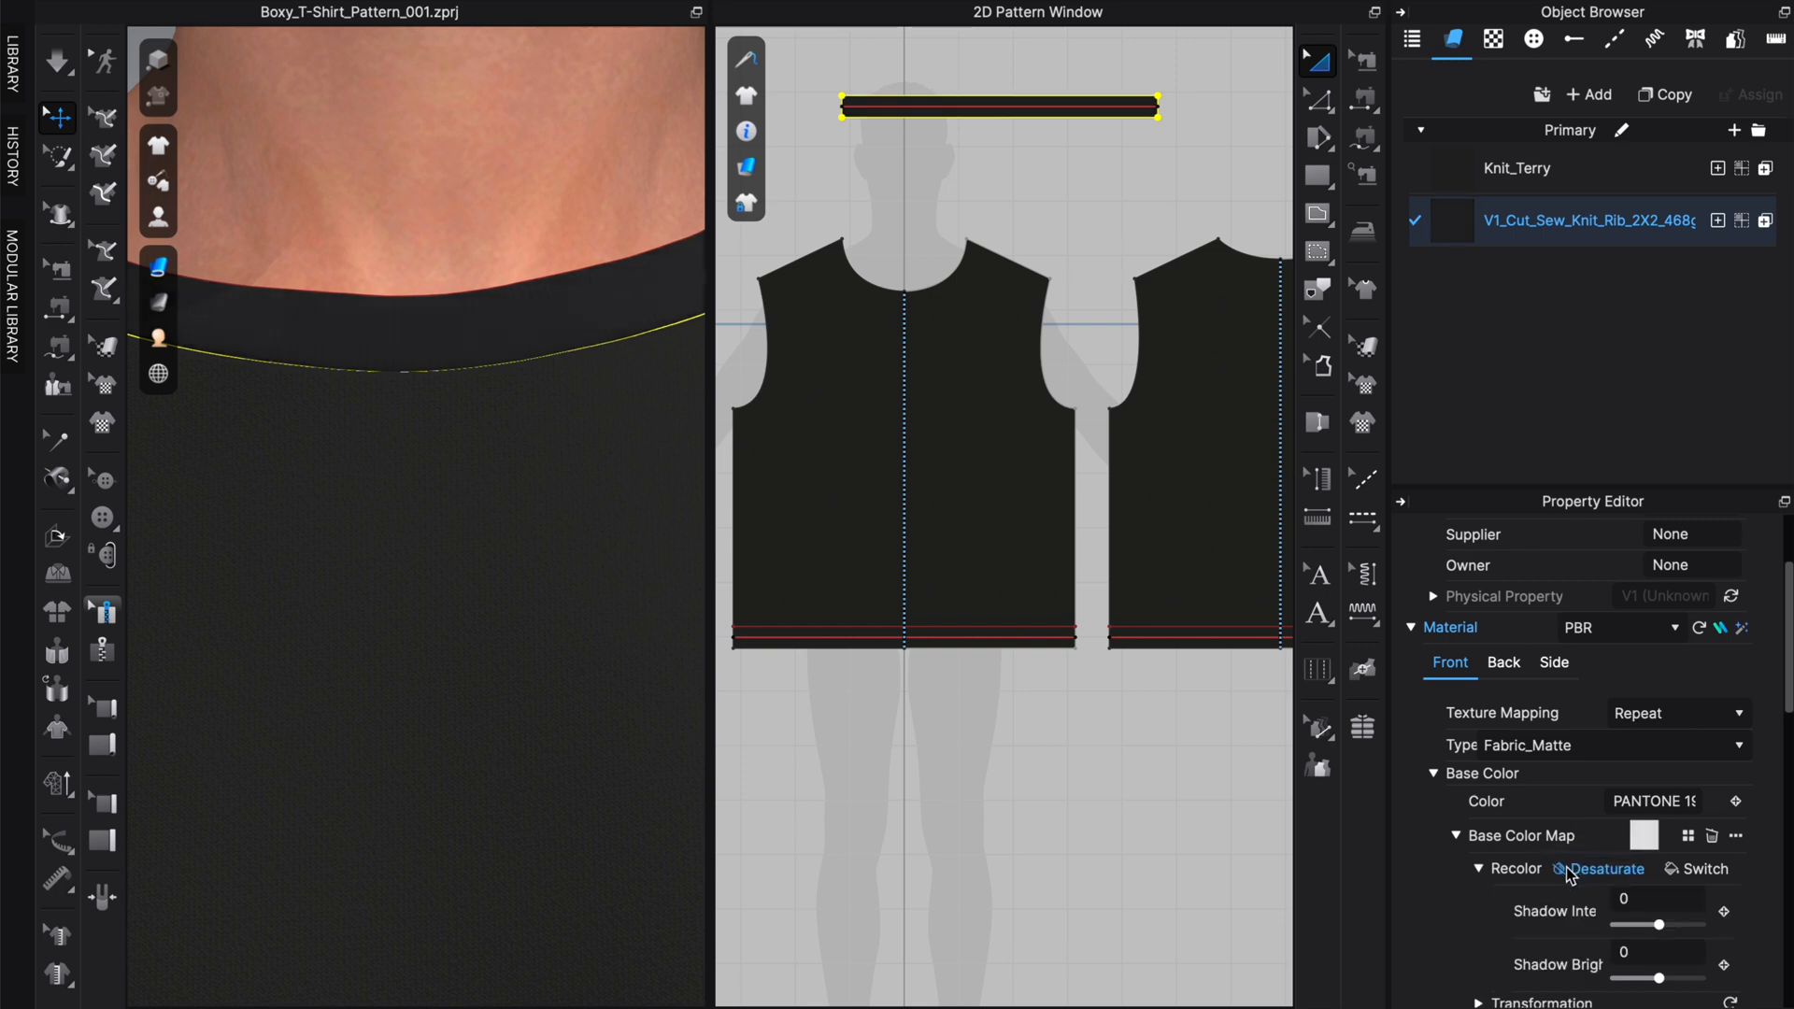
pyautogui.click(1518, 168)
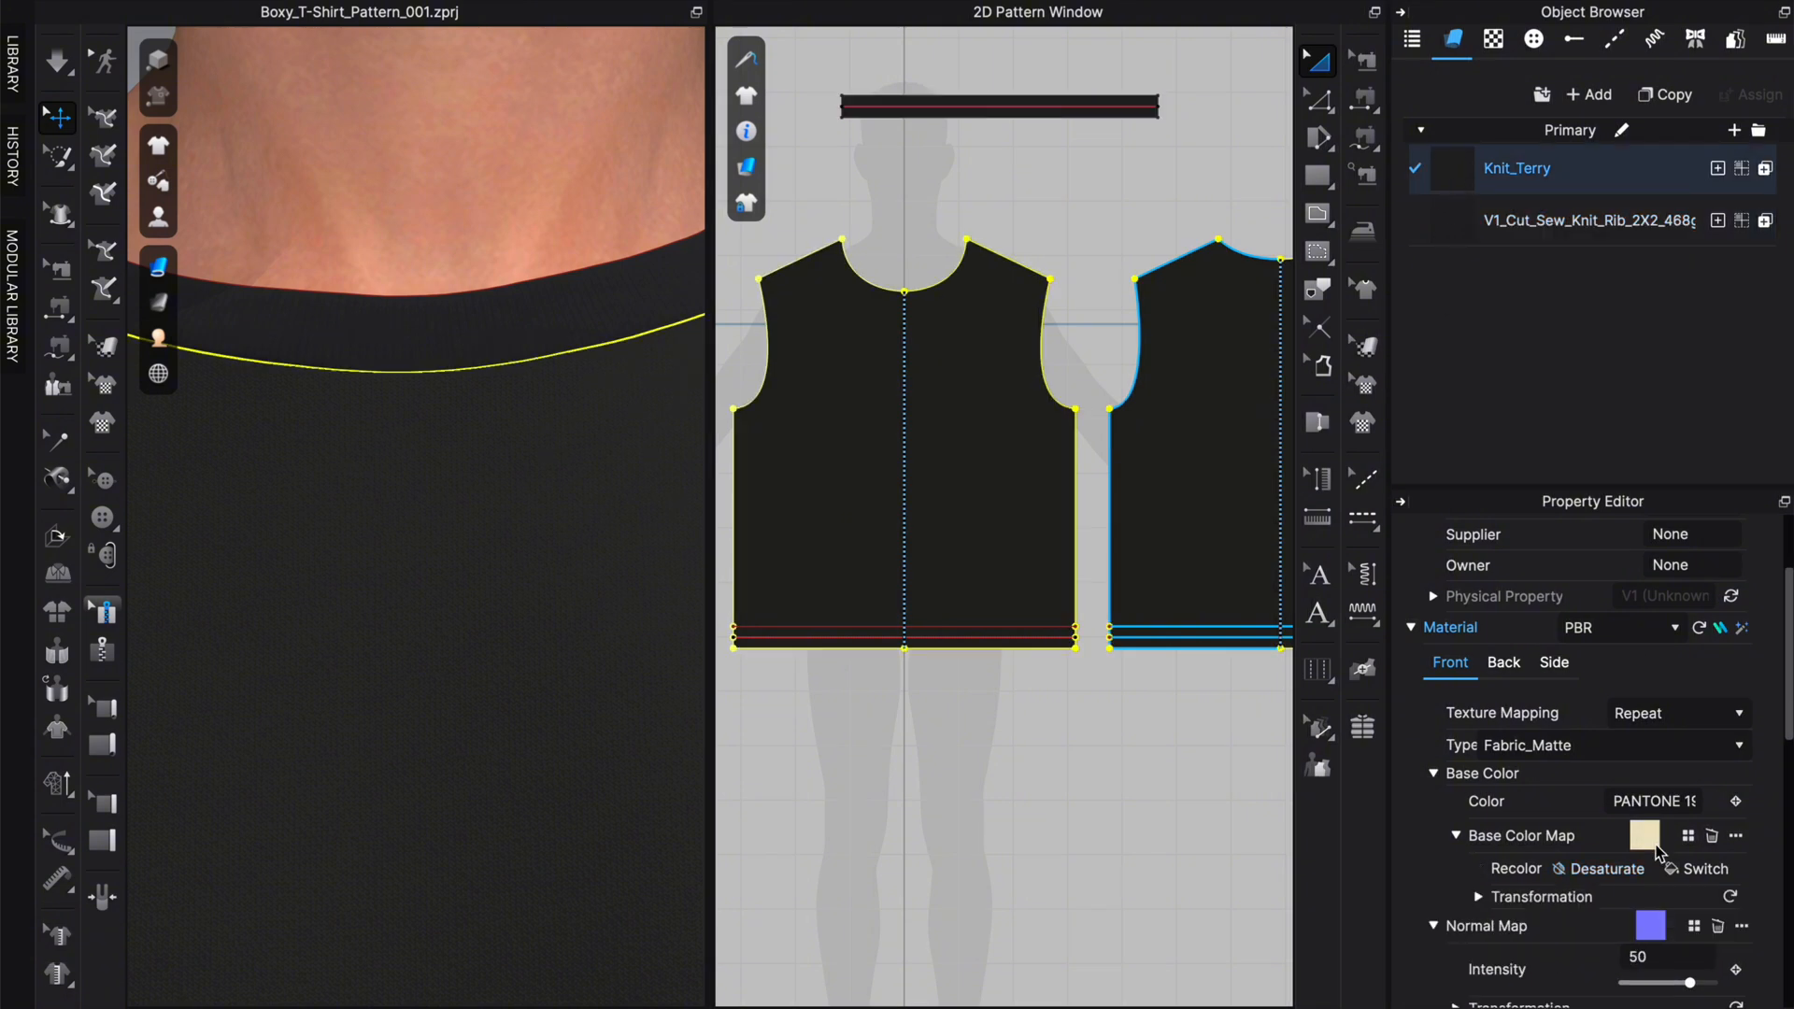